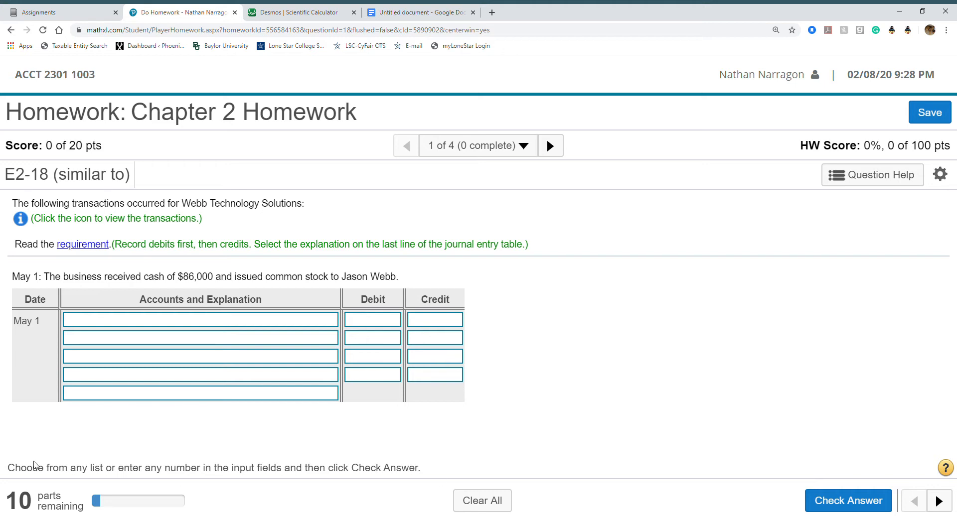
pyautogui.moveTo(56, 307)
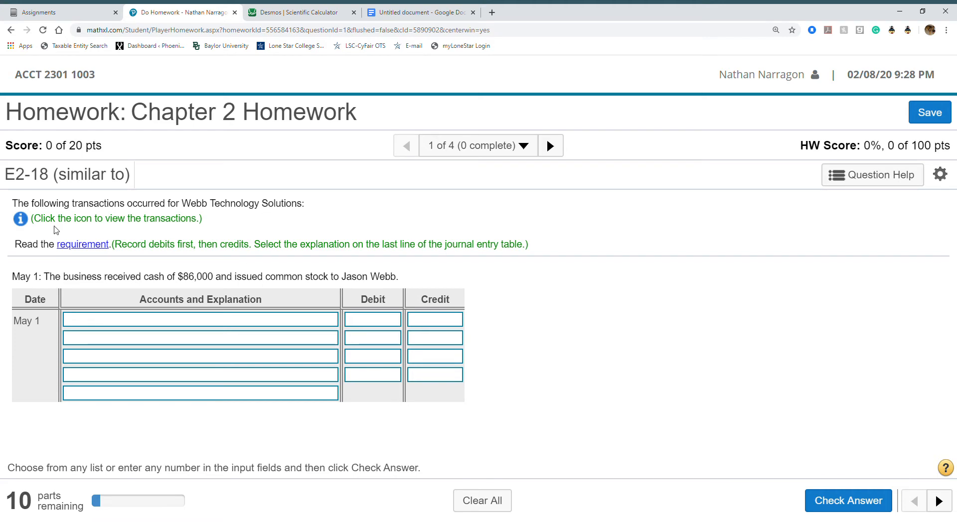
# Step: Review the list of transactions and the exercise requirement
pyautogui.click(20, 219)
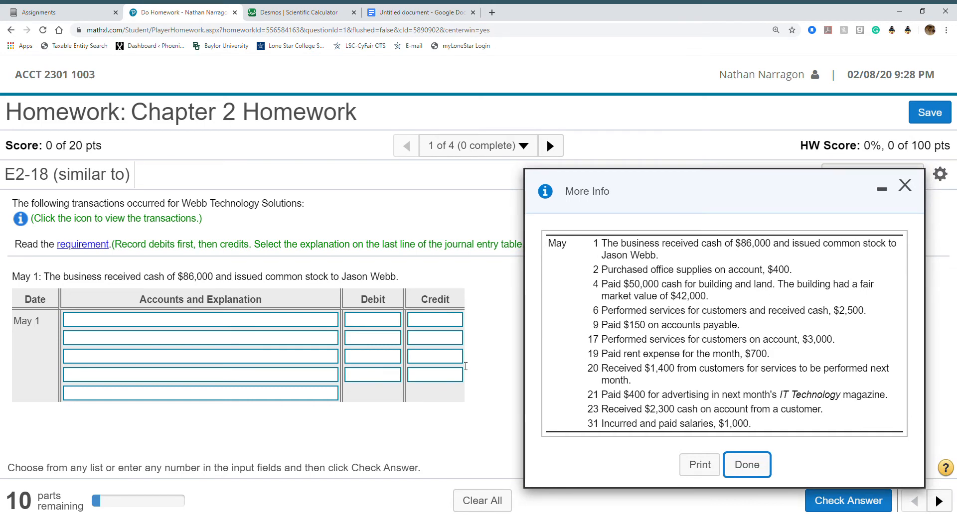
pyautogui.click(745, 465)
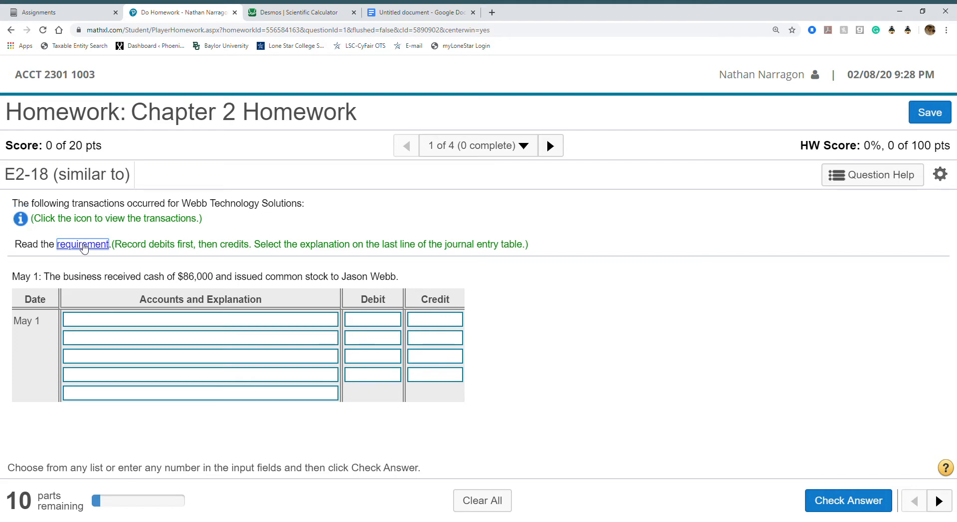
pyautogui.click(82, 244)
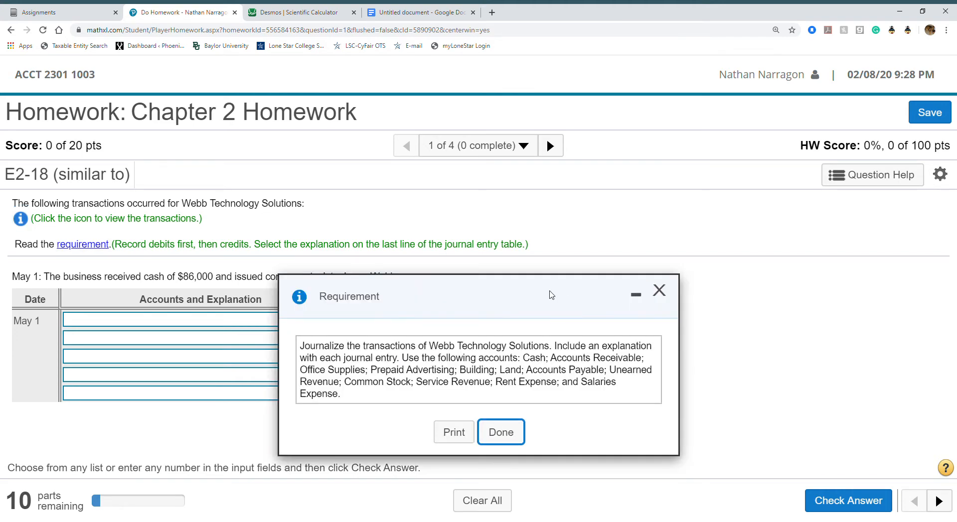
pyautogui.moveTo(670, 293)
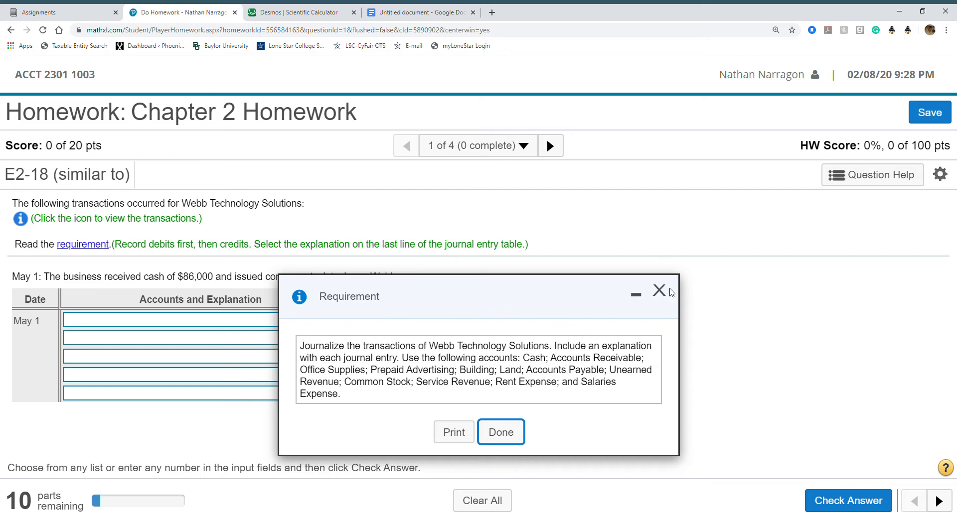
pyautogui.click(500, 432)
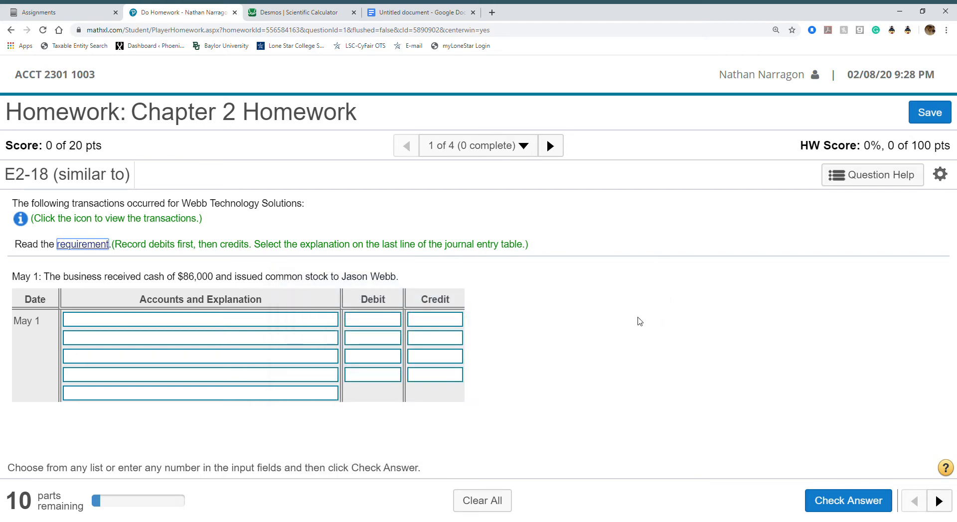
# Step: Enter the May 1 lines: Cash debit $86,000 and Common Stock credit
pyautogui.click(200, 319)
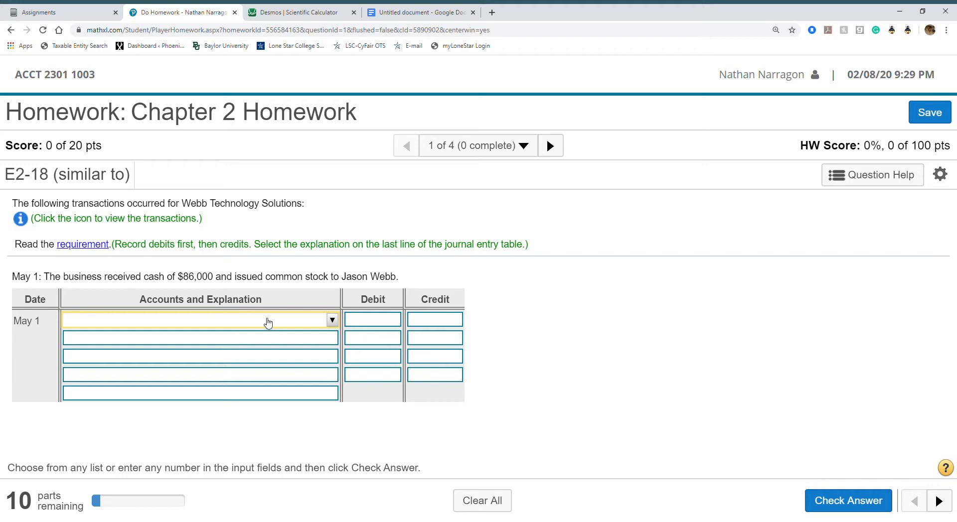
pyautogui.click(332, 319)
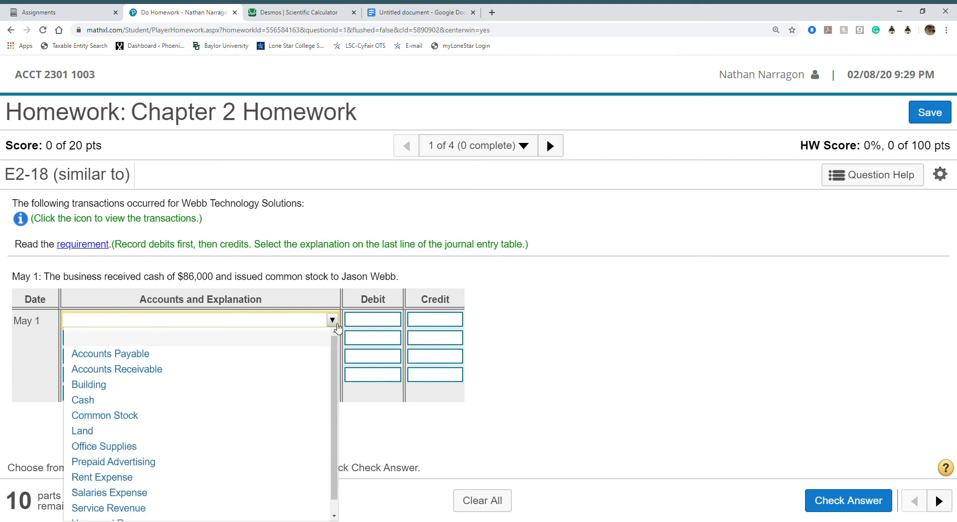
pyautogui.click(82, 400)
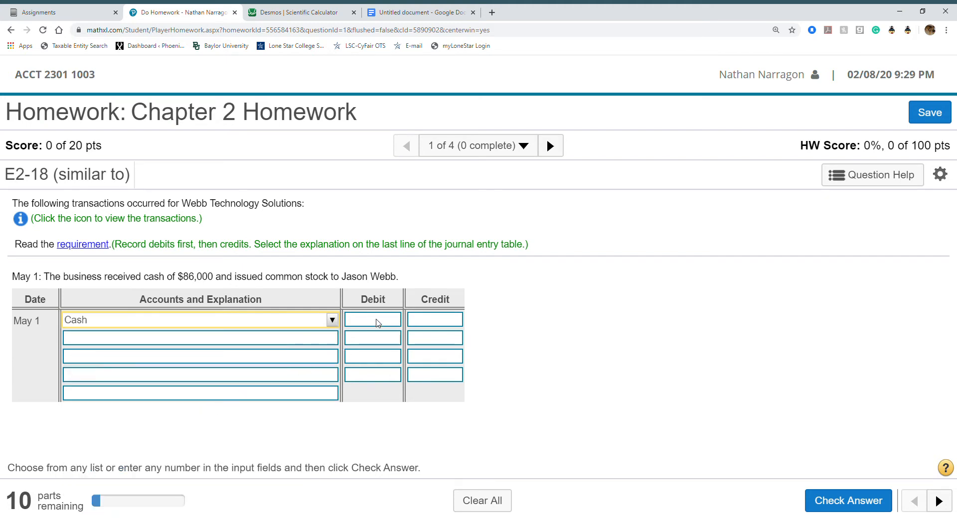
pyautogui.write('86')
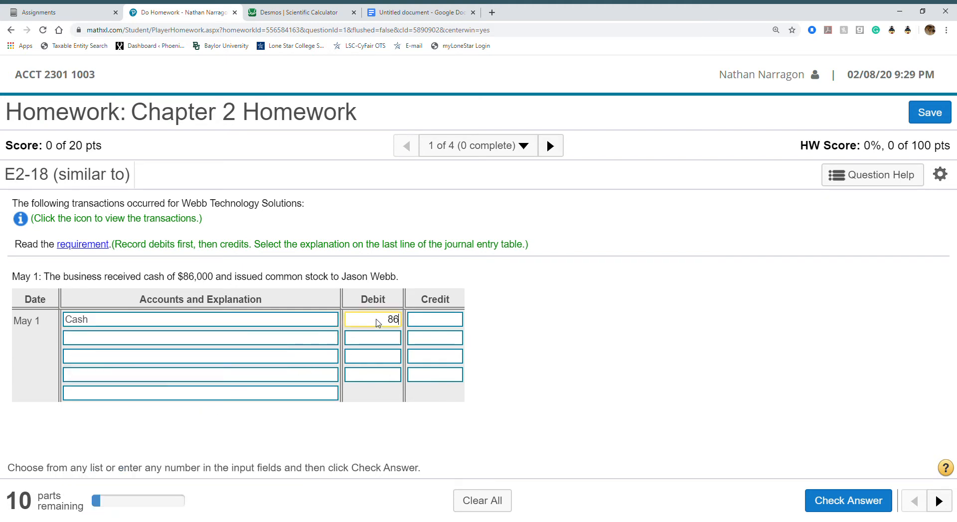
pyautogui.write('000')
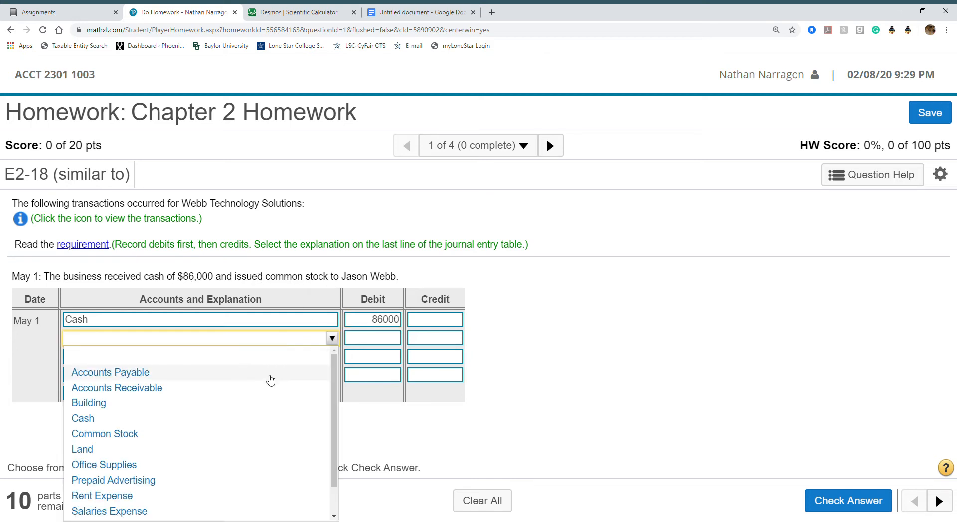
pyautogui.click(104, 433)
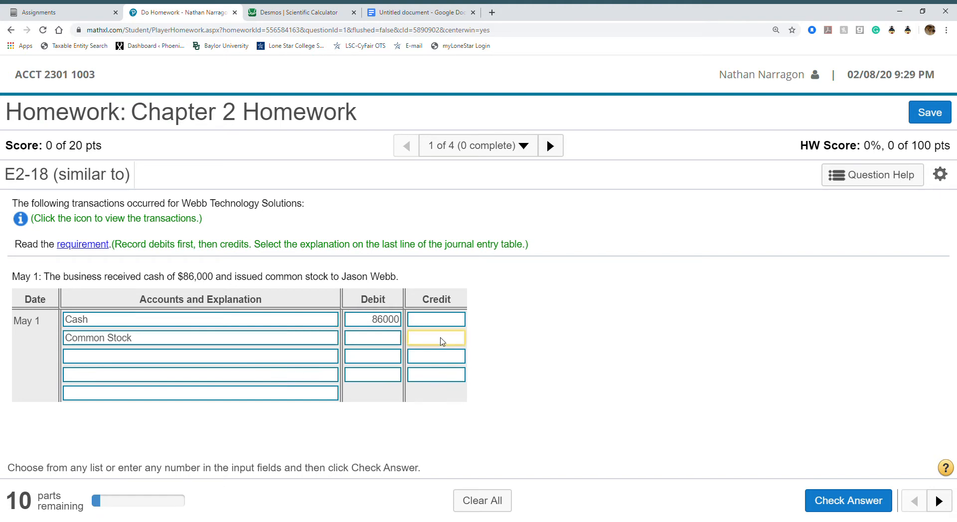
pyautogui.write('86000')
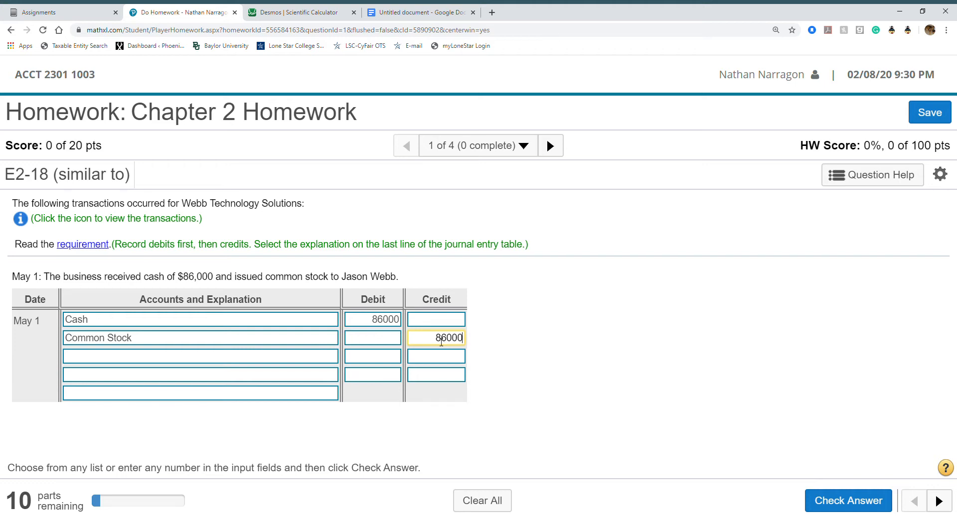
# Step: Choose the stock-issued-for-cash explanation and submit the May 1 entry
pyautogui.click(331, 393)
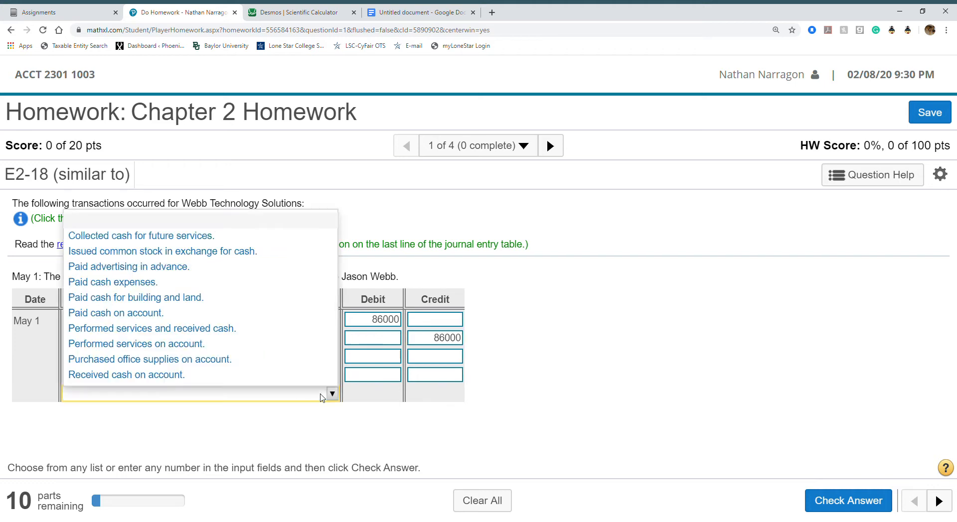
pyautogui.moveTo(267, 299)
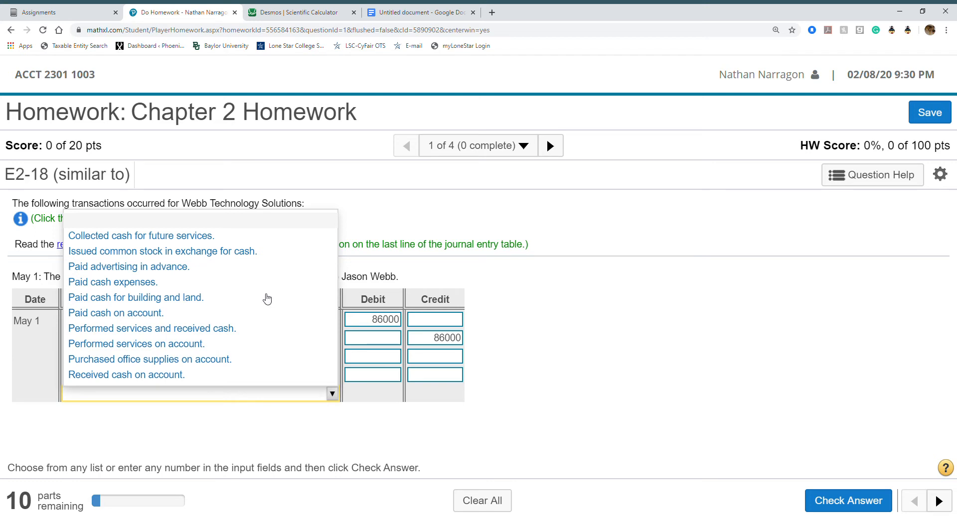
pyautogui.click(161, 251)
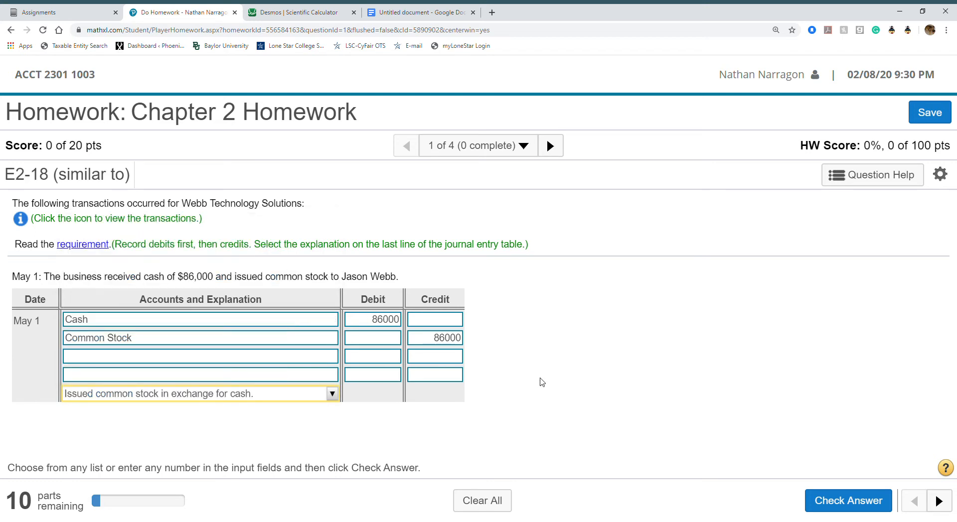
pyautogui.moveTo(363, 429)
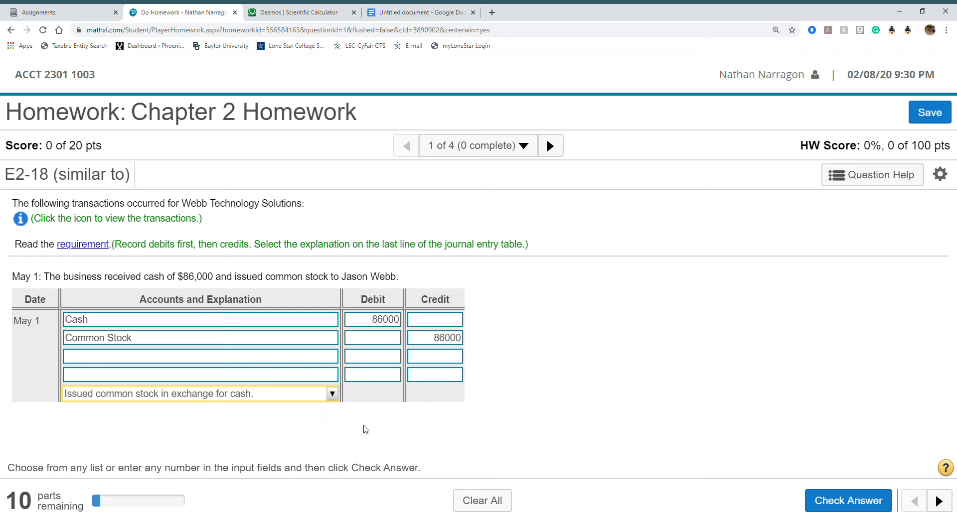
pyautogui.click(848, 500)
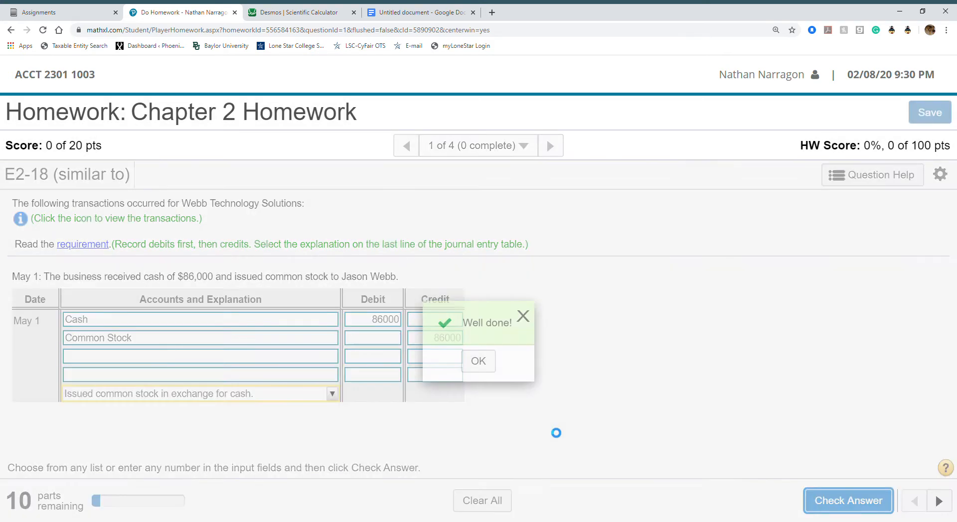
# Step: Debit Office Supplies $400 on the May 2 entry's first line
pyautogui.click(478, 361)
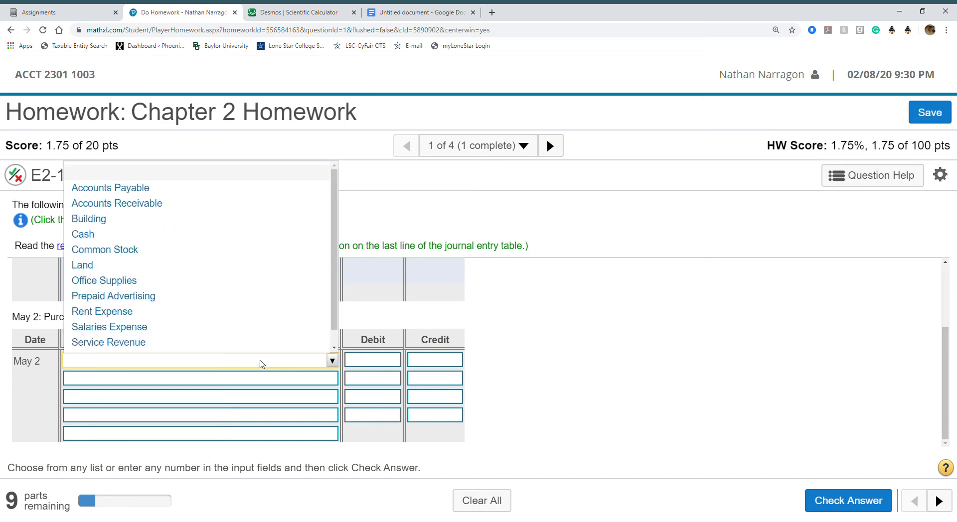
pyautogui.click(103, 280)
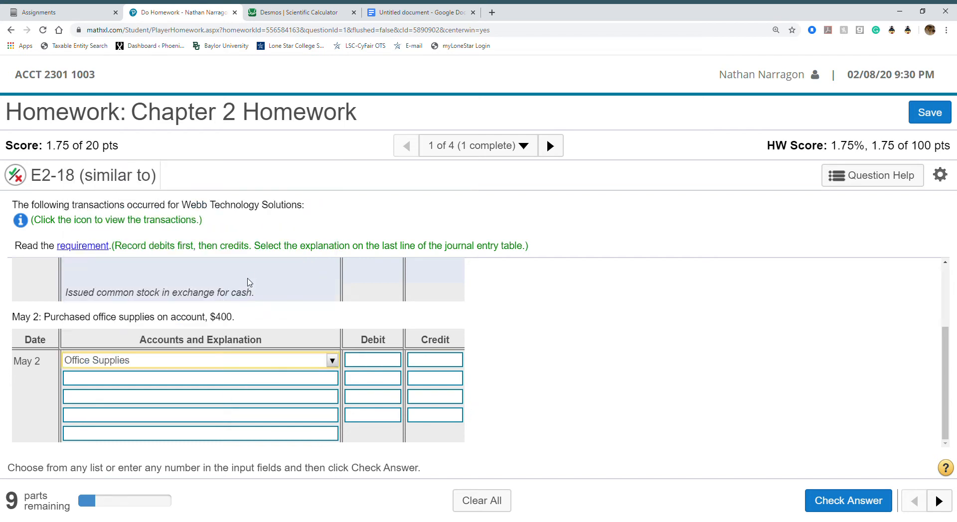
pyautogui.click(372, 360)
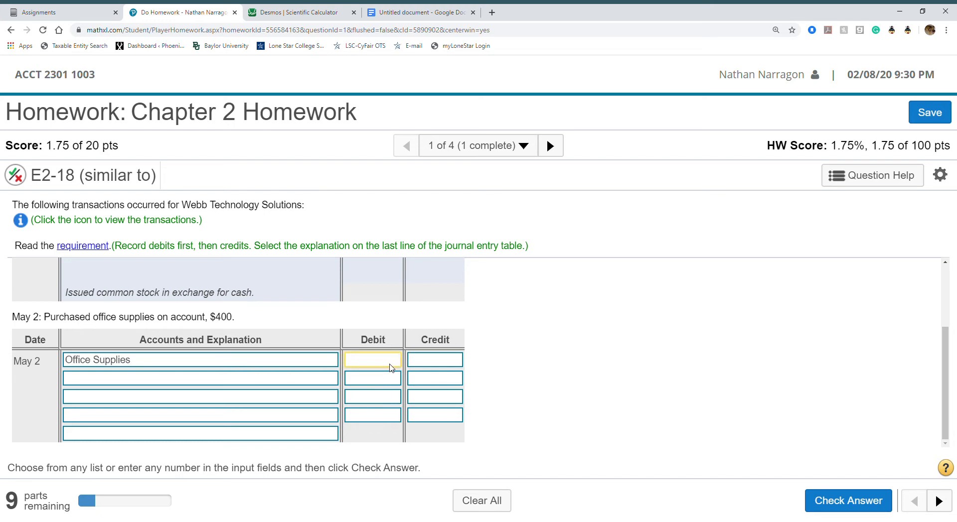
pyautogui.write('400')
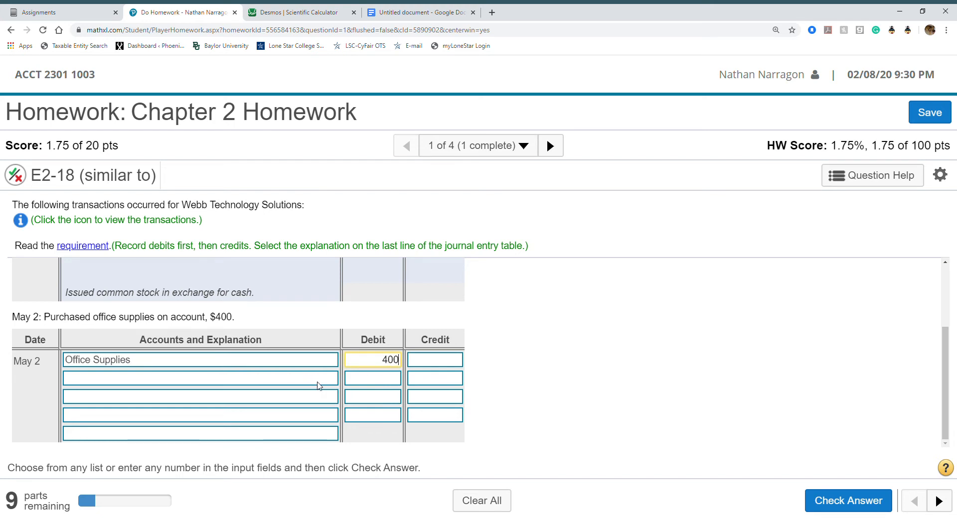
# Step: Credit Accounts Payable $400, add the supplies-on-account explanation, and check
pyautogui.click(332, 378)
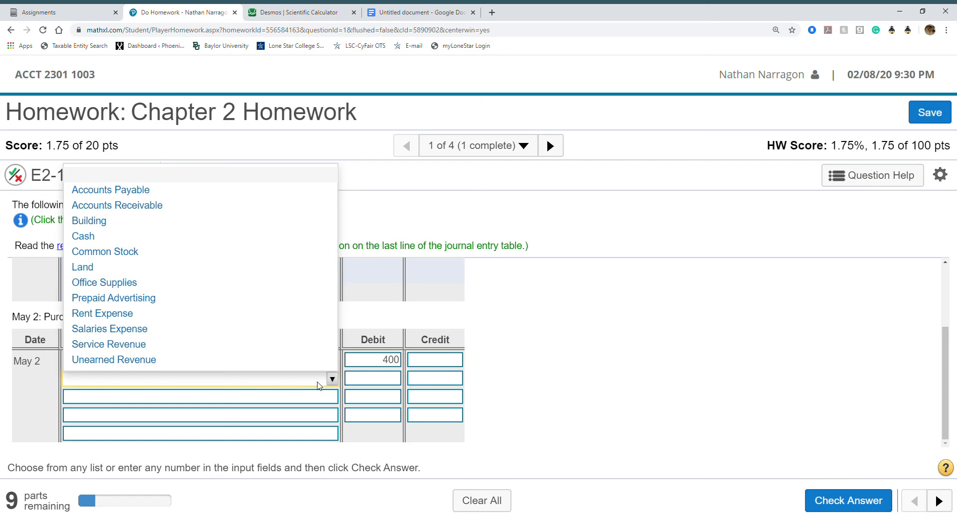
pyautogui.click(104, 282)
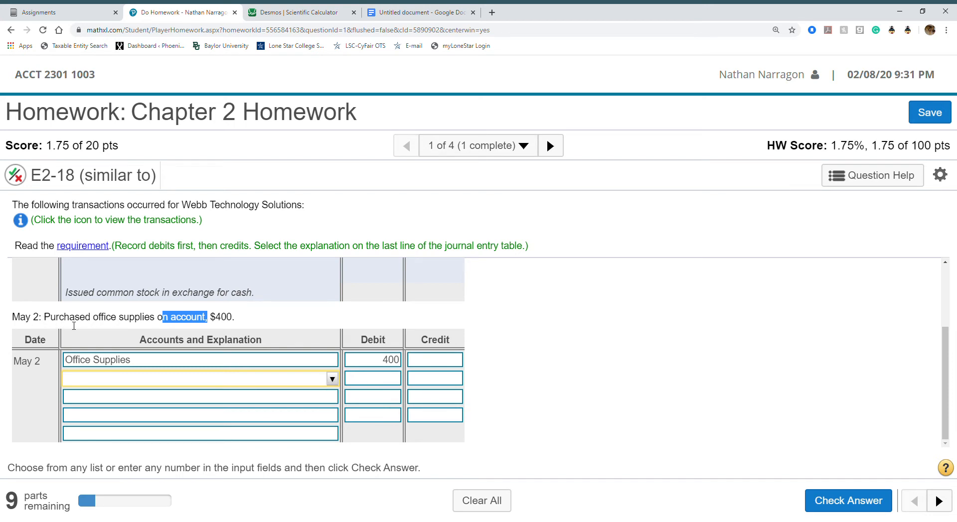
pyautogui.moveTo(106, 331)
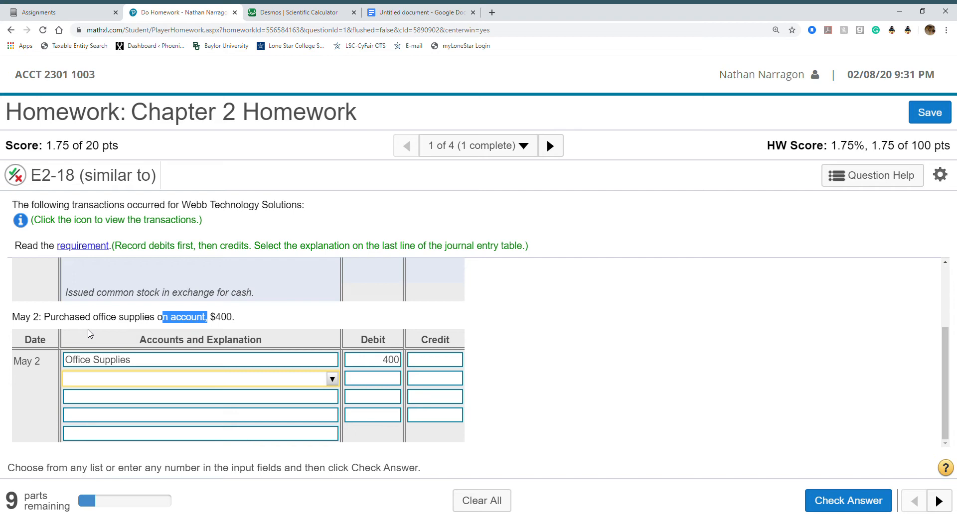
pyautogui.click(332, 379)
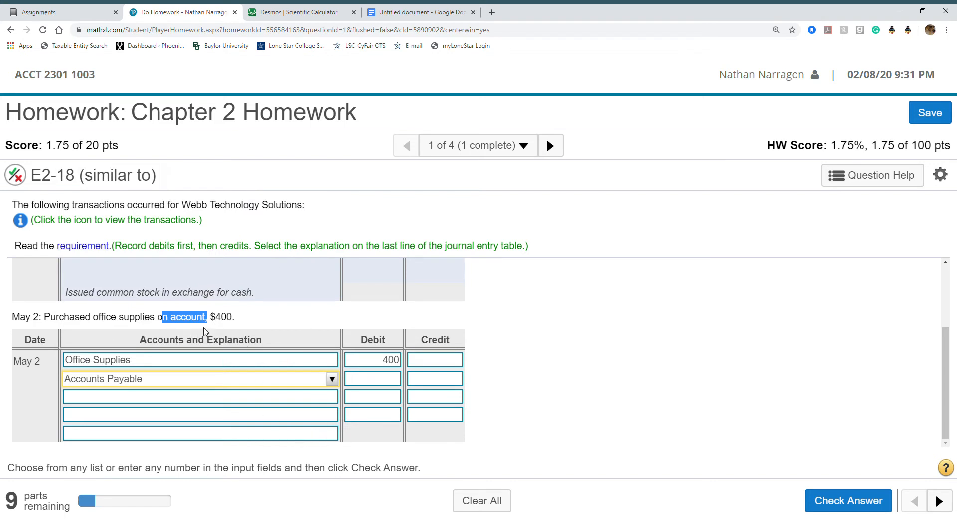
pyautogui.moveTo(438, 376)
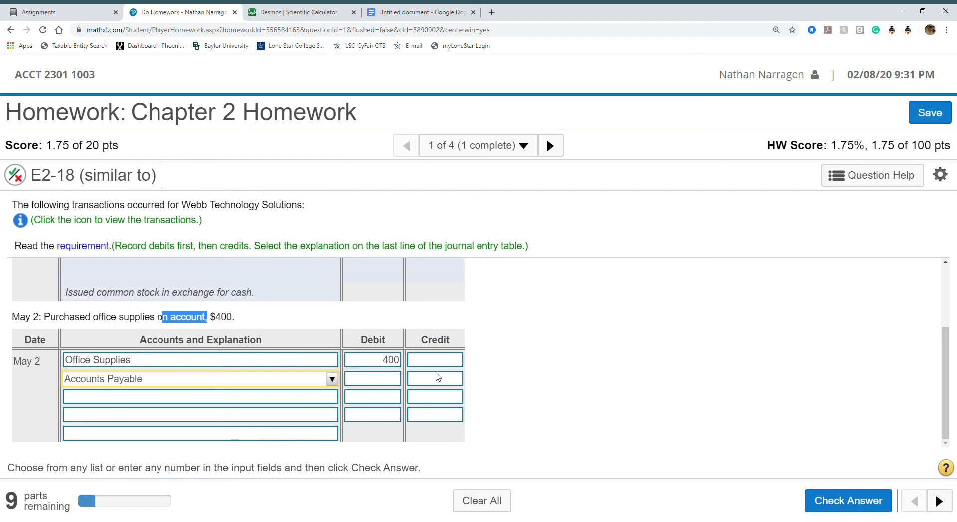
pyautogui.write('400')
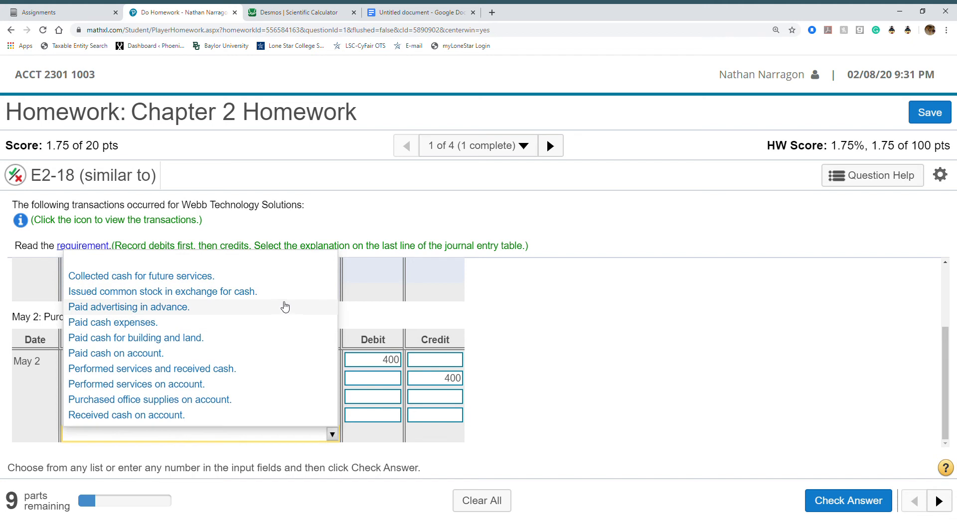
pyautogui.moveTo(288, 407)
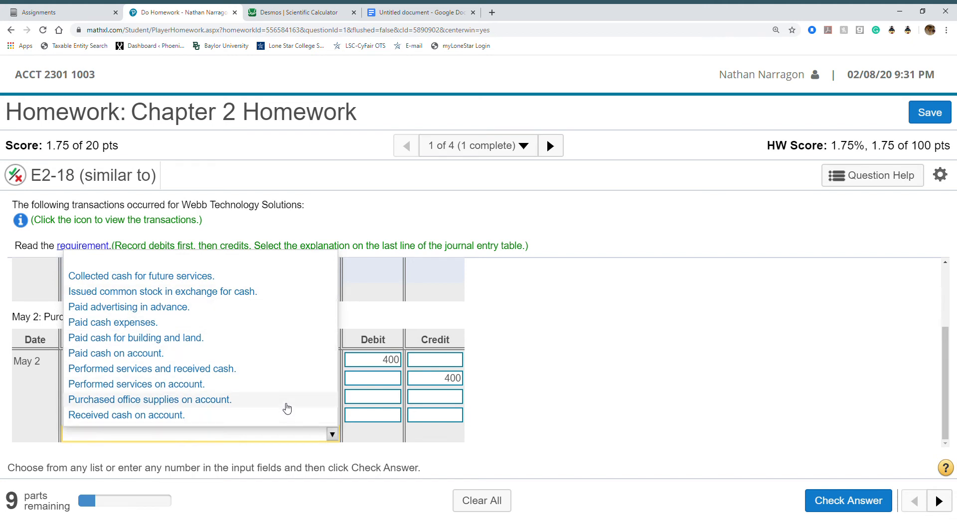
pyautogui.click(150, 400)
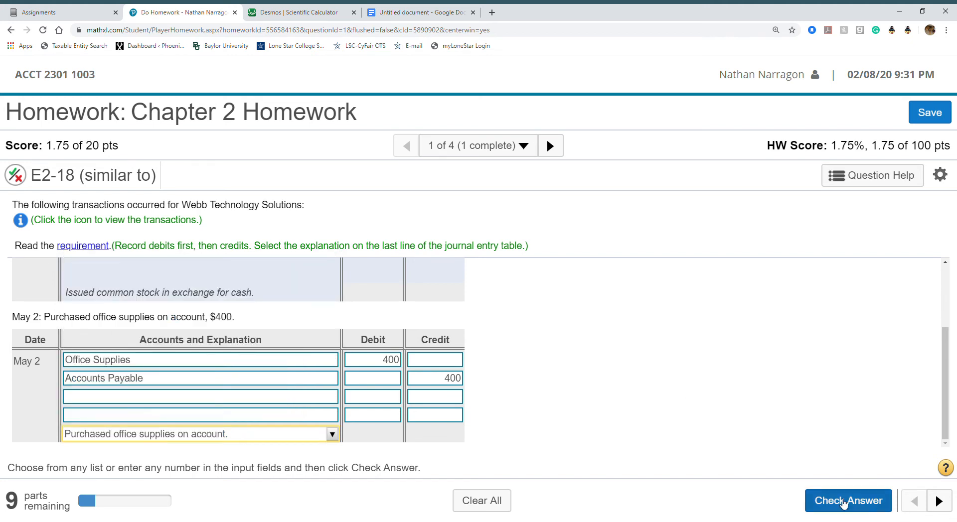
pyautogui.click(848, 501)
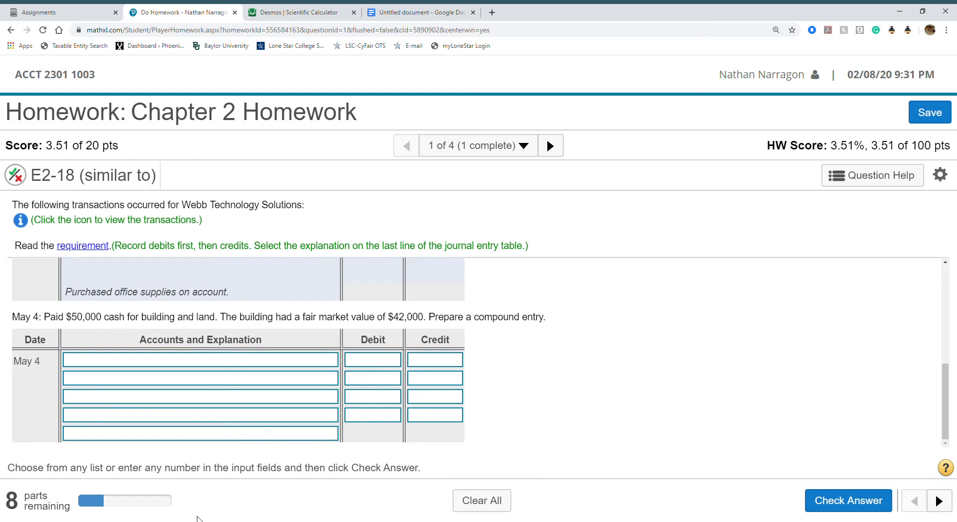
pyautogui.moveTo(216, 500)
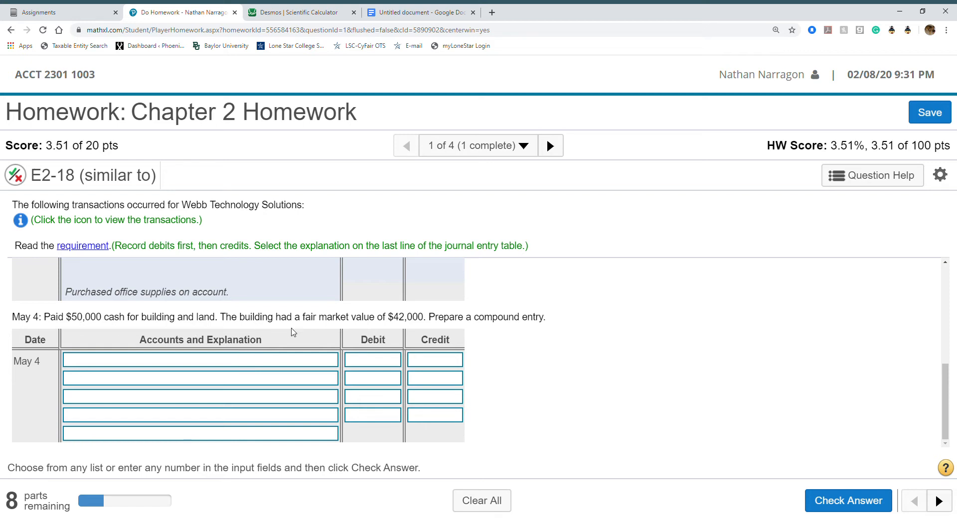
pyautogui.moveTo(350, 326)
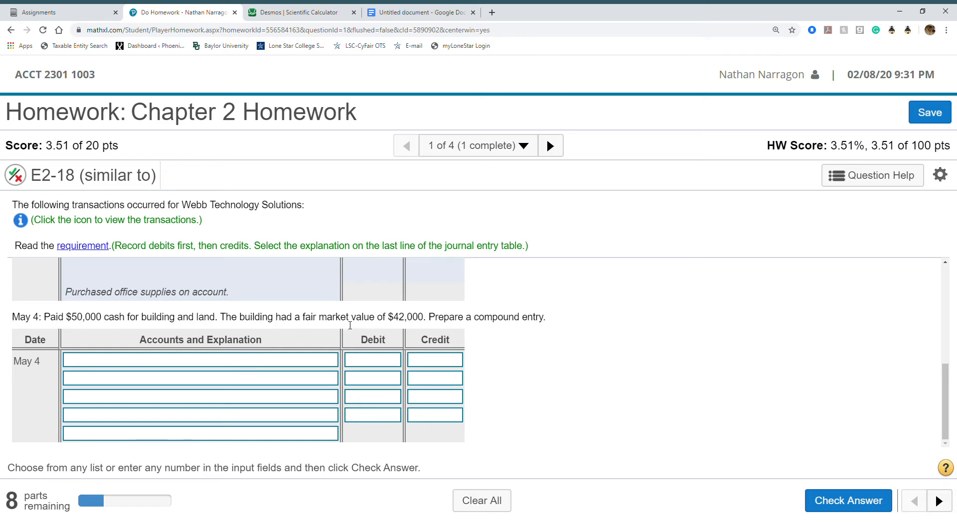
pyautogui.moveTo(449, 327)
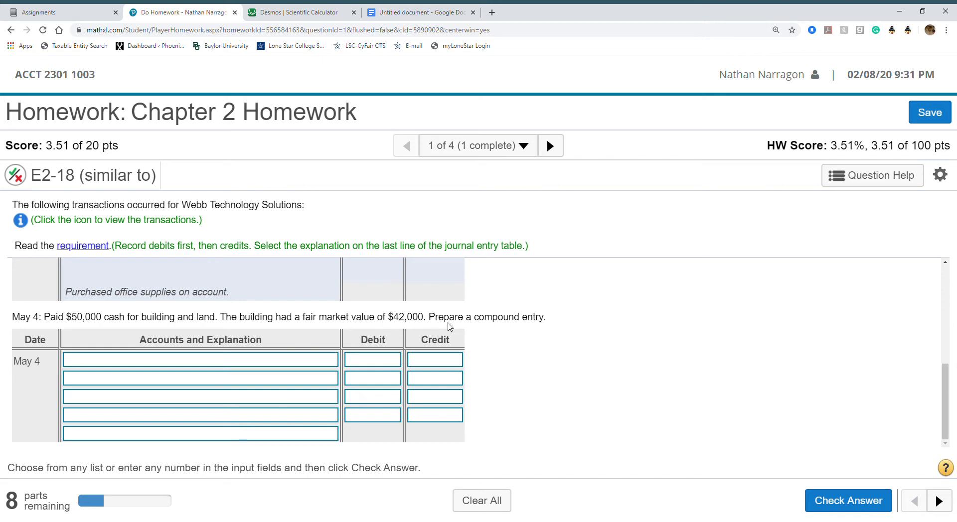
pyautogui.moveTo(487, 327)
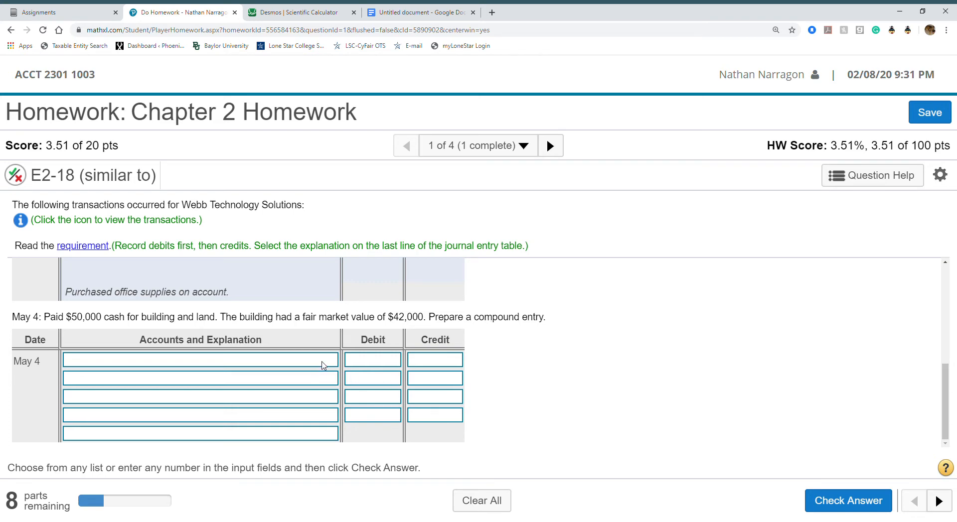
# Step: Choose Building, Land and Cash accounts and credit Cash $50,000
pyautogui.click(332, 360)
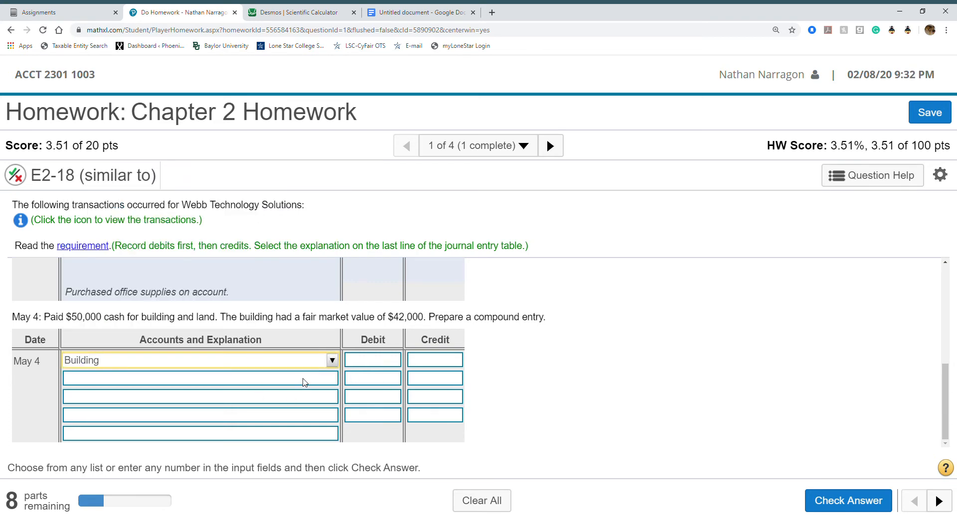
pyautogui.click(201, 378)
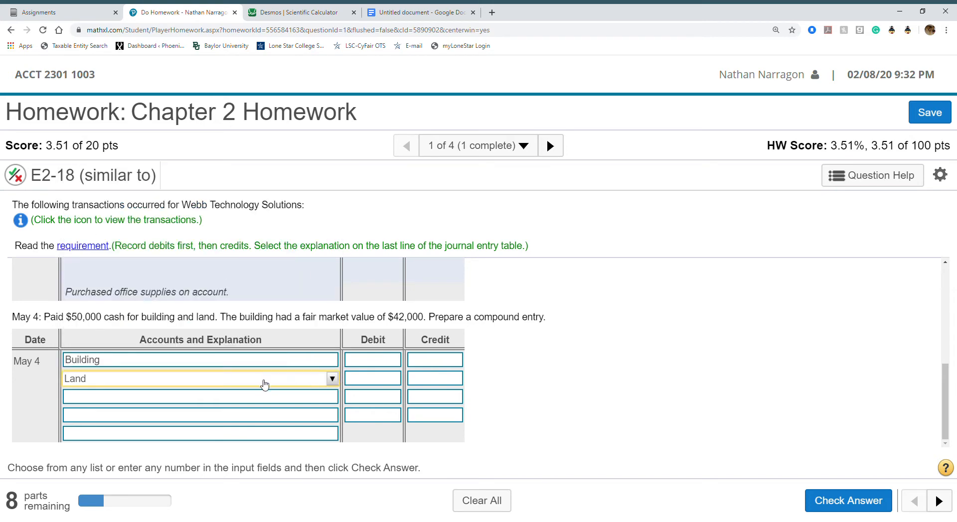
pyautogui.moveTo(334, 406)
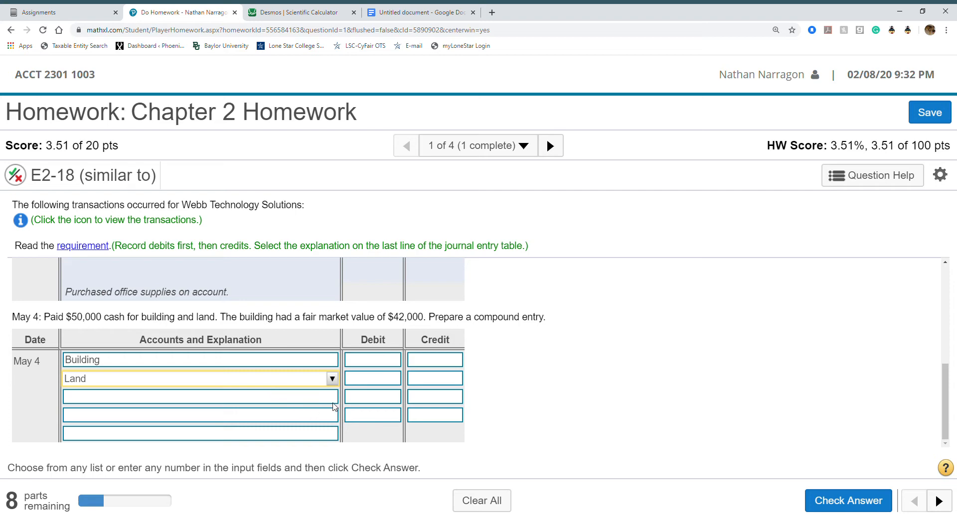
pyautogui.click(331, 396)
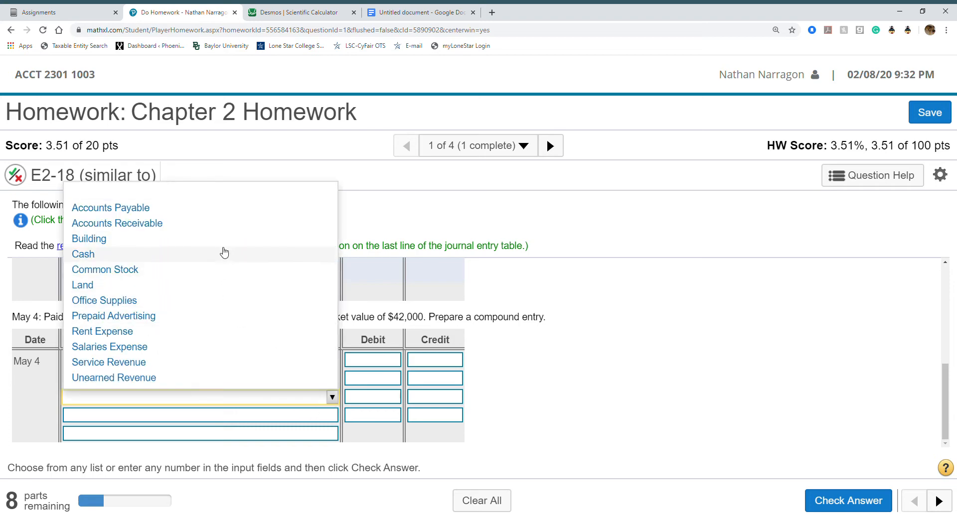
pyautogui.click(82, 255)
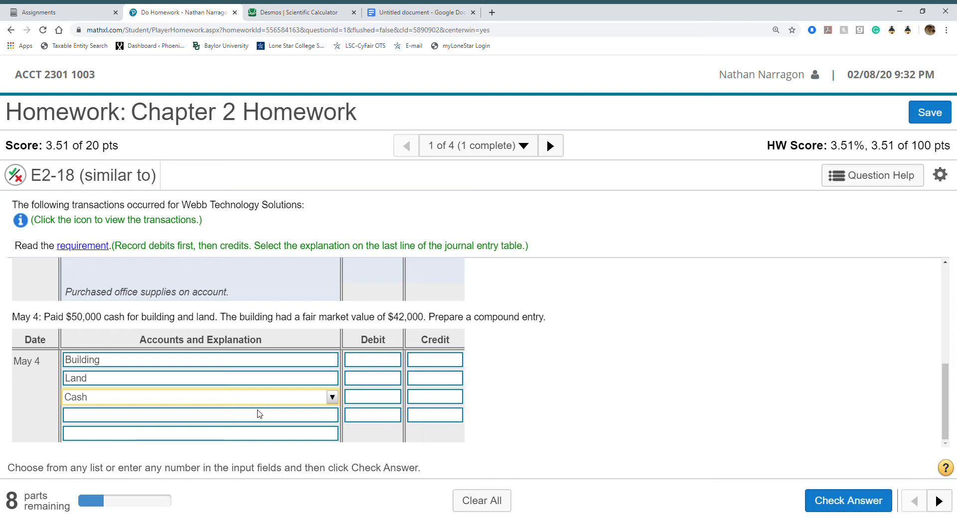
pyautogui.click(435, 397)
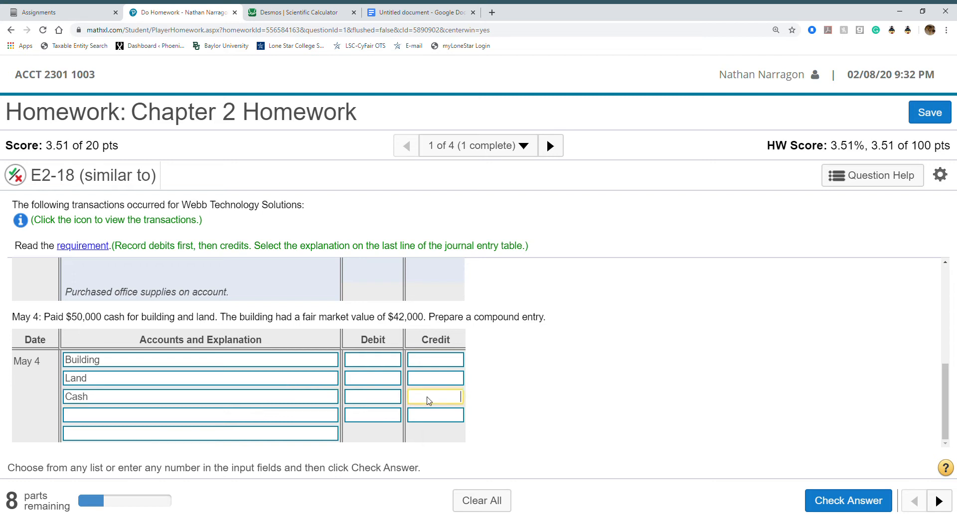
pyautogui.write('50000')
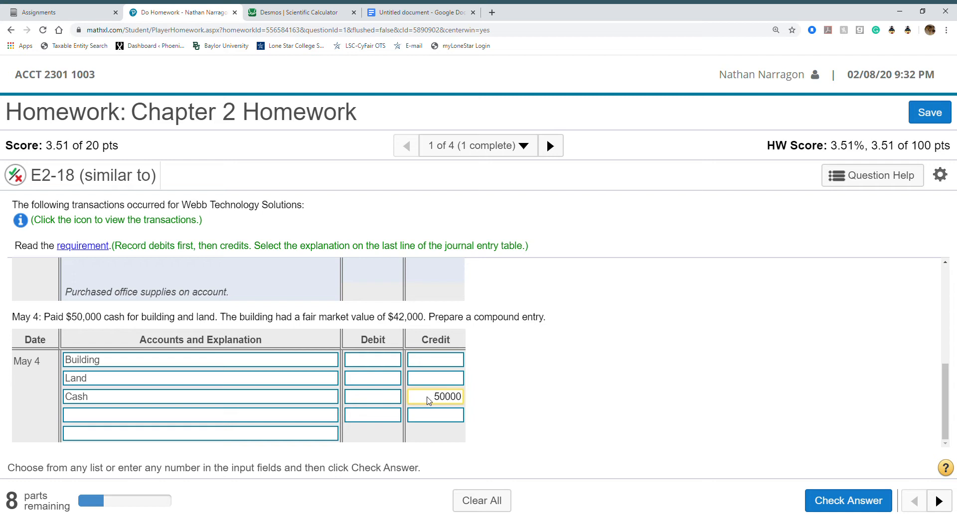
pyautogui.moveTo(512, 416)
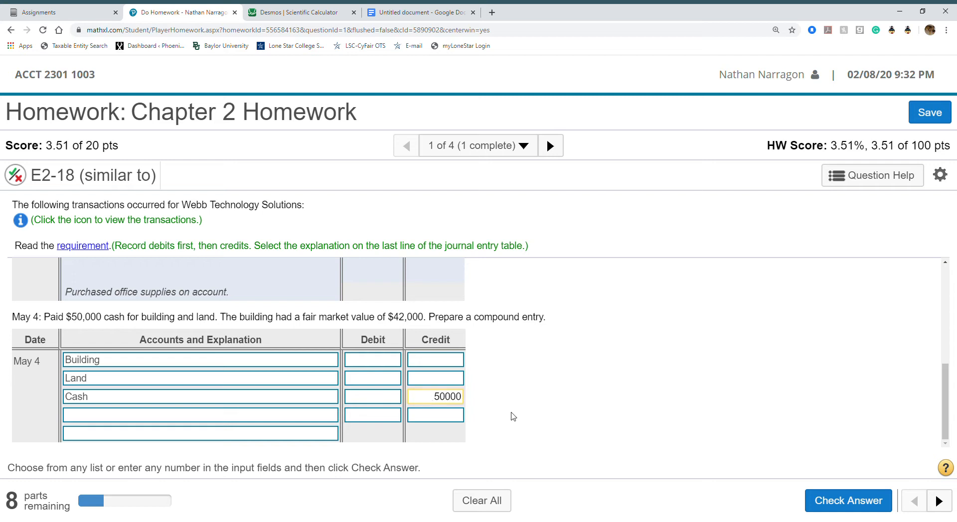
# Step: Debit Building $42,000 and Land $8,000, explain 'Paid cash for building and land', then check
pyautogui.click(372, 359)
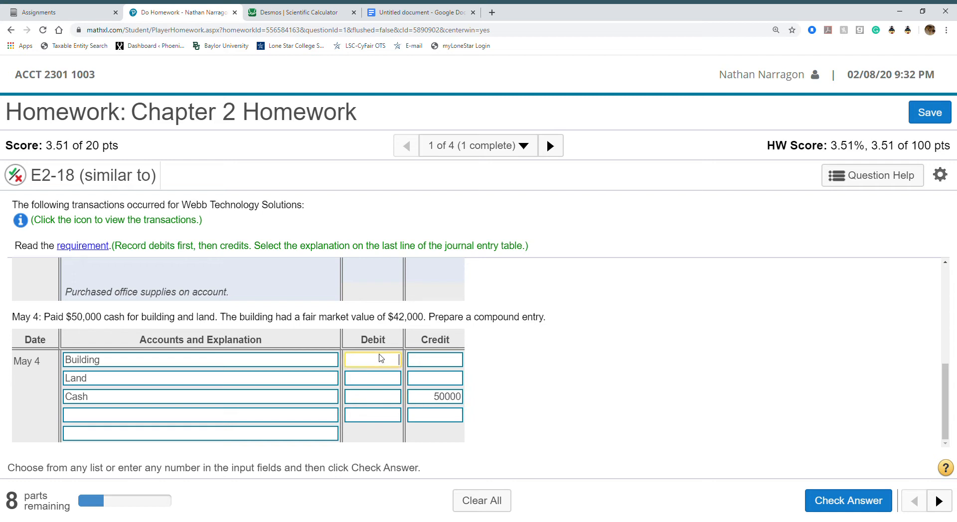
pyautogui.write('4200')
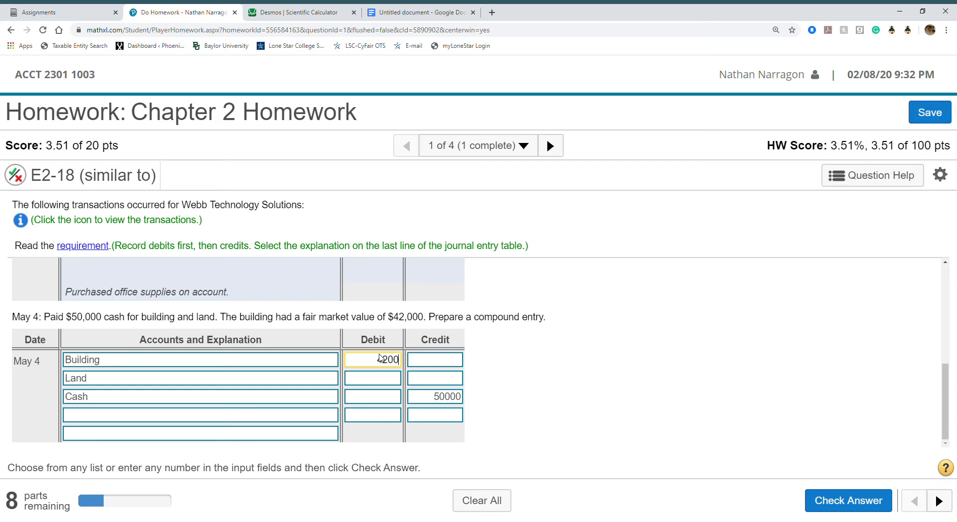
pyautogui.write('42000')
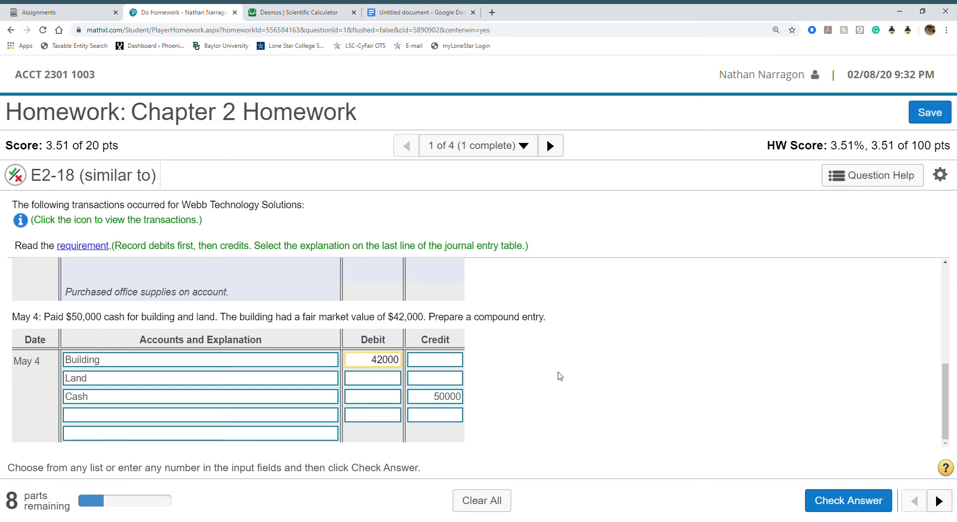
pyautogui.click(372, 378)
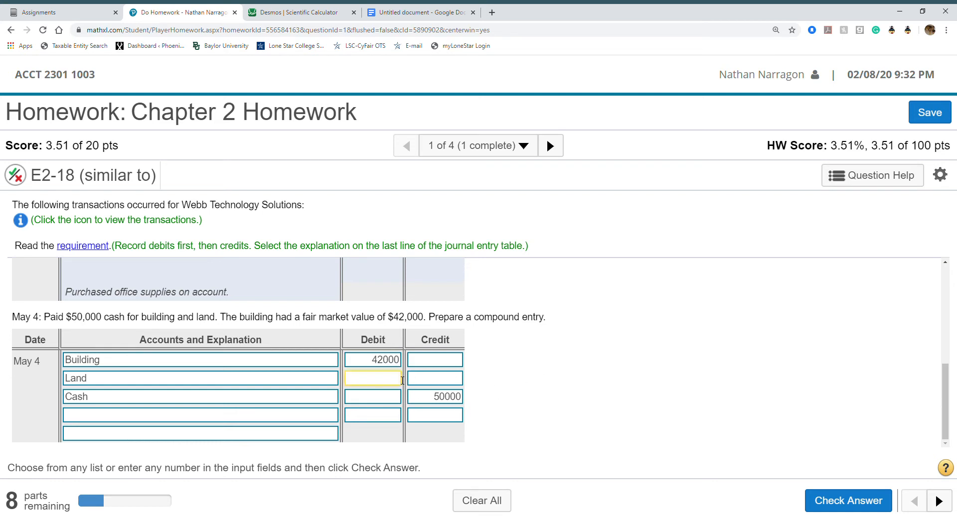
pyautogui.write('8000')
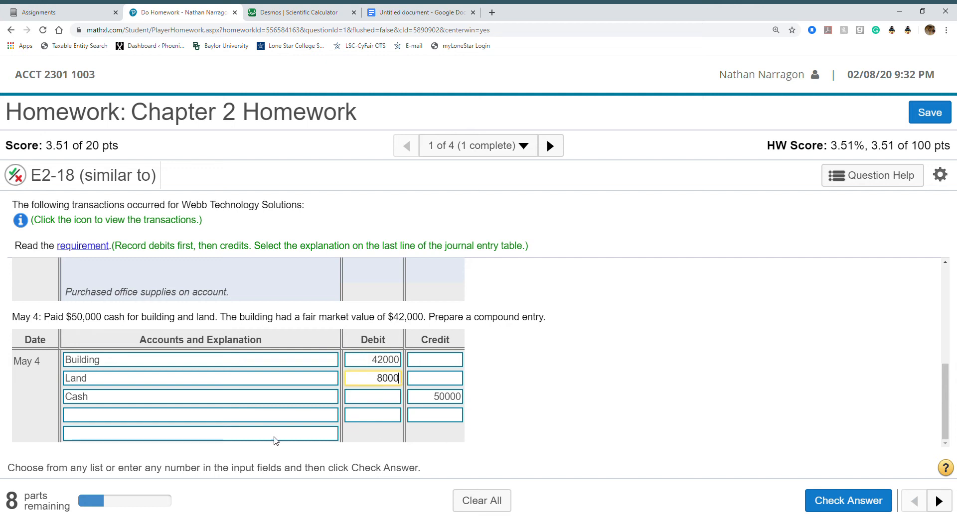
pyautogui.click(332, 433)
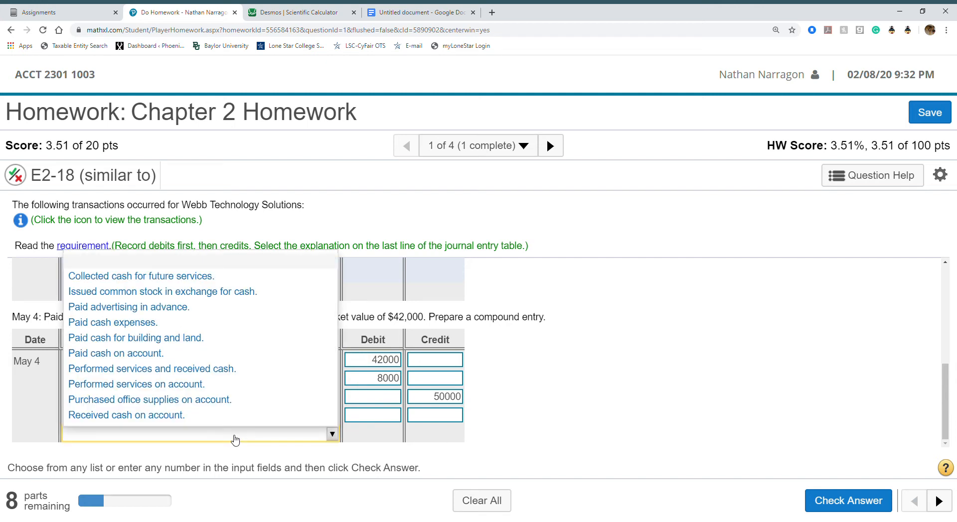
pyautogui.moveTo(231, 338)
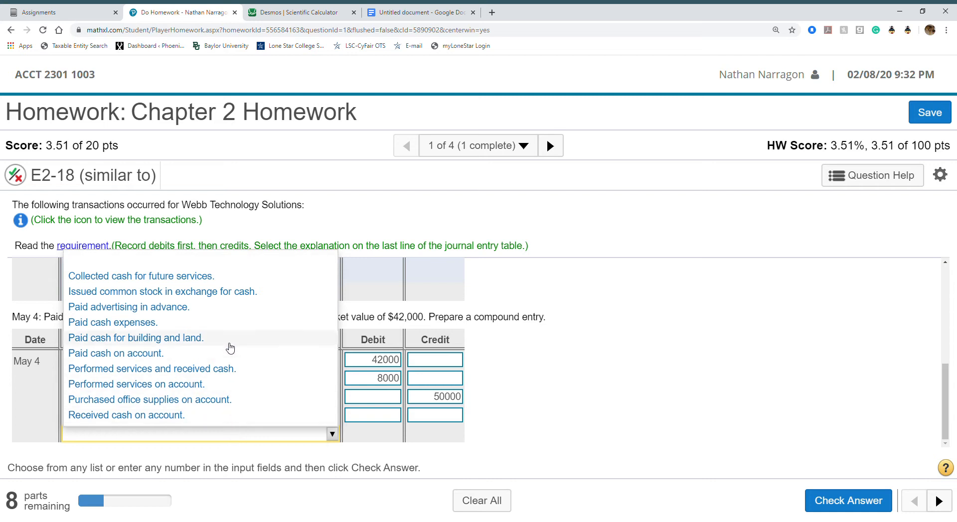
pyautogui.click(135, 337)
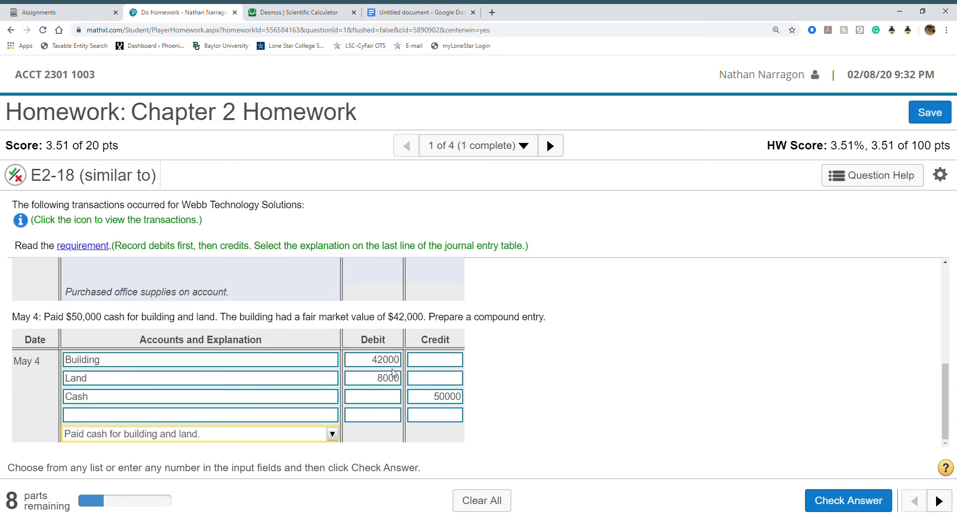
pyautogui.moveTo(366, 369)
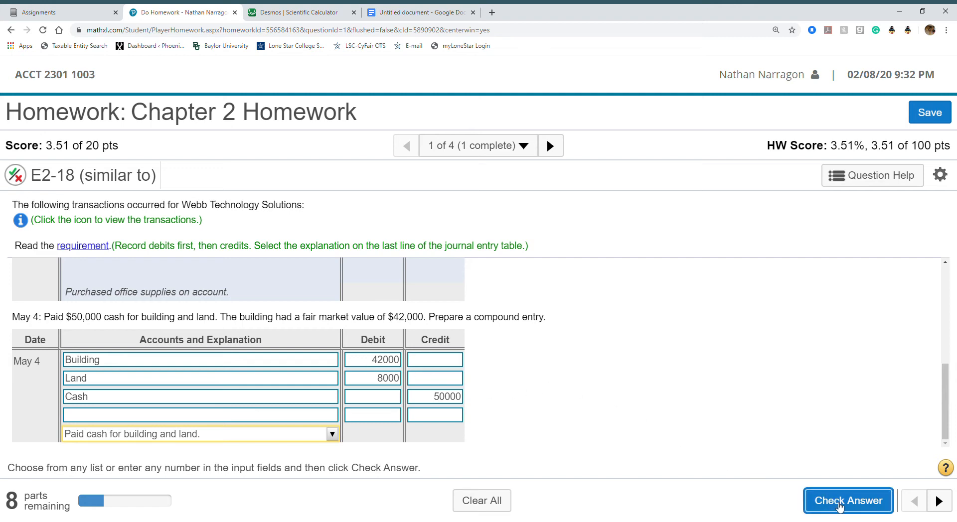
pyautogui.click(847, 500)
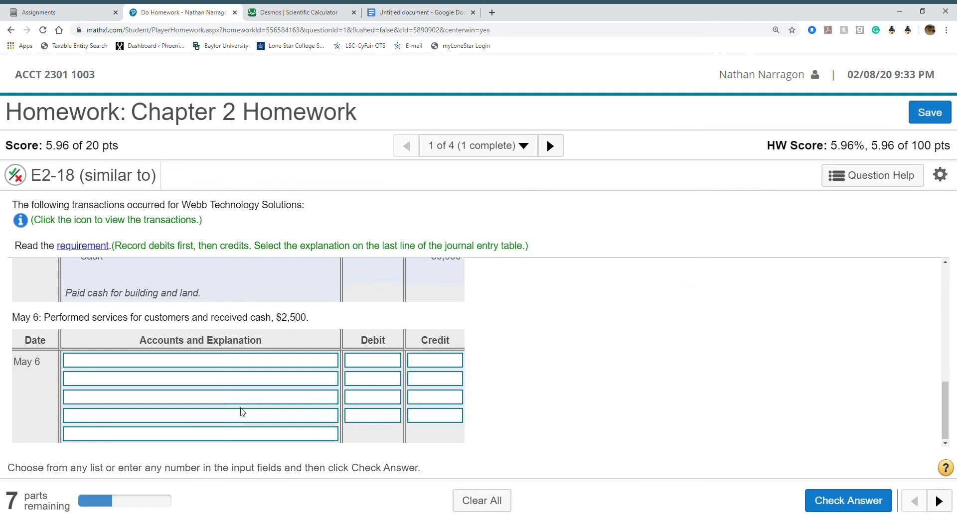
pyautogui.moveTo(134, 333)
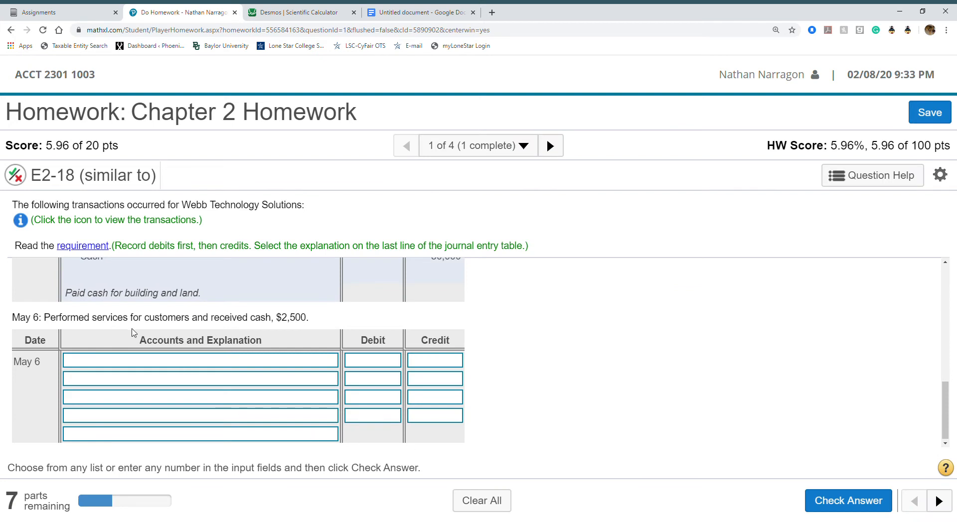
pyautogui.moveTo(271, 329)
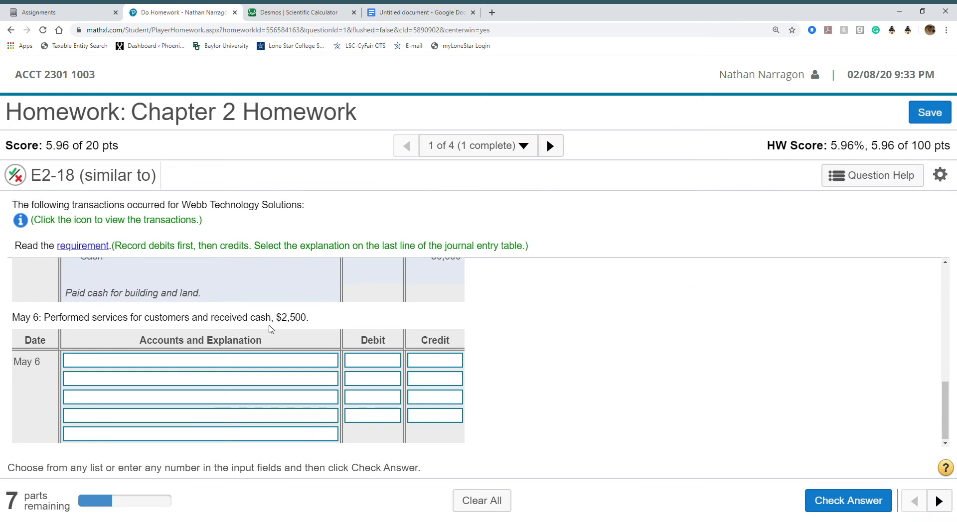
pyautogui.moveTo(272, 364)
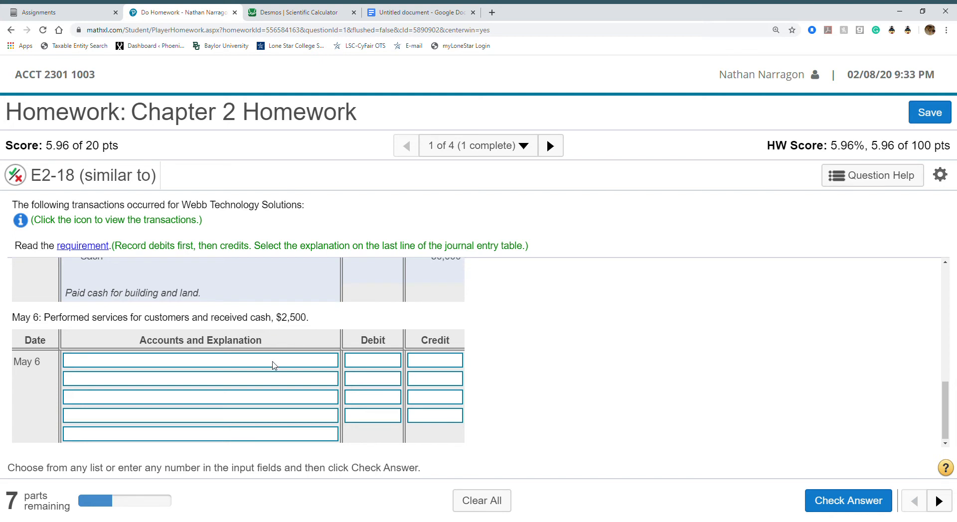
# Step: Enter May 6 lines: Cash debit and Service Revenue credit, $2,500 each
pyautogui.click(199, 359)
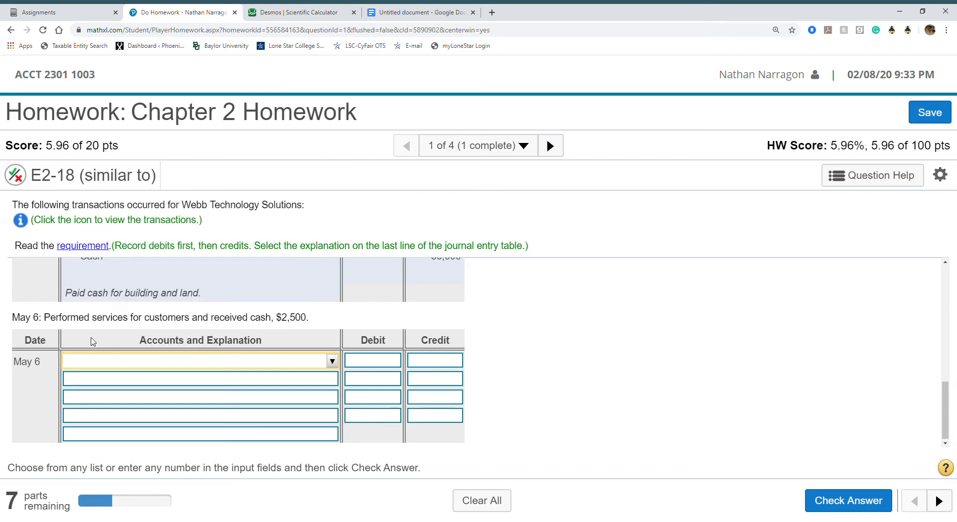
pyautogui.moveTo(122, 338)
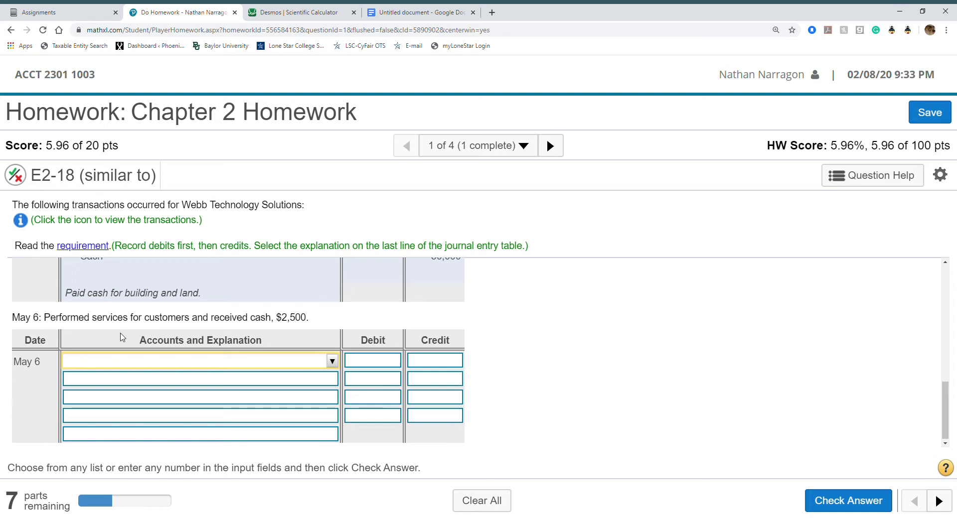
pyautogui.moveTo(51, 329)
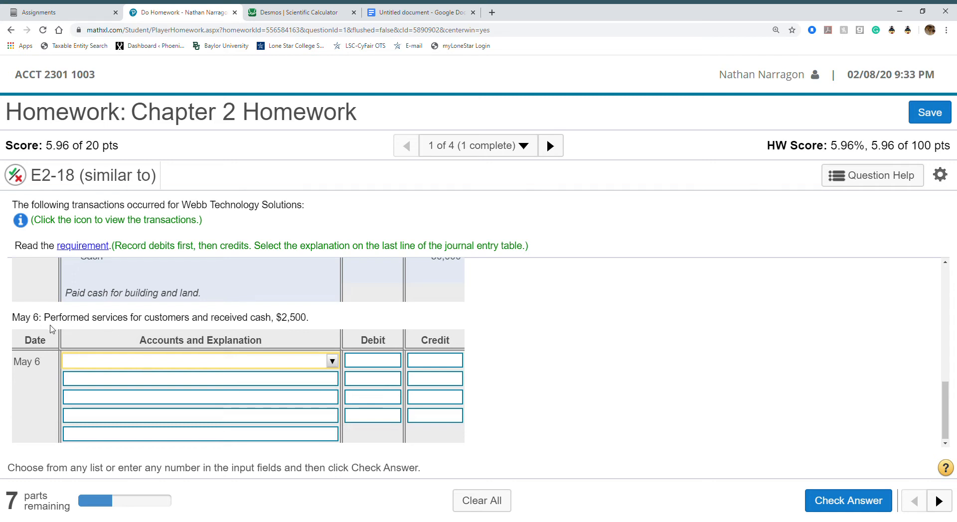
pyautogui.moveTo(251, 322)
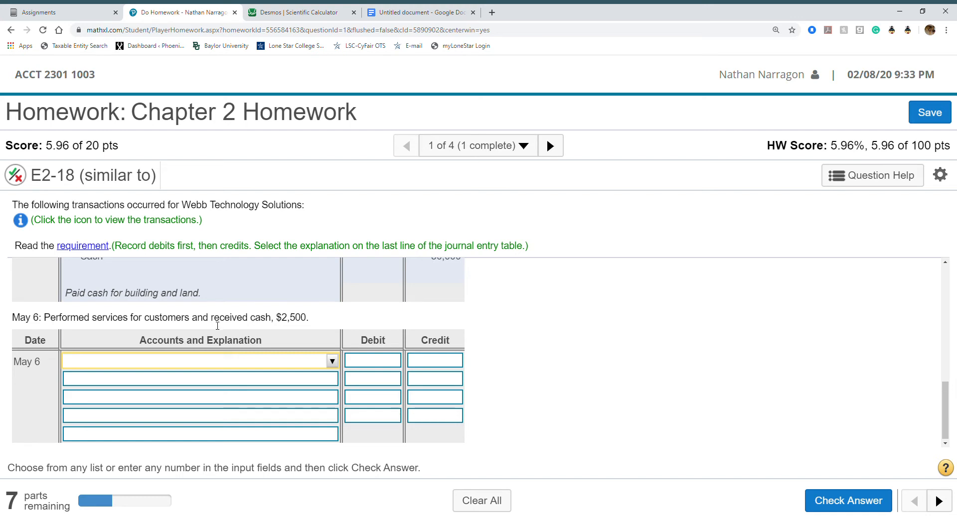
pyautogui.doubleClick(229, 317)
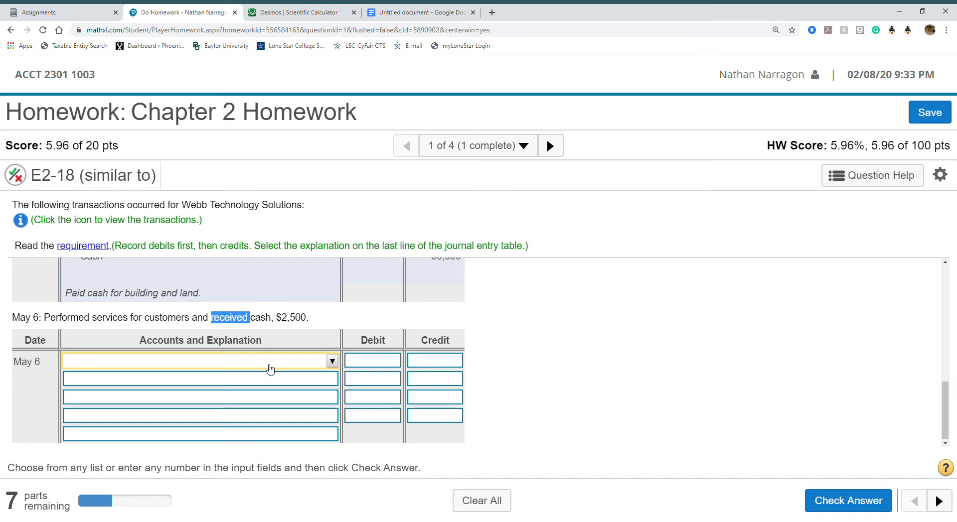
pyautogui.click(332, 361)
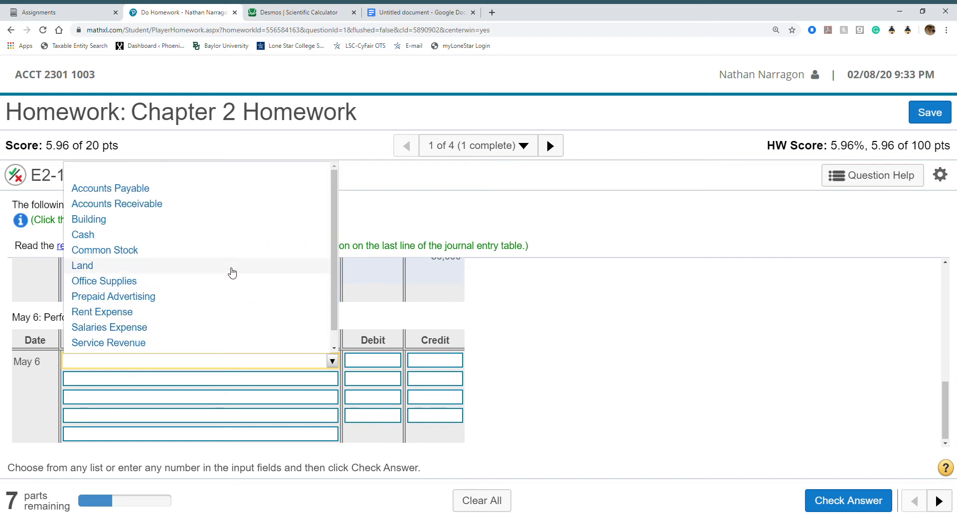
pyautogui.click(82, 234)
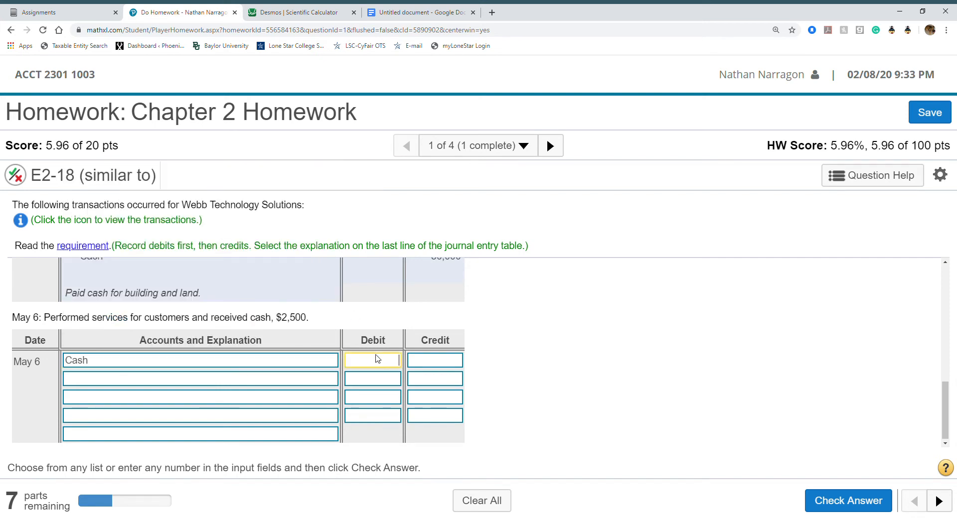
pyautogui.write('2500')
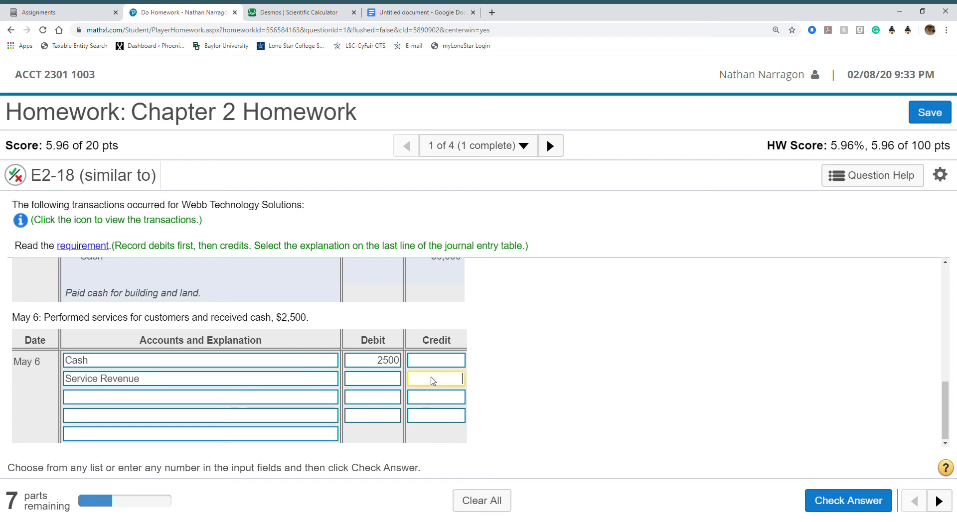
pyautogui.write('2500')
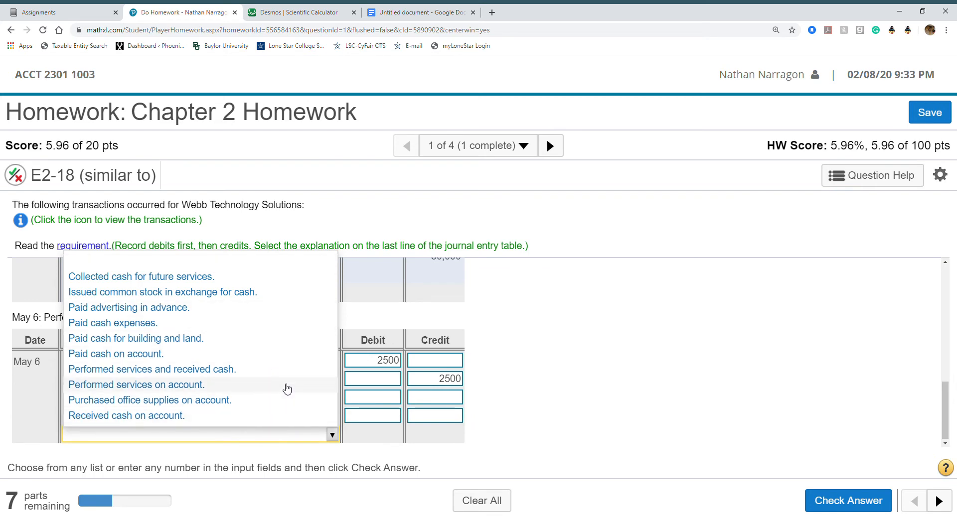
# Step: Choose 'Performed services and received cash', check the entry, and dismiss the message
pyautogui.click(136, 384)
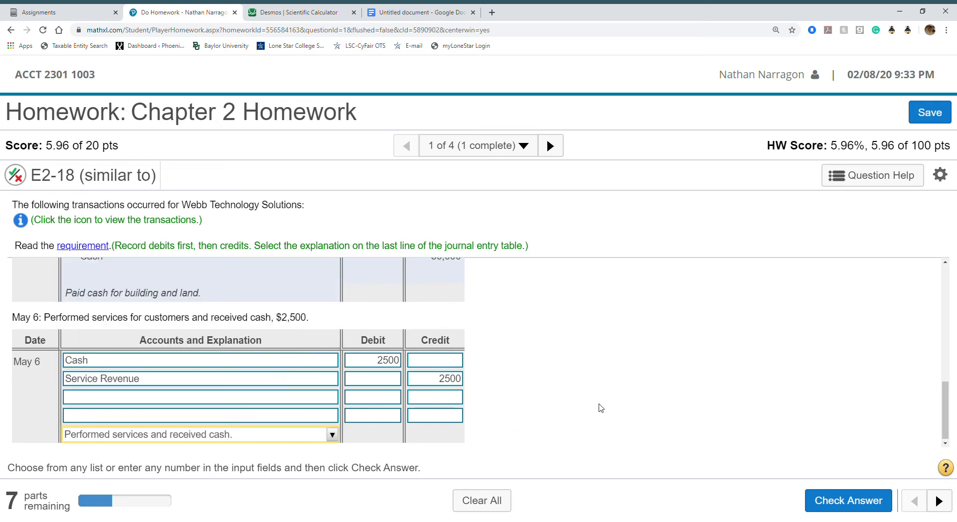
pyautogui.click(847, 501)
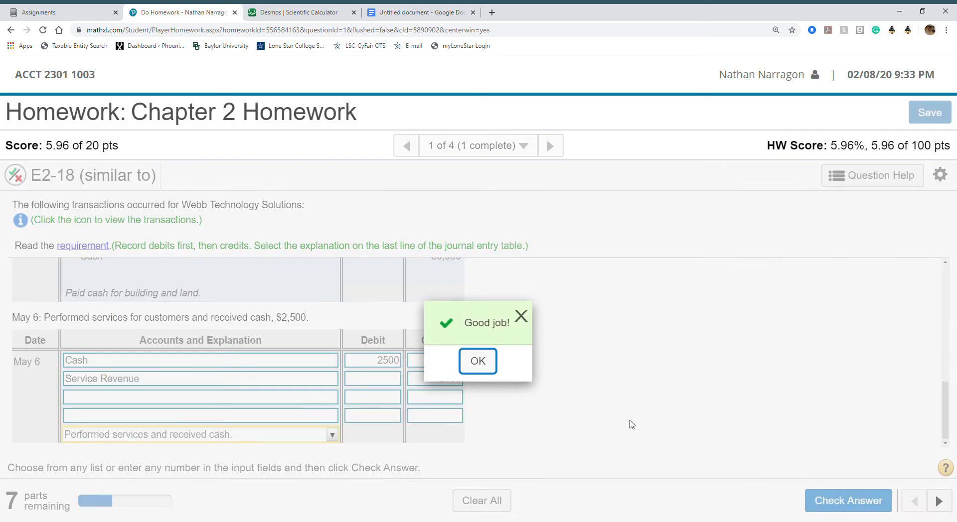
pyautogui.click(478, 361)
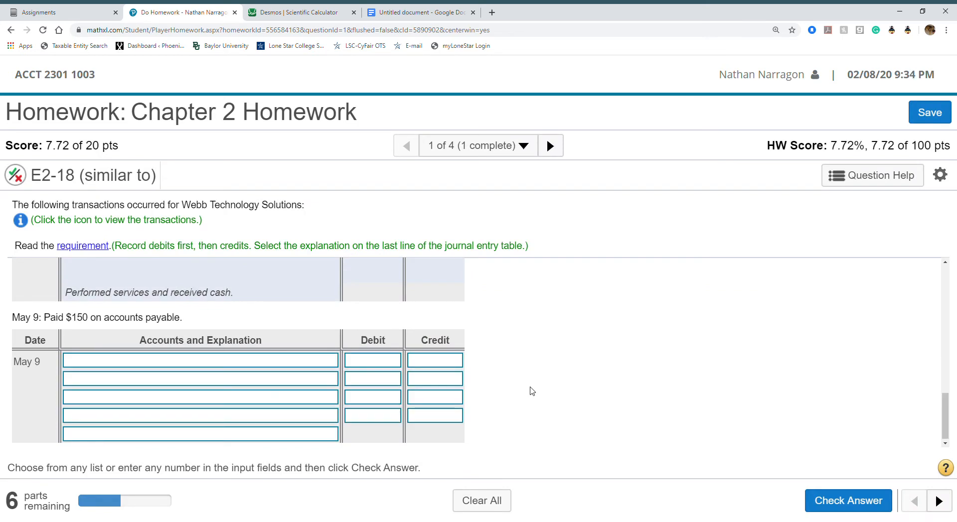
pyautogui.moveTo(350, 387)
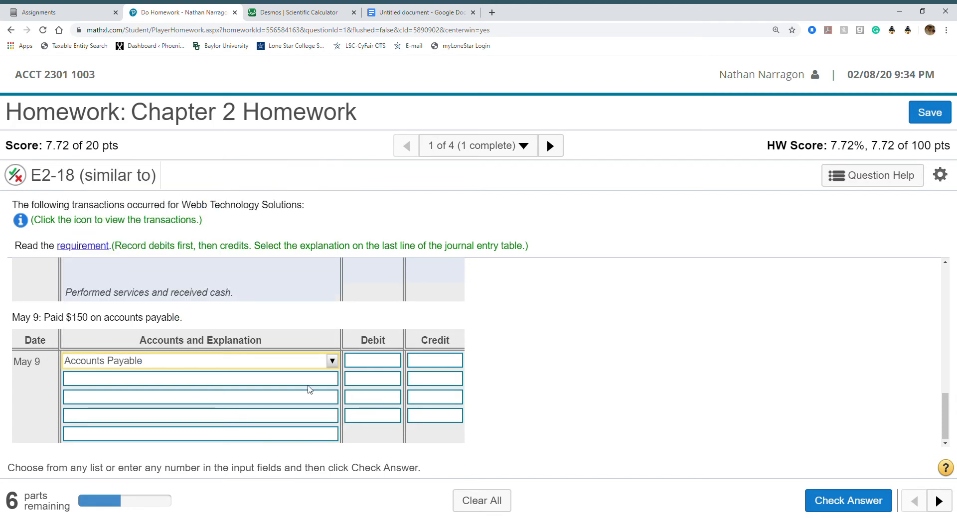
# Step: Enter $150 for Accounts Payable debit and Cash credit, check, and dismiss the message
pyautogui.click(372, 360)
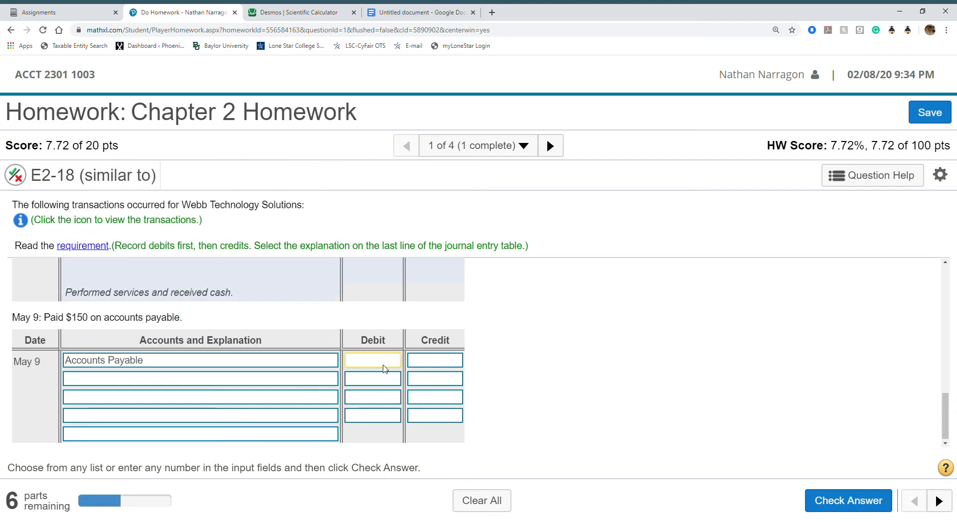
pyautogui.write('150')
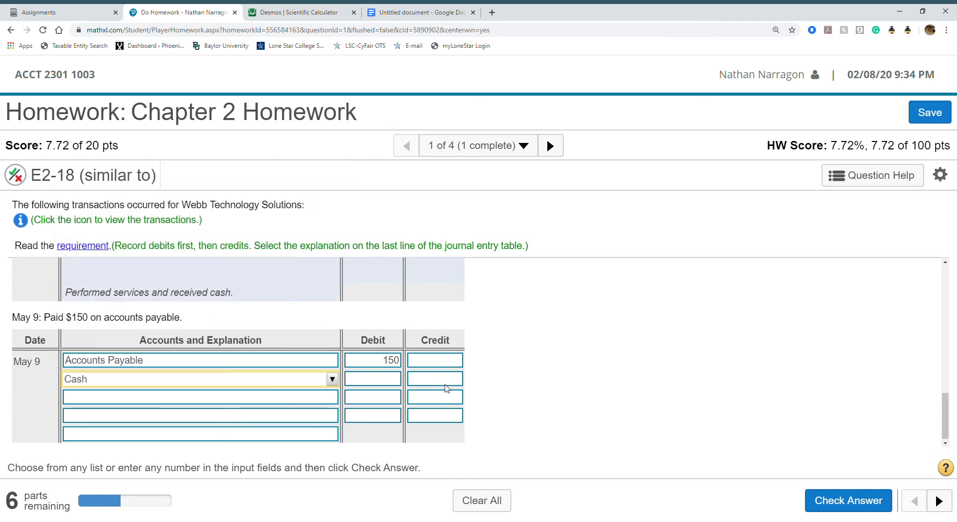
pyautogui.write('150')
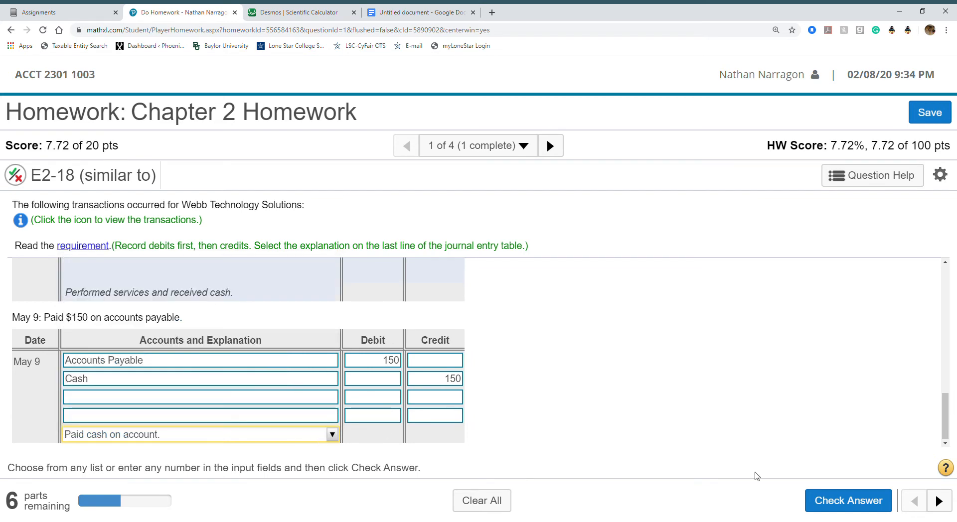
pyautogui.click(847, 500)
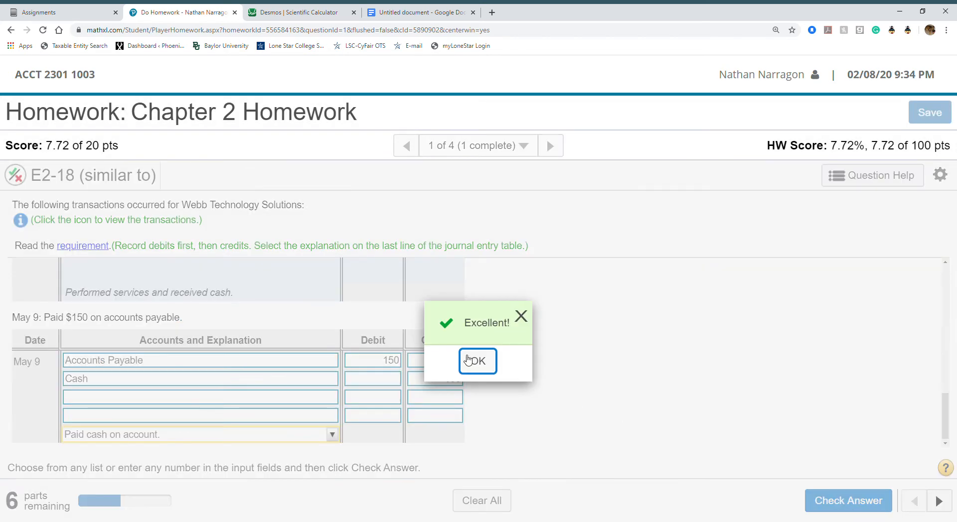
pyautogui.click(477, 361)
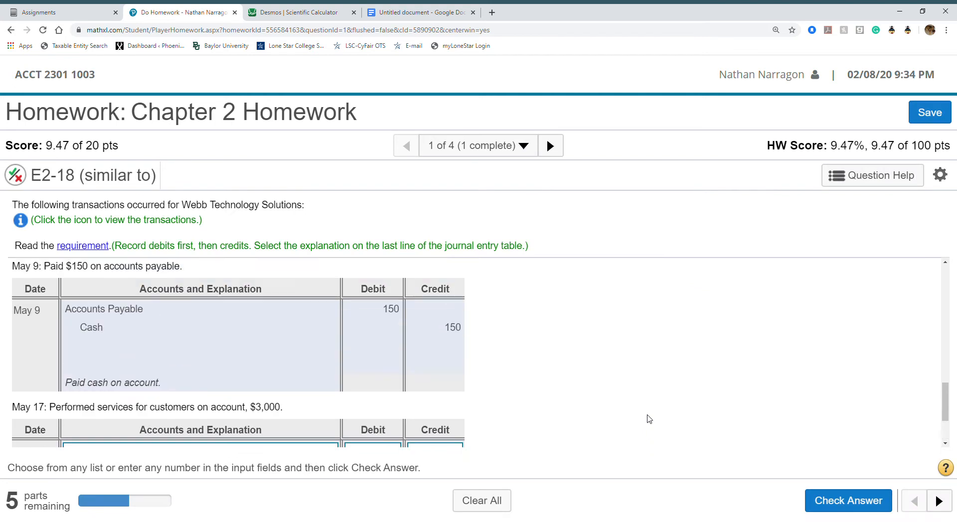
# Step: Select Accounts Receivable as debit and Service Revenue as credit for May 17
pyautogui.scroll(-3)
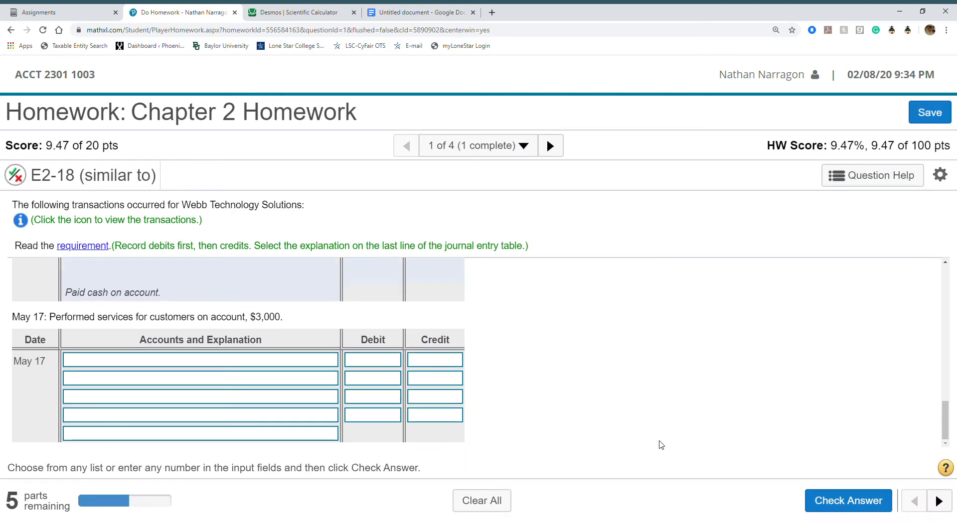
pyautogui.moveTo(317, 403)
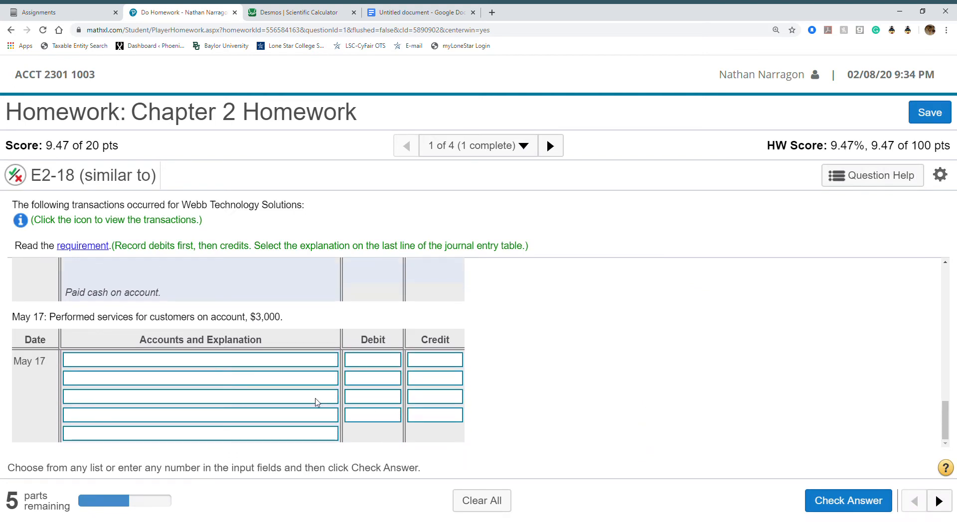
pyautogui.moveTo(68, 327)
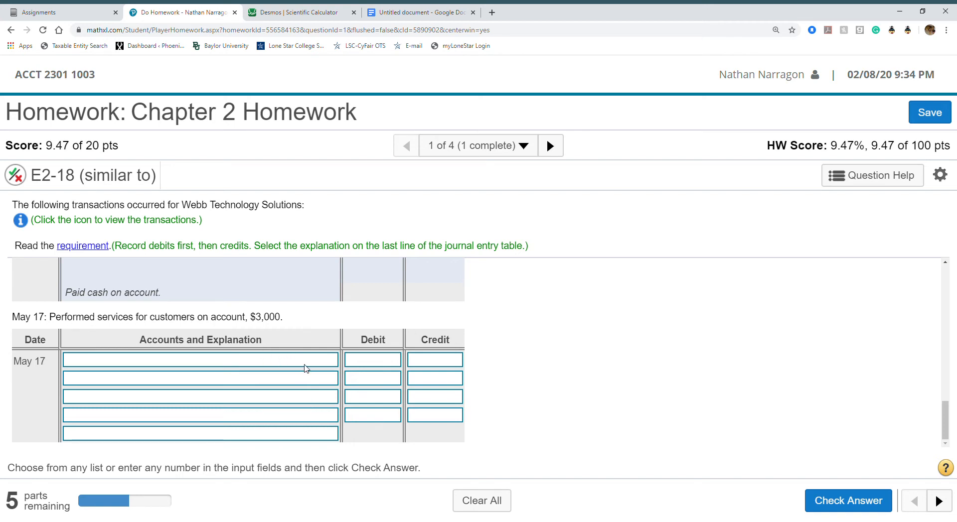
pyautogui.click(198, 359)
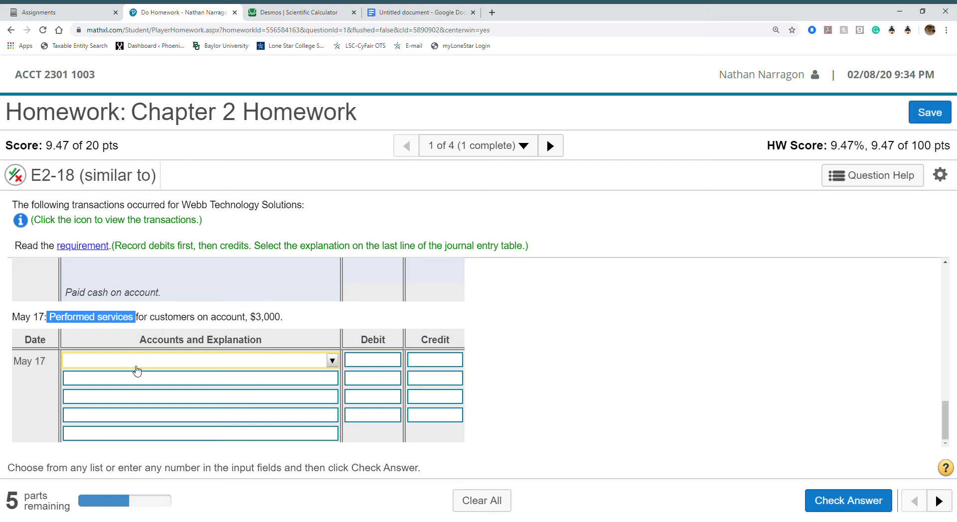
pyautogui.click(199, 361)
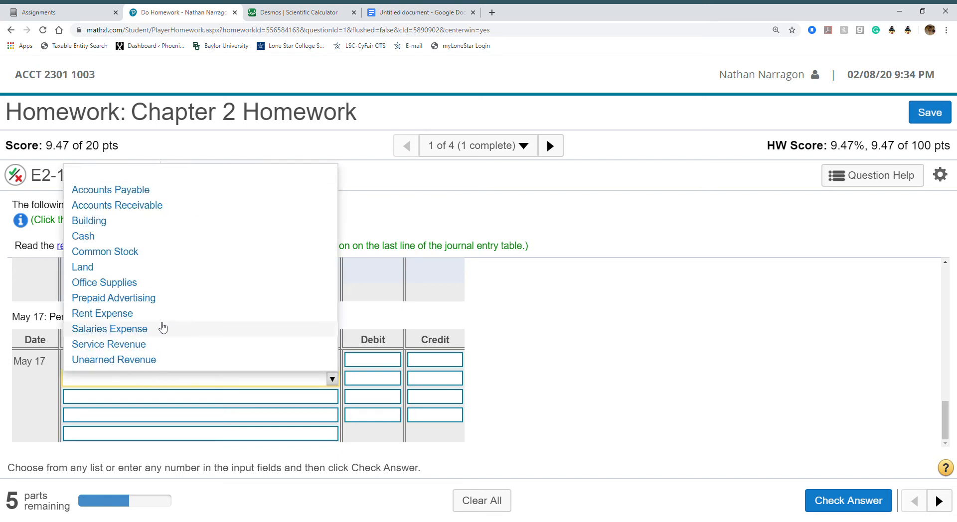
pyautogui.click(109, 344)
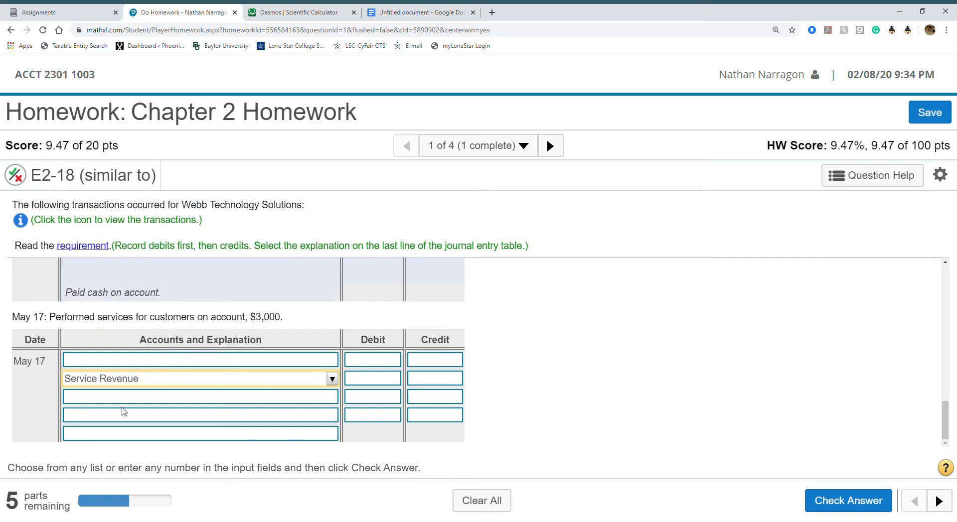
pyautogui.moveTo(76, 317); pyautogui.dragTo(281, 317)
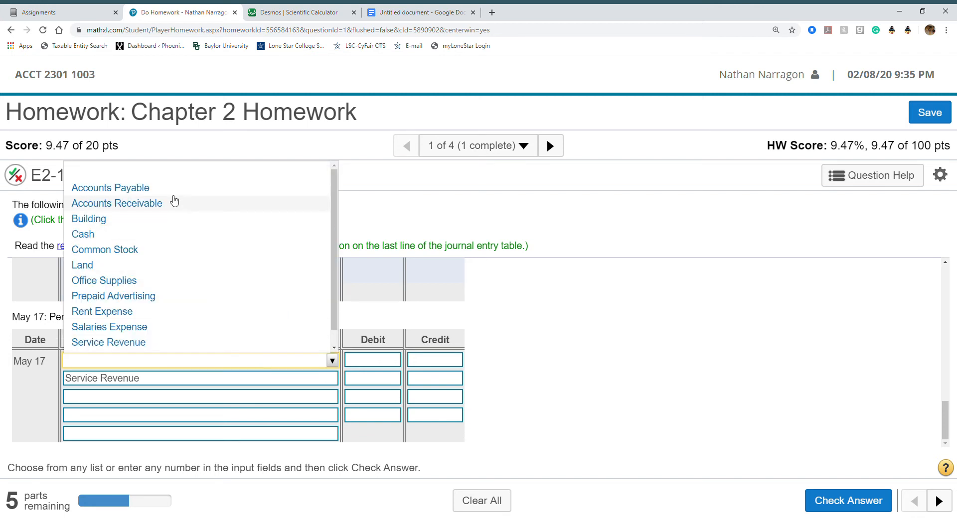
pyautogui.click(117, 203)
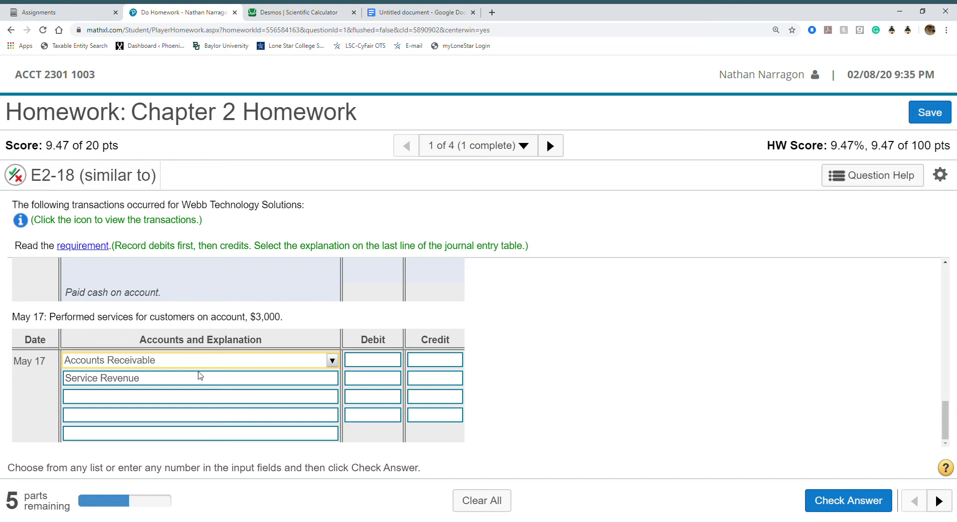
# Step: Enter $3,000 for both debit and credit and acknowledge the correct answer
pyautogui.click(373, 360)
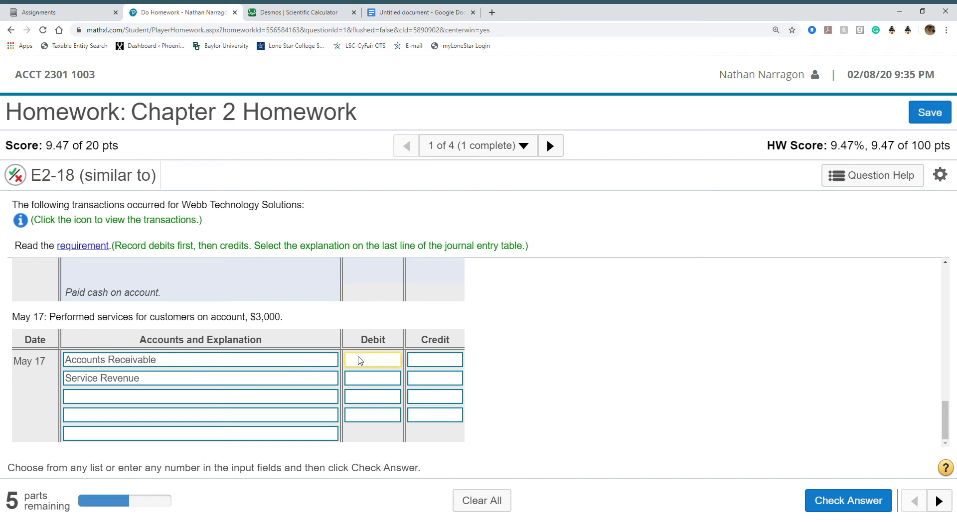
pyautogui.write('3000')
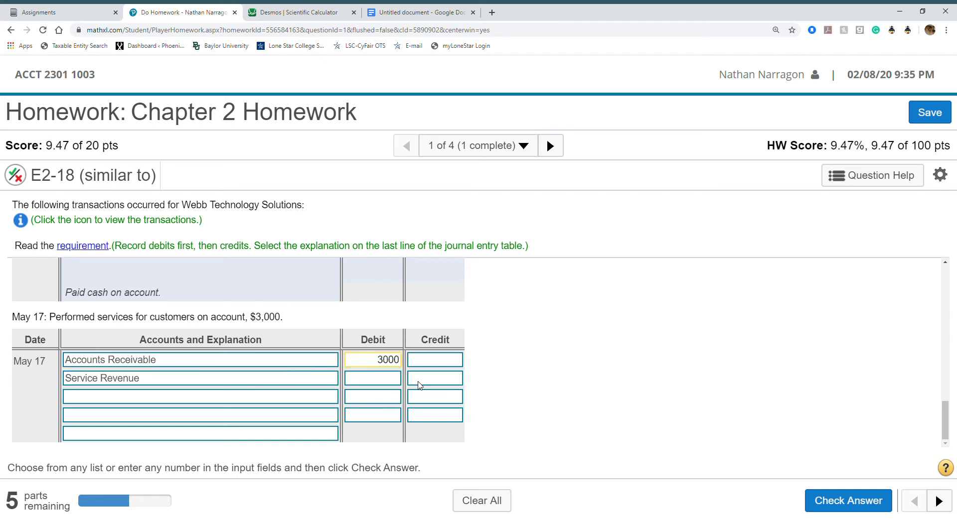
pyautogui.write('3000')
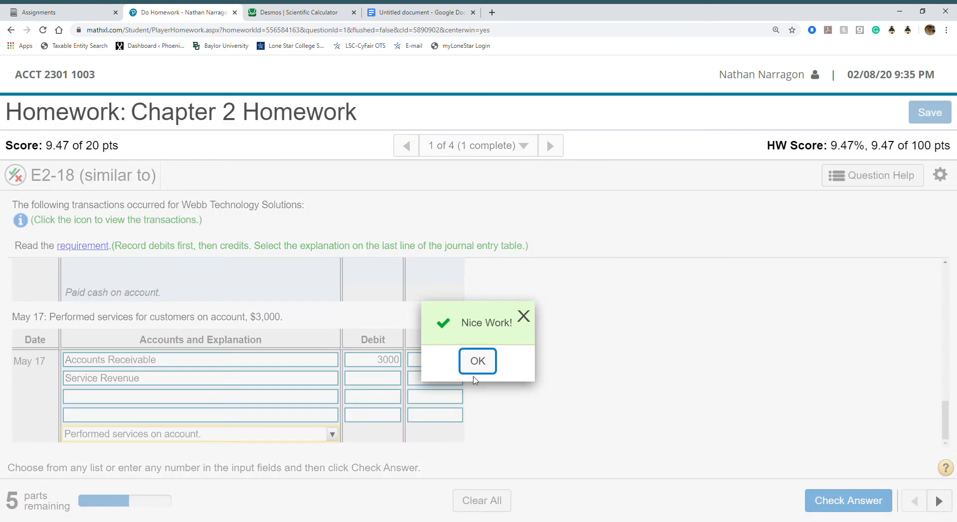
pyautogui.click(477, 360)
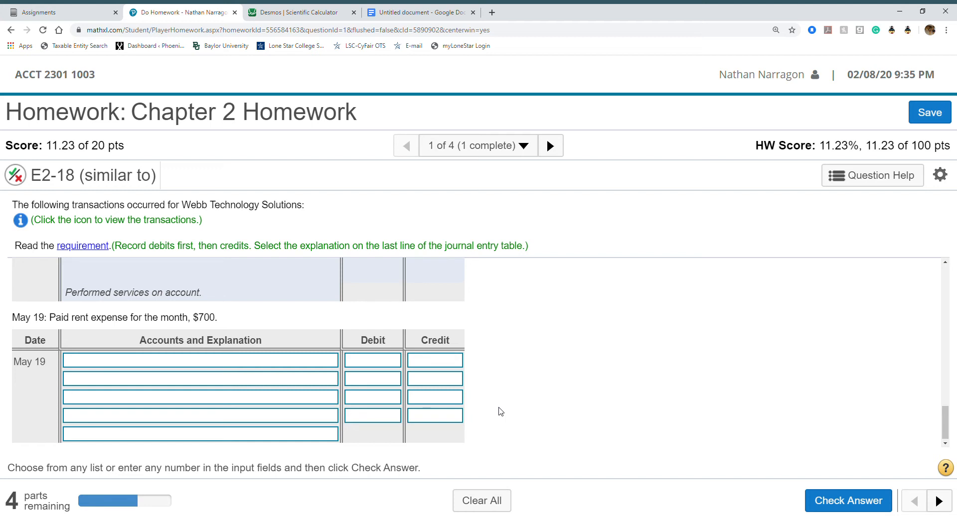
pyautogui.moveTo(775, 237)
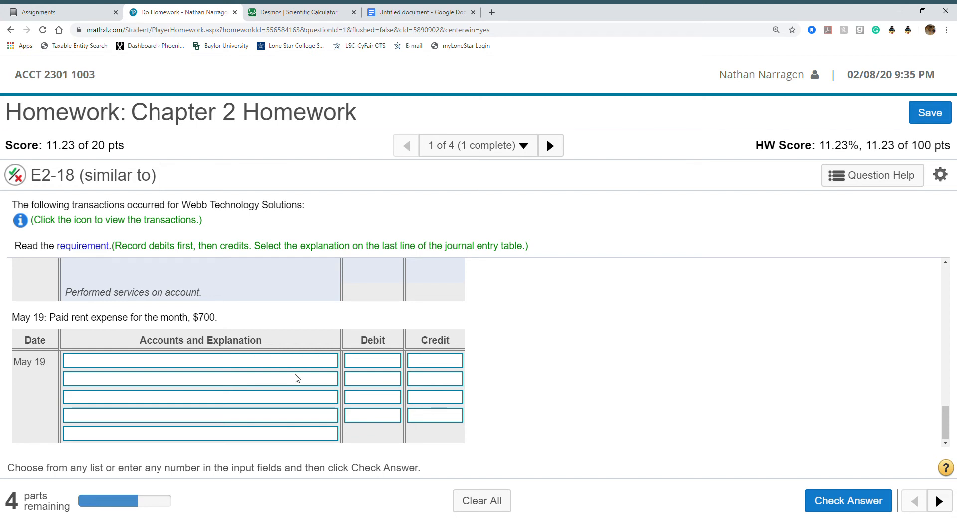
# Step: Enter $700 amounts and choose Rent Expense as the debited account
pyautogui.click(372, 359)
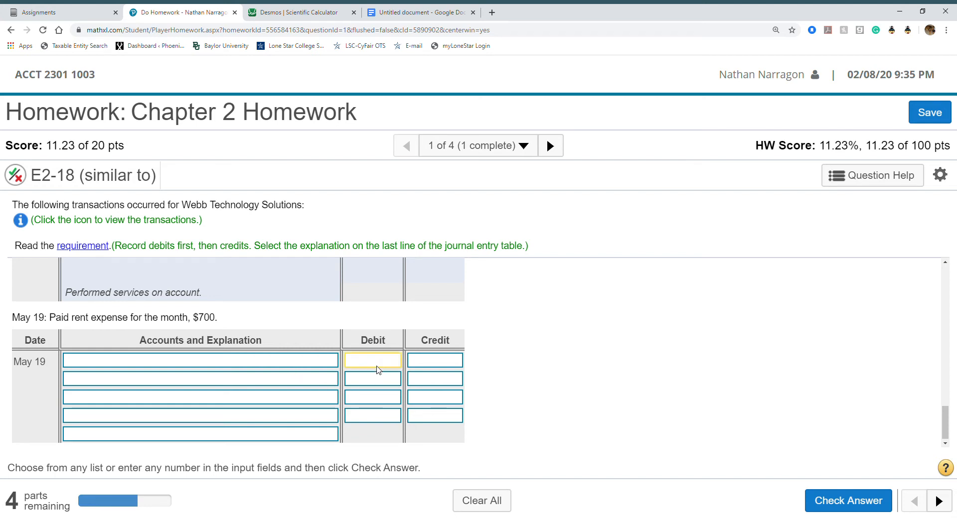
pyautogui.write('700')
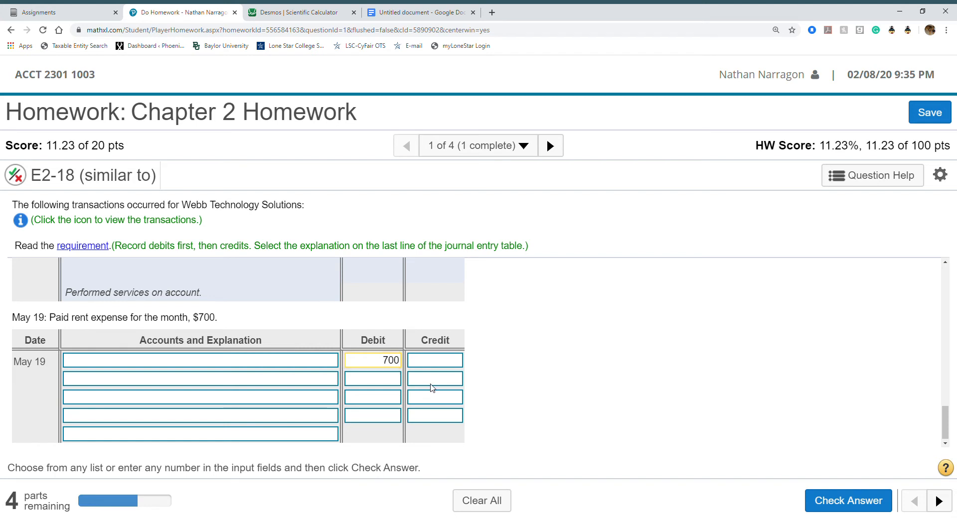
pyautogui.write('700')
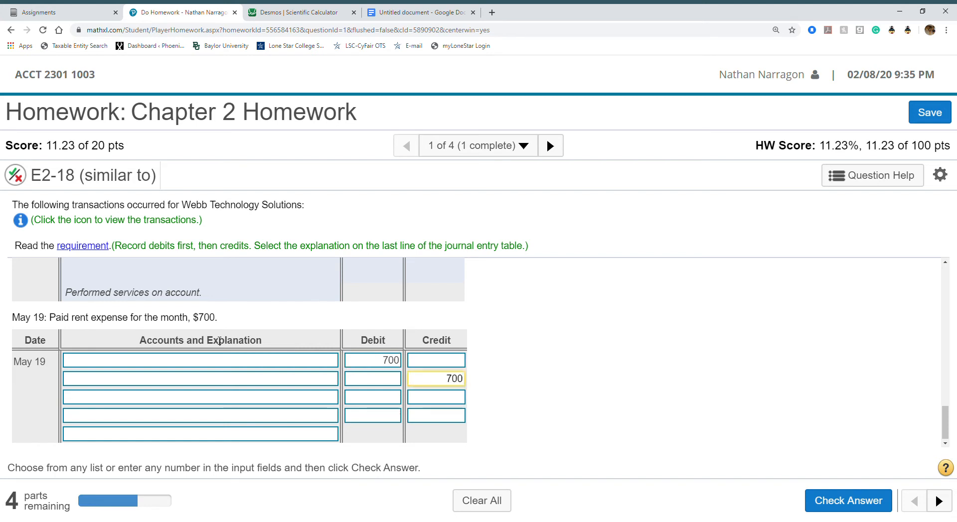
pyautogui.click(200, 360)
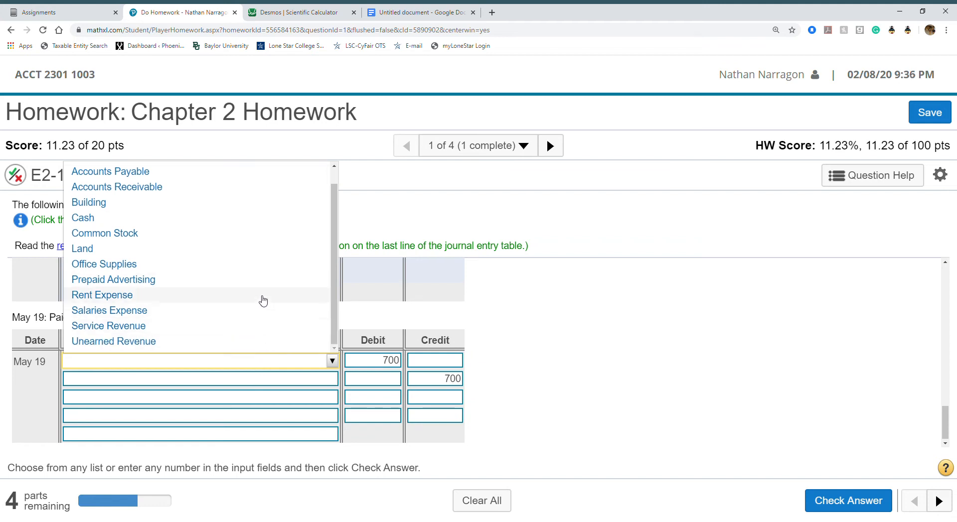
pyautogui.click(101, 295)
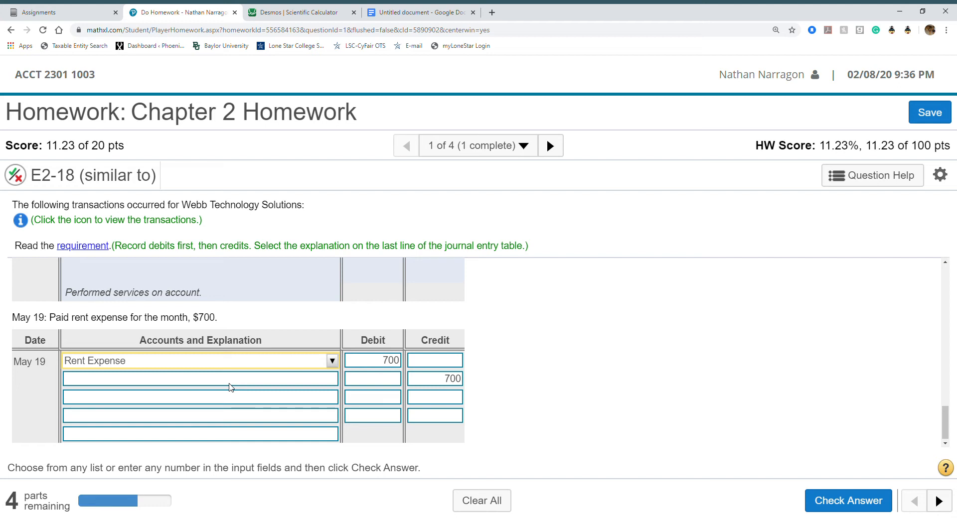
# Step: Choose 'Paid cash expenses' as the explanation and check the May 19 entry
pyautogui.click(332, 378)
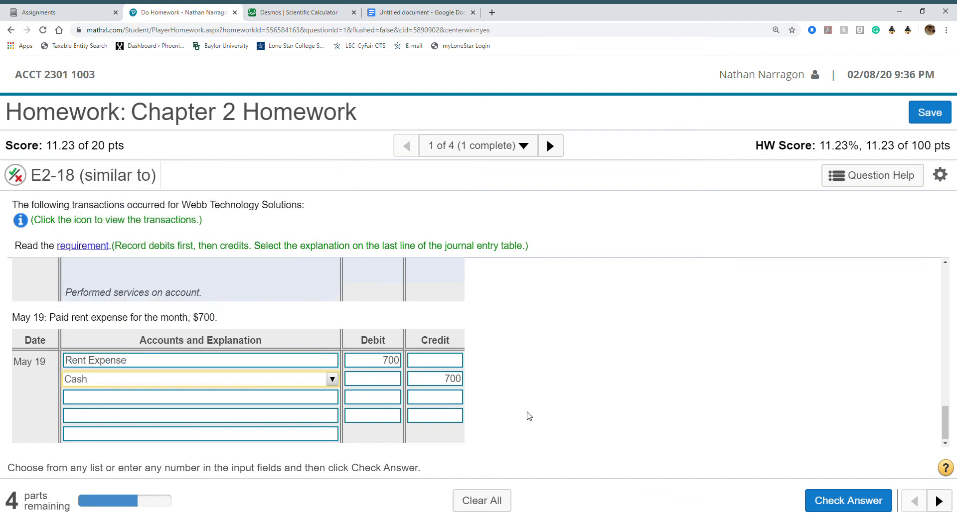
pyautogui.moveTo(361, 446)
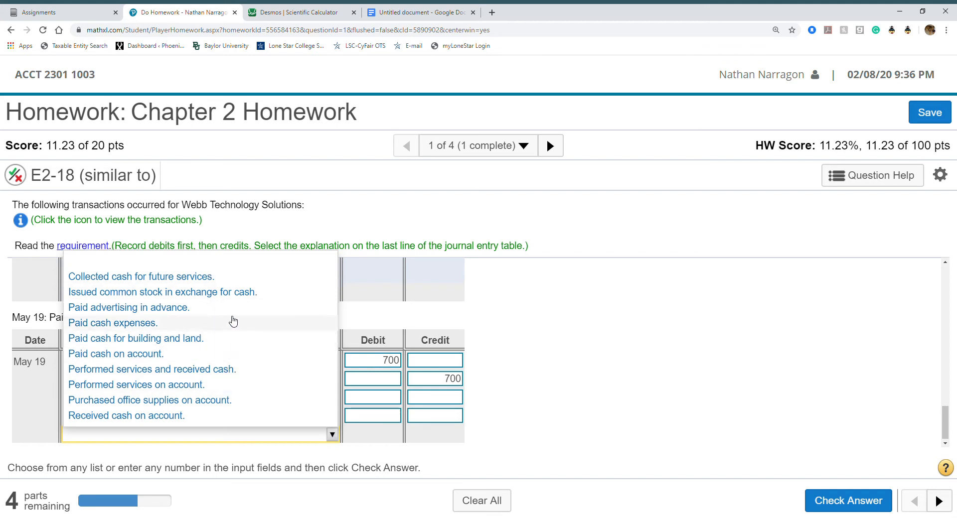
pyautogui.click(112, 323)
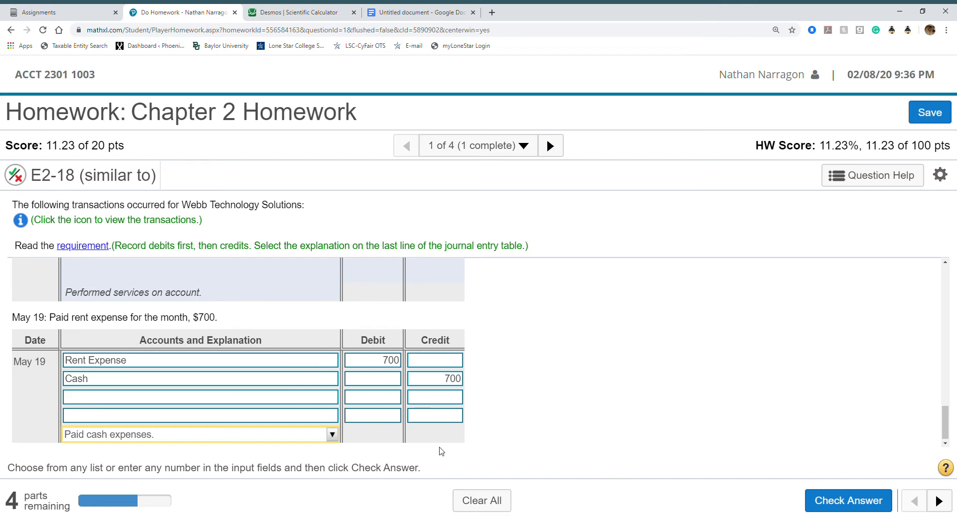
pyautogui.click(847, 501)
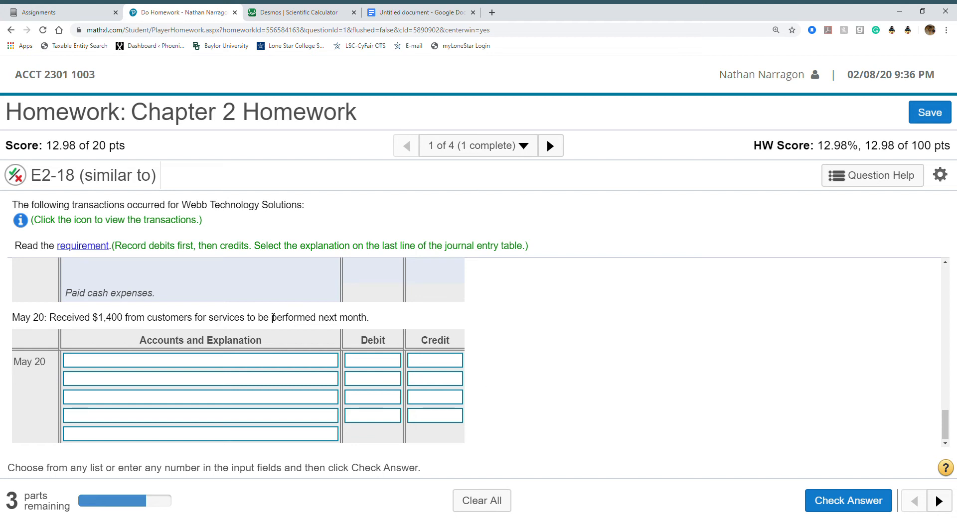
# Step: Debit Cash and credit Unearned Revenue $1,400 for May 20
pyautogui.moveTo(270, 318); pyautogui.dragTo(368, 318)
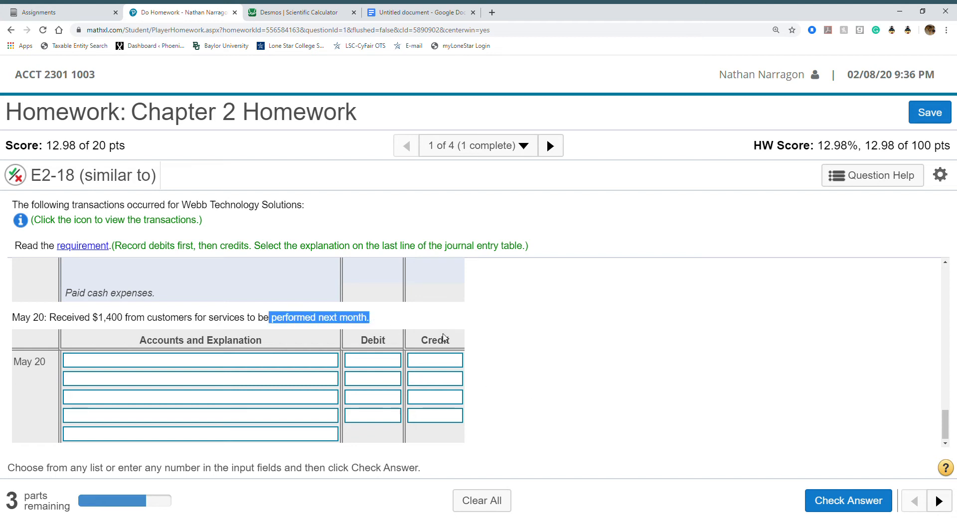
pyautogui.moveTo(427, 409)
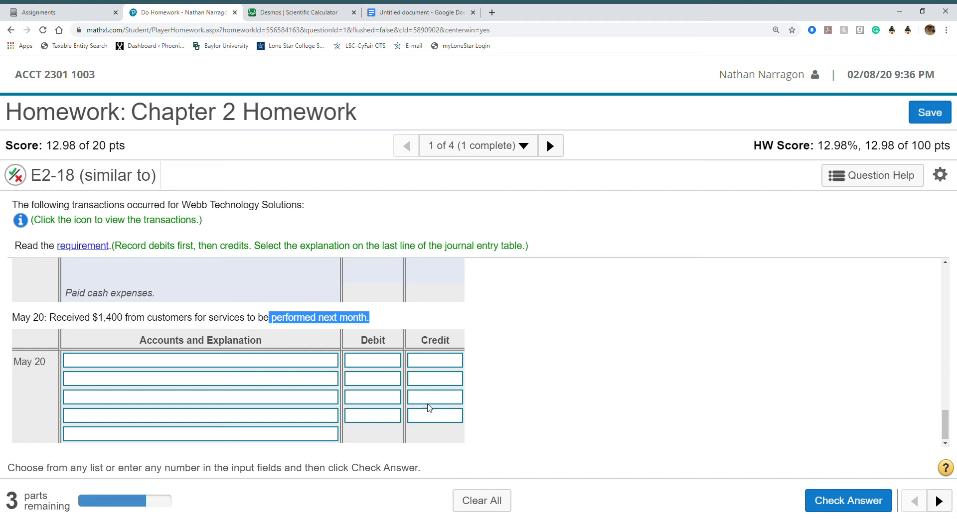
pyautogui.click(200, 360)
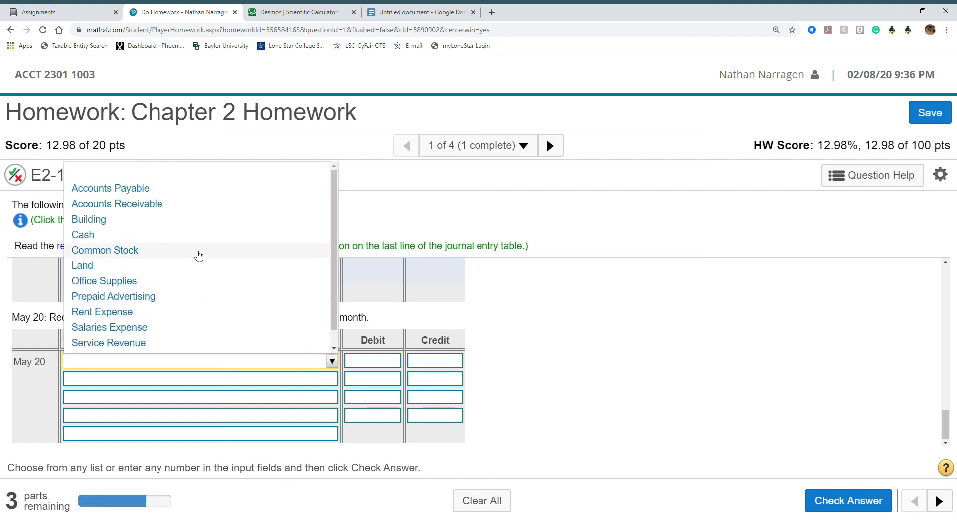
pyautogui.click(82, 234)
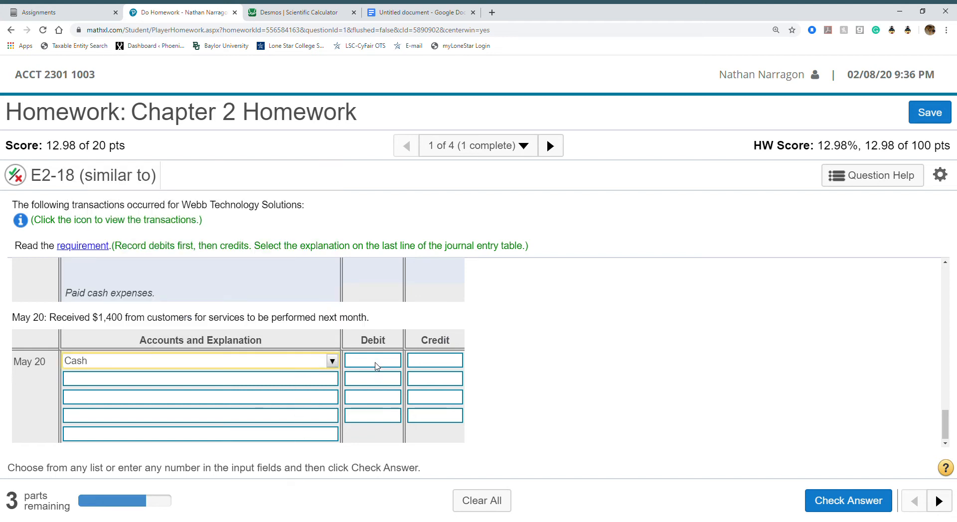
pyautogui.write('1400')
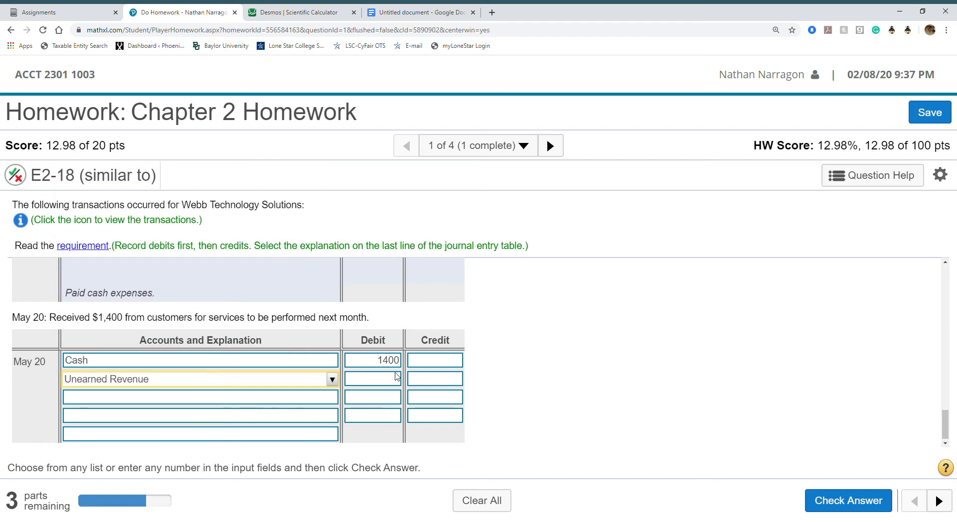
pyautogui.write('1400')
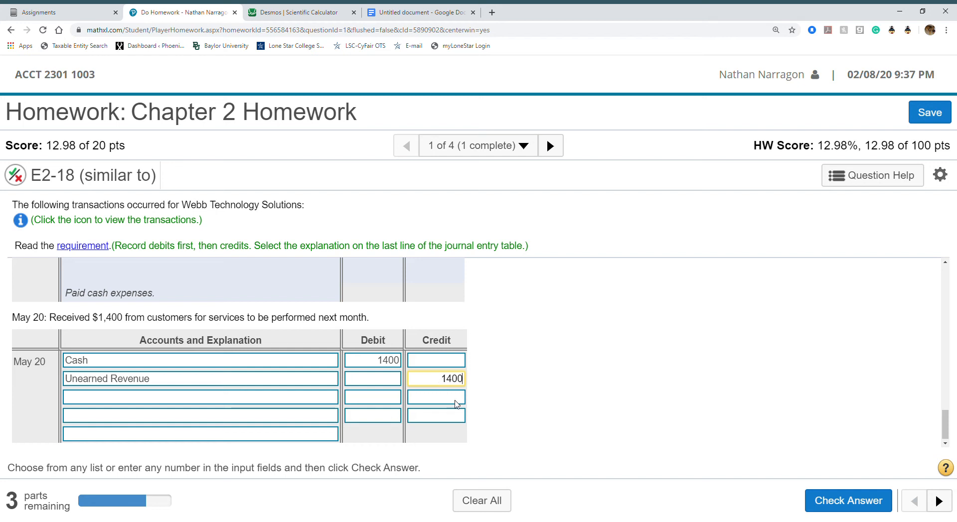
# Step: Choose the collected-cash-for-future-services explanation, check, and acknowledge the result
pyautogui.click(332, 435)
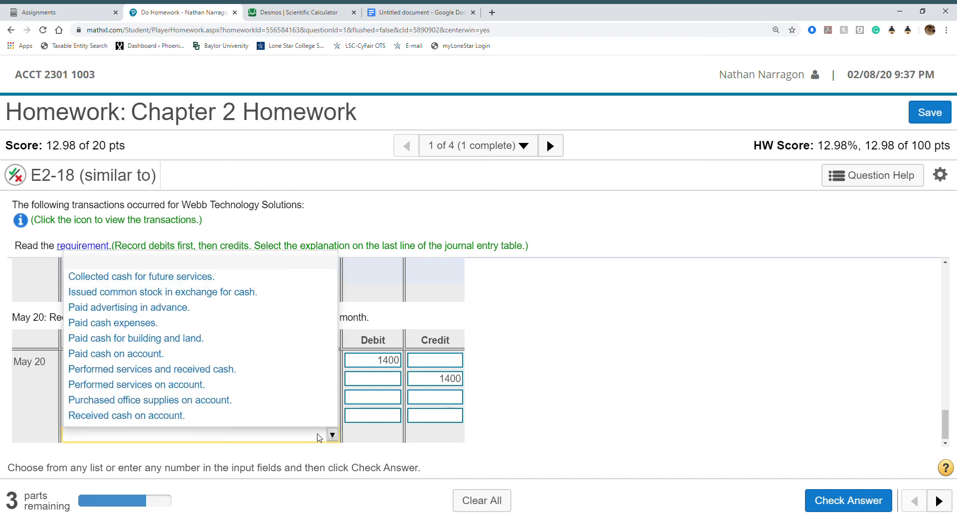
pyautogui.moveTo(305, 369)
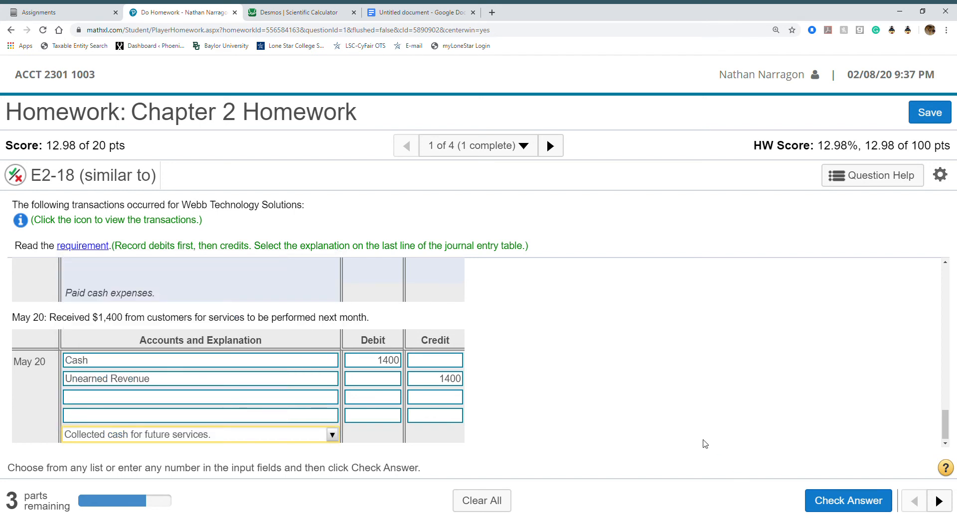
pyautogui.moveTo(783, 479)
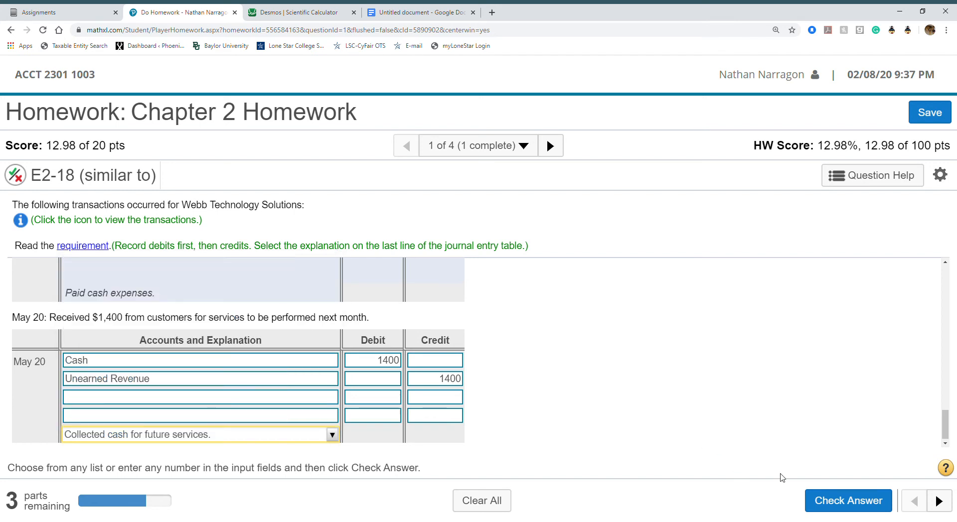
pyautogui.click(847, 500)
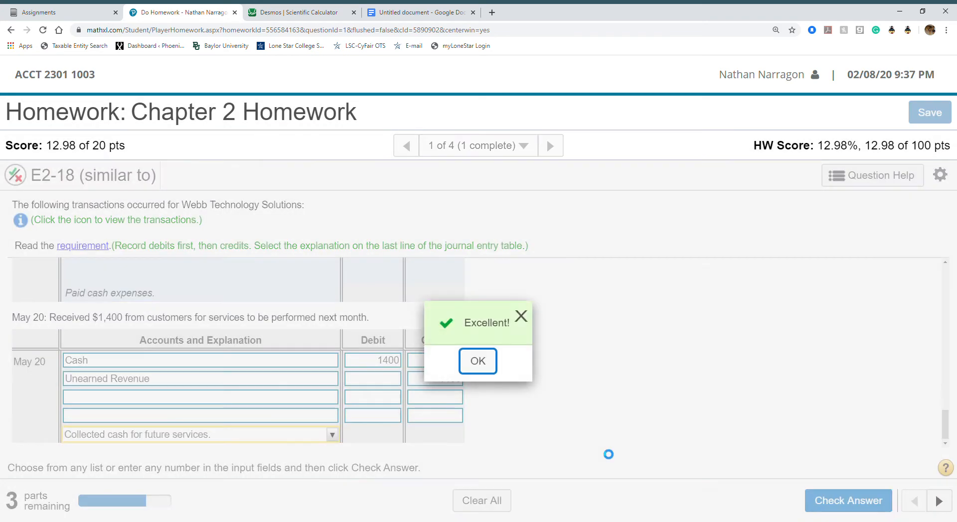
pyautogui.click(477, 361)
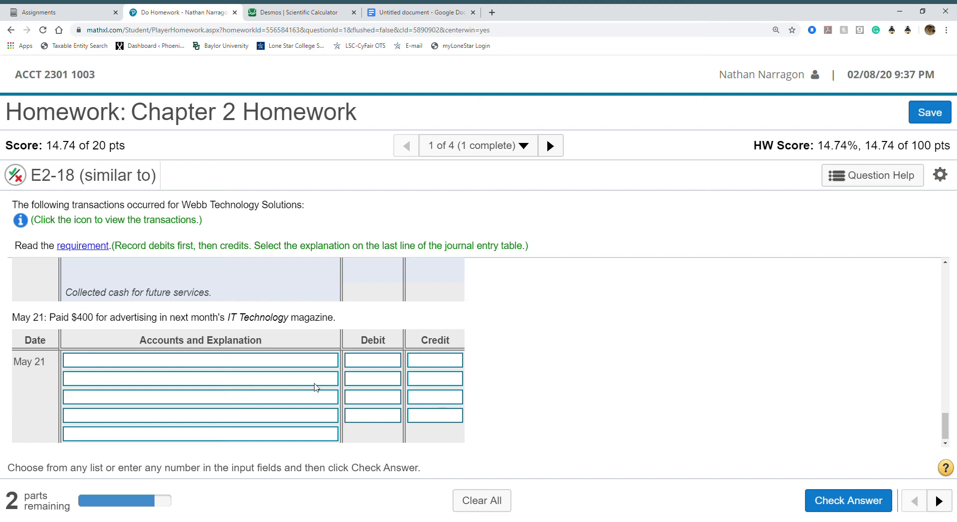
# Step: Enter Prepaid Advertising debit and Cash credit of $400, check, and acknowledge
pyautogui.click(332, 360)
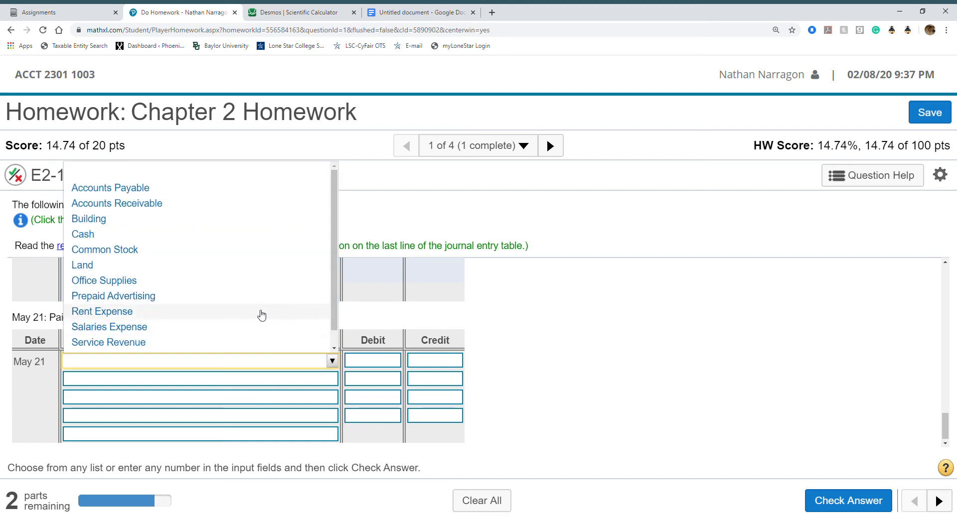
pyautogui.click(113, 296)
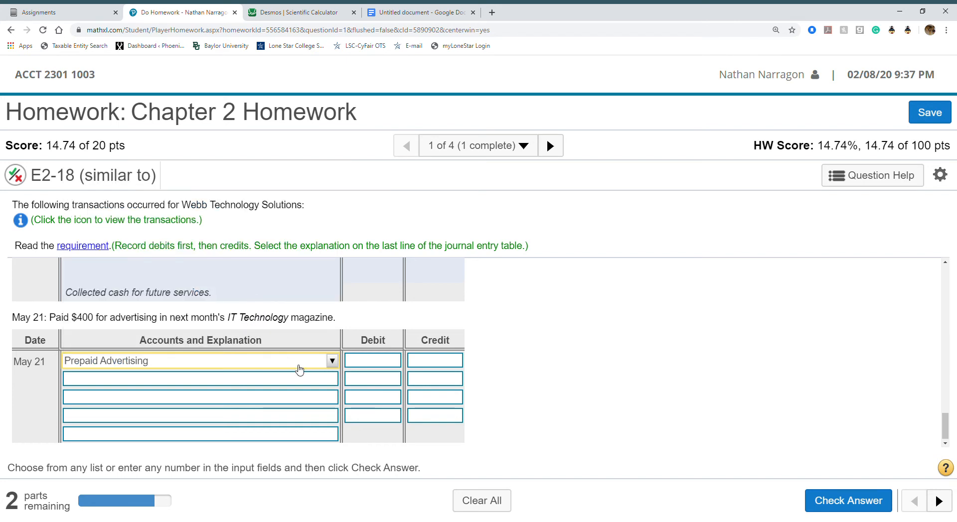
pyautogui.moveTo(241, 325)
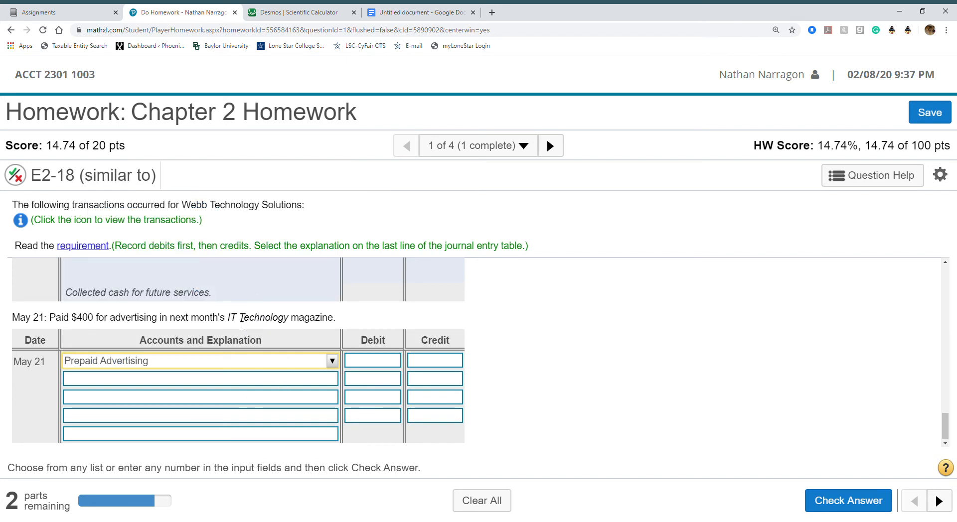
pyautogui.moveTo(206, 373)
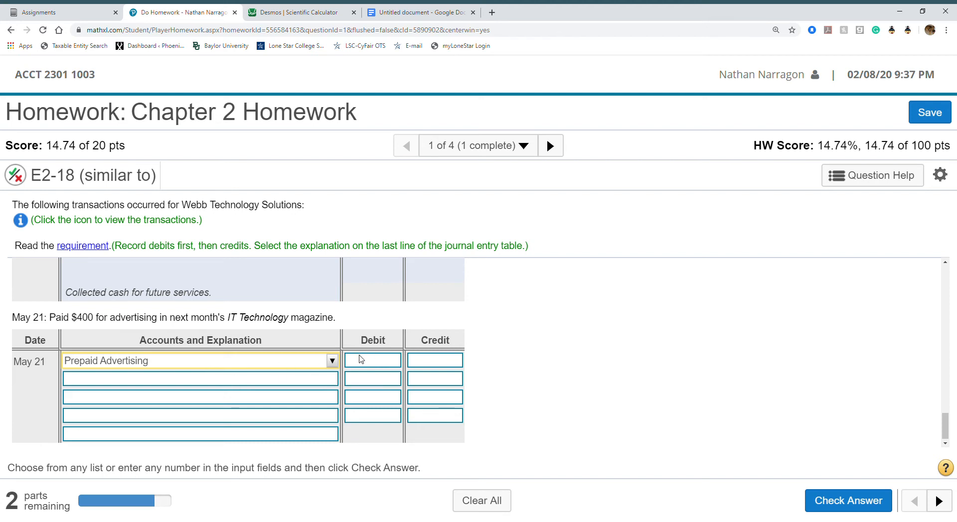
pyautogui.write('400')
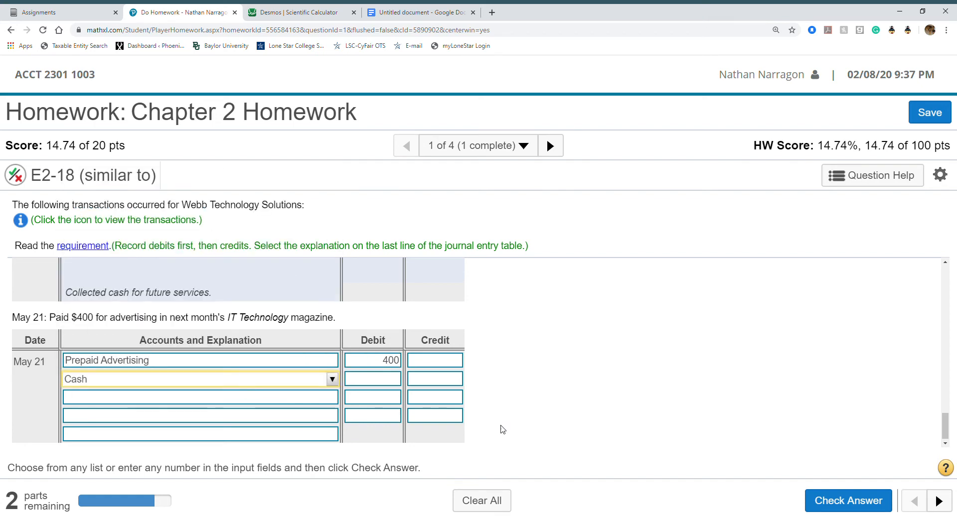
pyautogui.write('400')
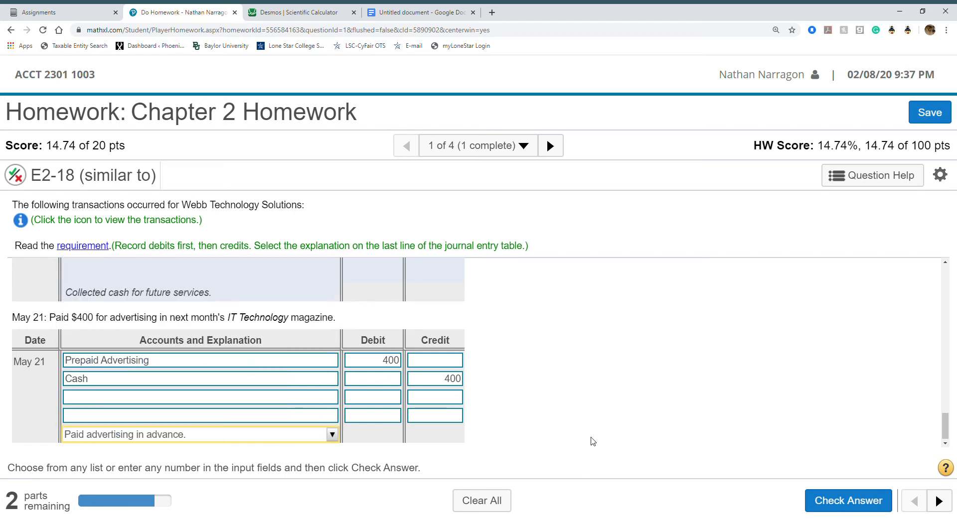
pyautogui.click(848, 500)
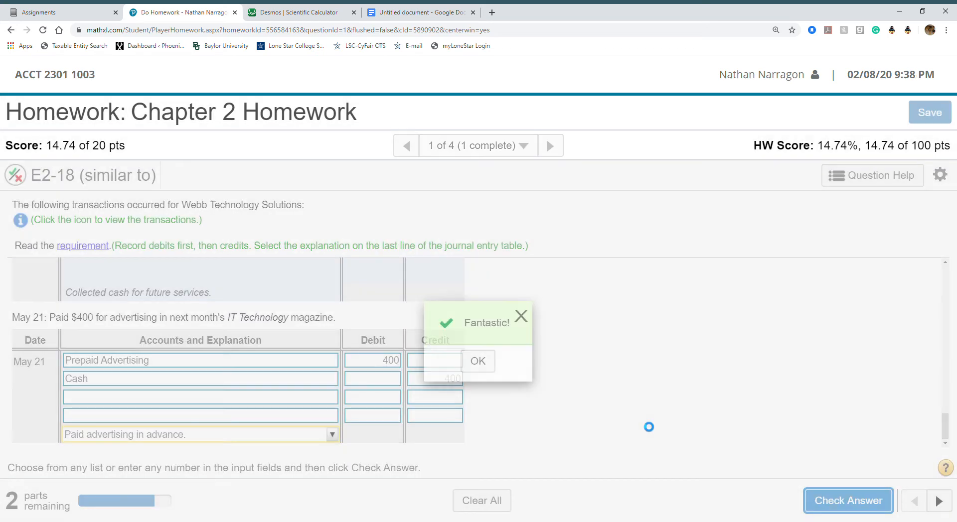
pyautogui.click(478, 361)
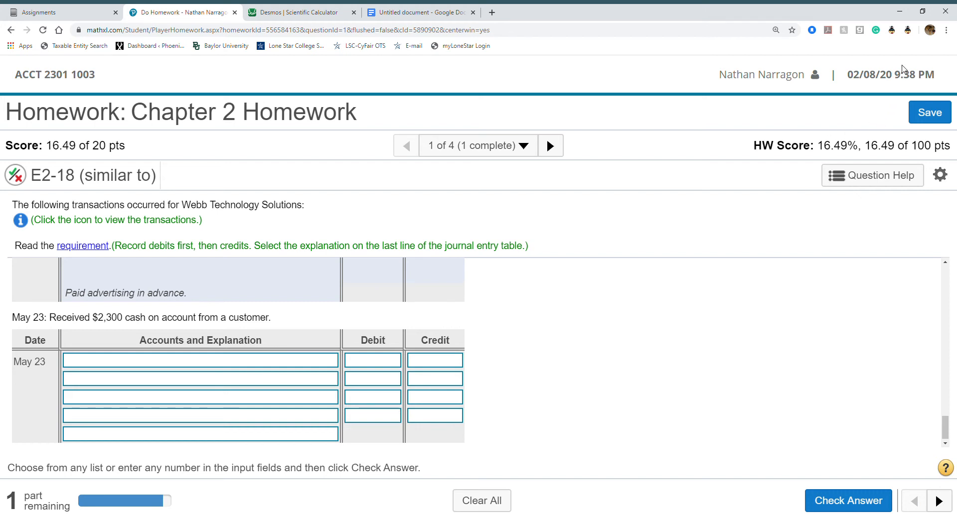
pyautogui.moveTo(544, 441)
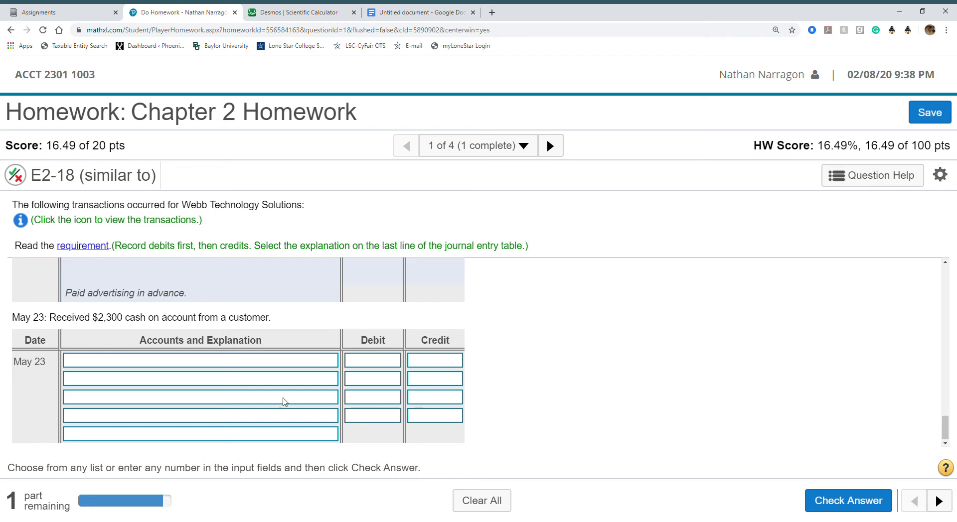
pyautogui.moveTo(120, 323)
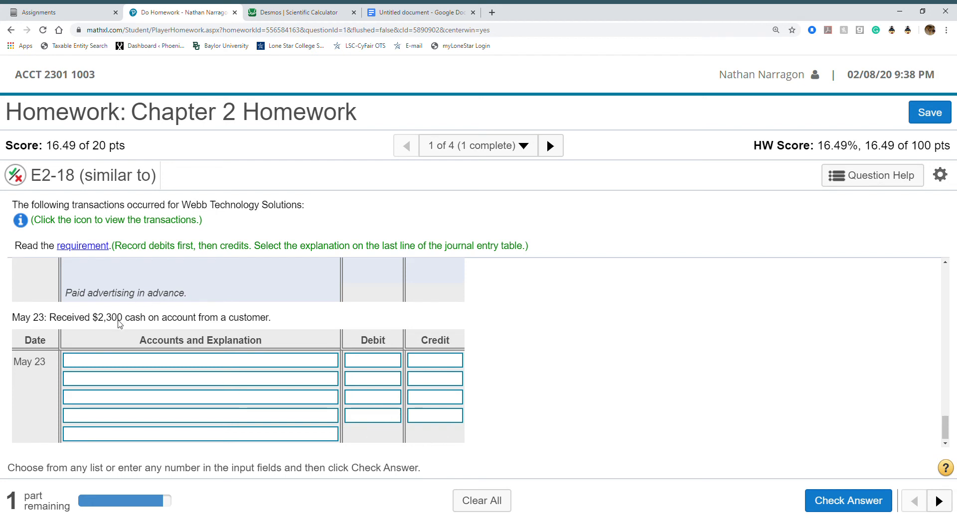
pyautogui.moveTo(205, 332)
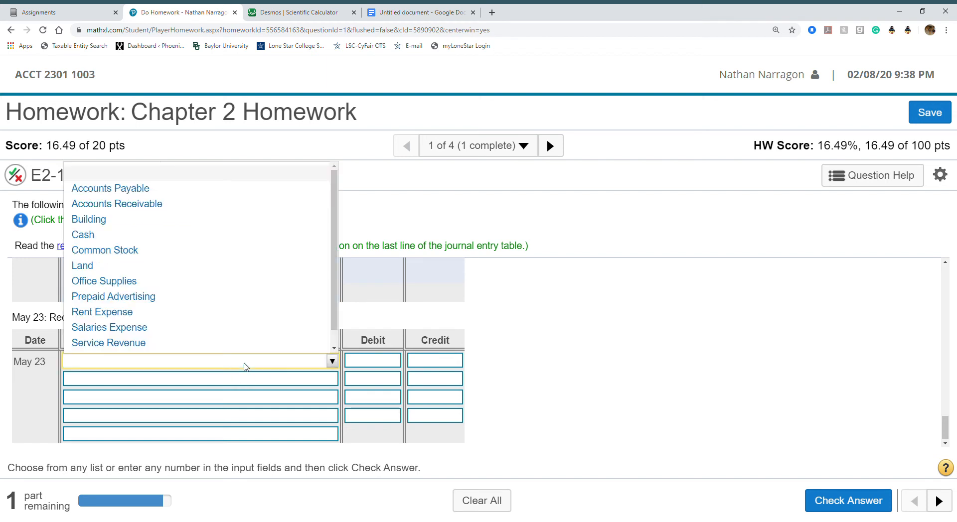
# Step: Enter Cash debit $2,300 and Accounts Receivable credit $2,300, then submit
pyautogui.click(83, 234)
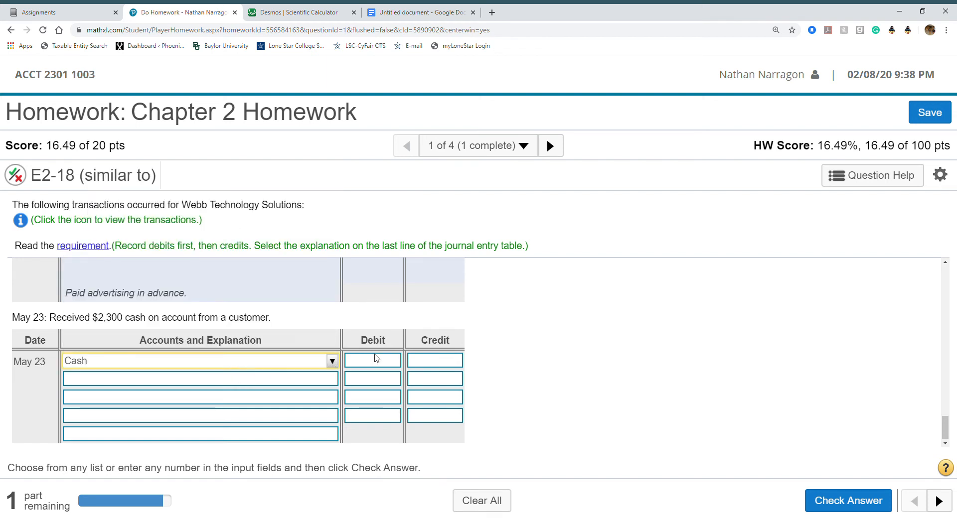
pyautogui.write('2')
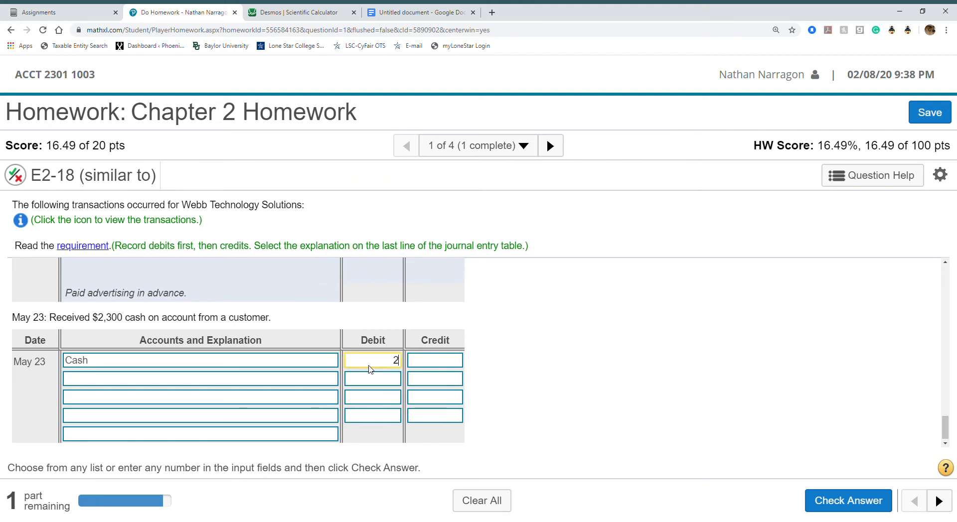
pyautogui.write('300')
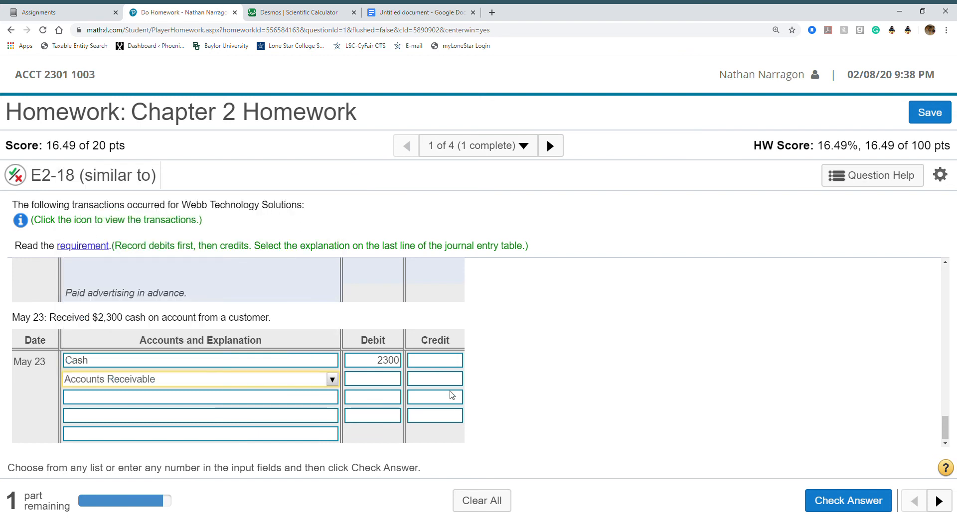
pyautogui.click(435, 379)
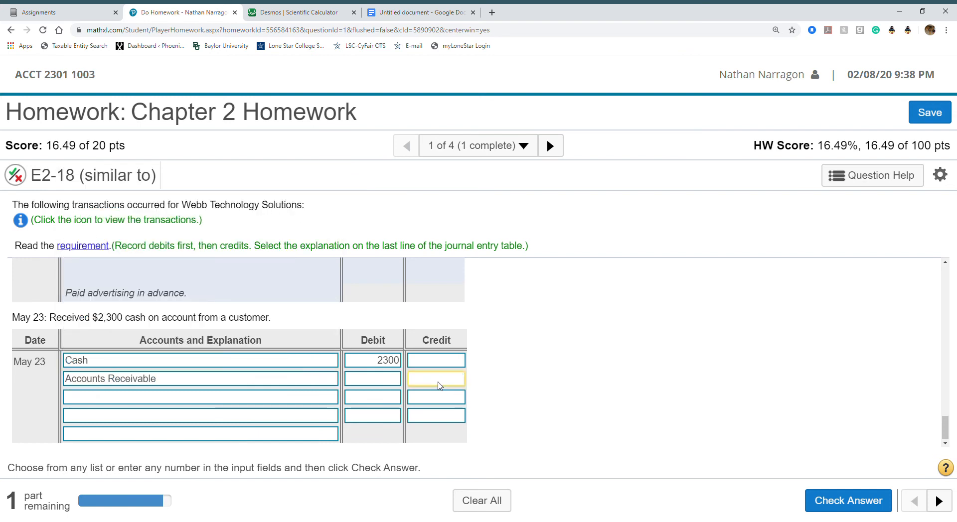
pyautogui.write('2300')
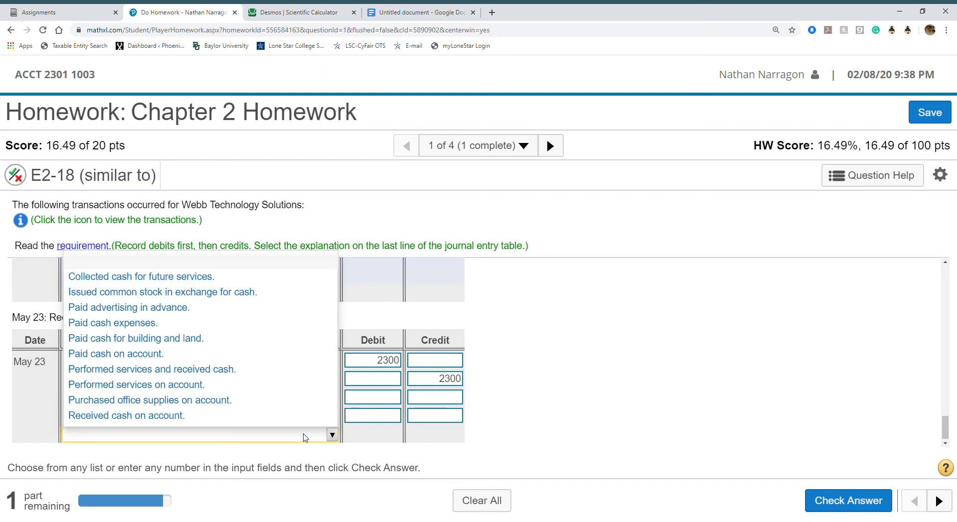
pyautogui.moveTo(260, 374)
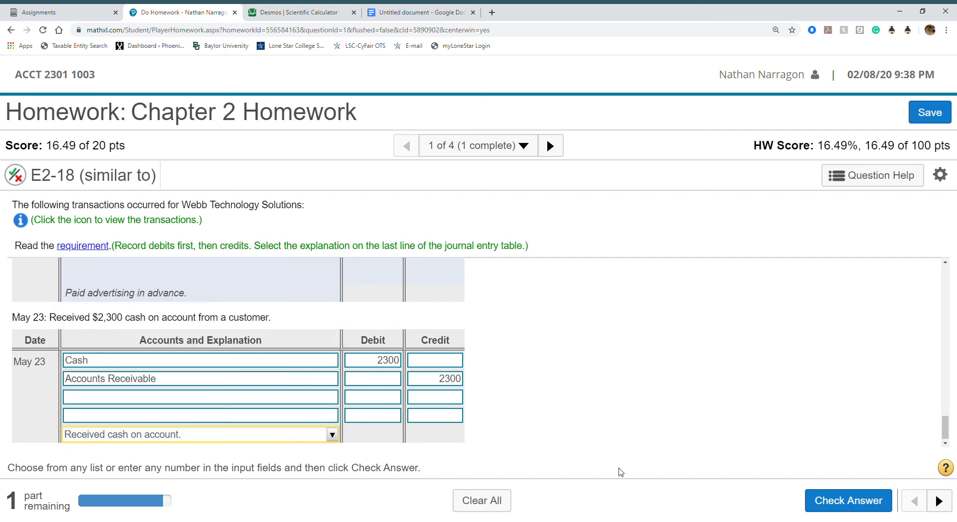
pyautogui.click(847, 500)
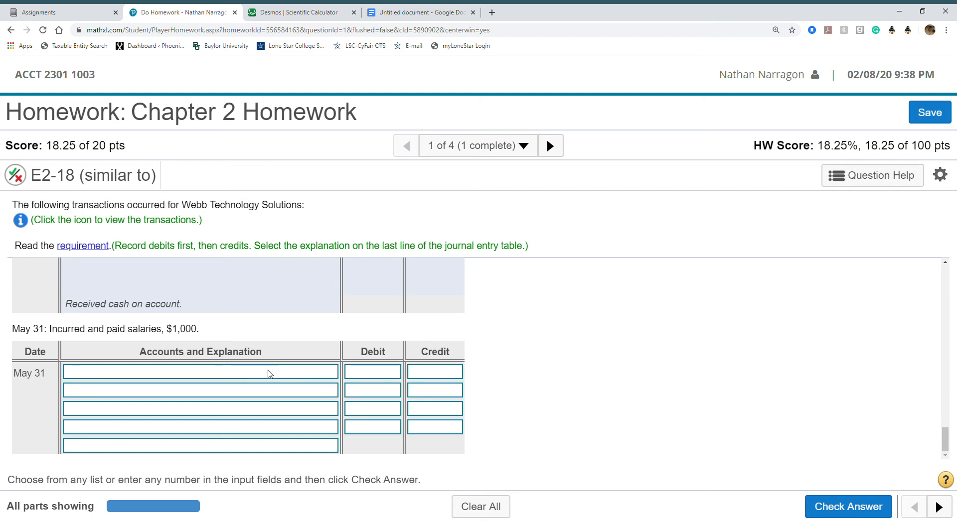
# Step: Record May 31: debit Salaries Expense, credit Cash $1,000, 'Paid cash expenses.', and check
pyautogui.click(199, 372)
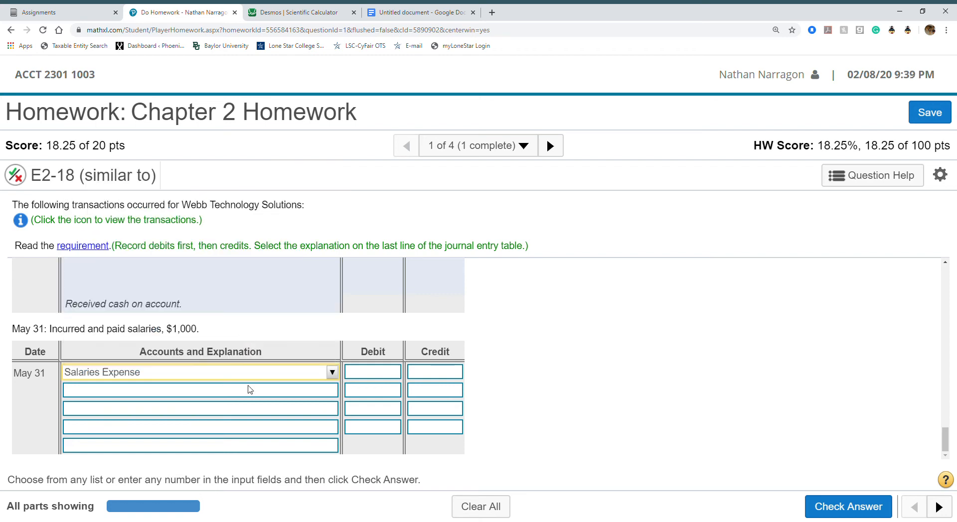
pyautogui.click(332, 390)
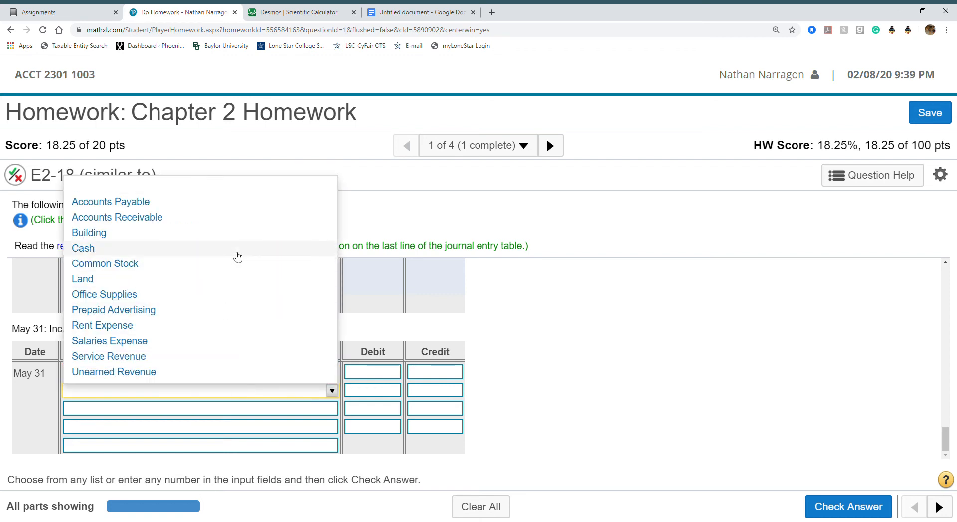
pyautogui.click(109, 340)
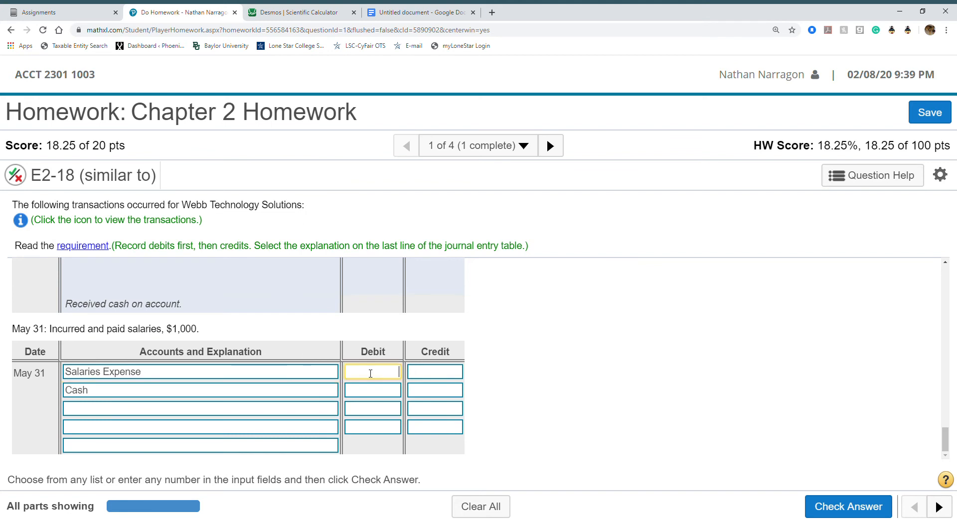
pyautogui.write('1000')
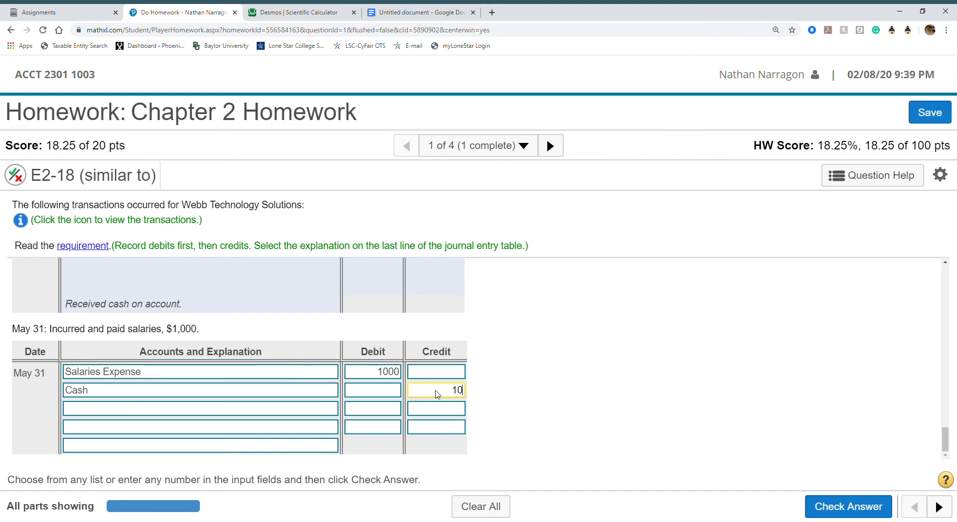
pyautogui.click(199, 445)
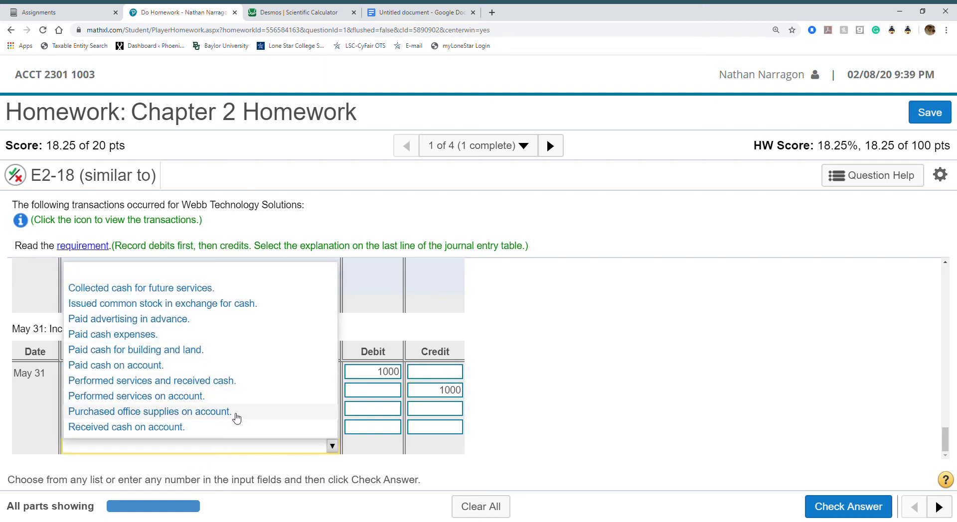
pyautogui.moveTo(253, 356)
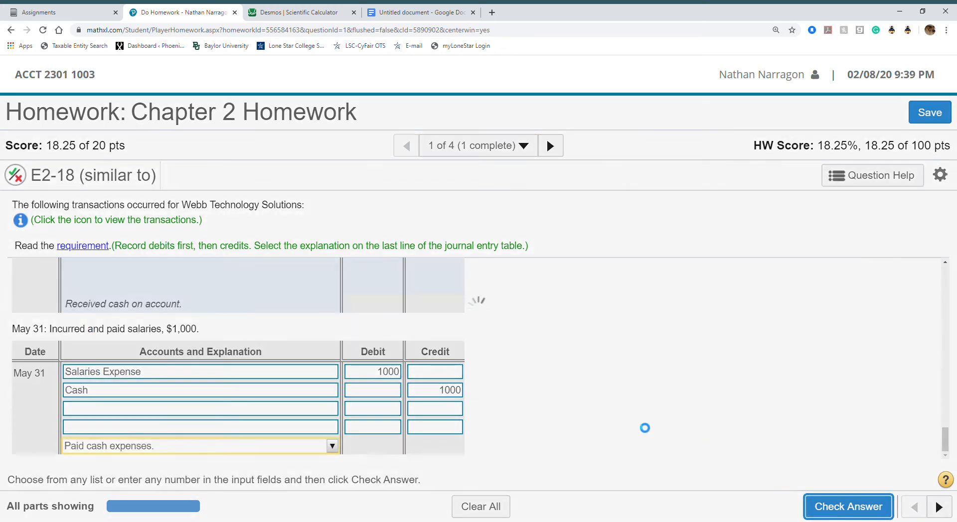
pyautogui.click(847, 506)
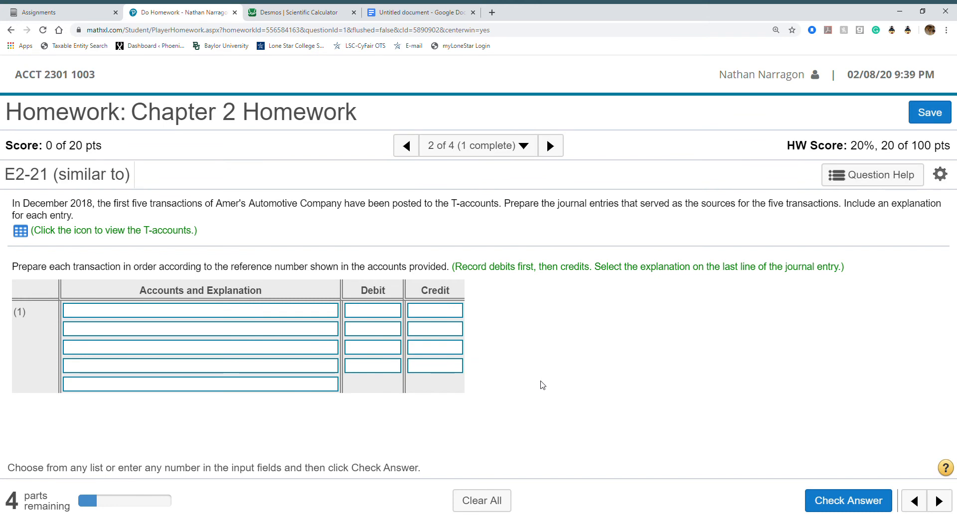
pyautogui.moveTo(497, 416)
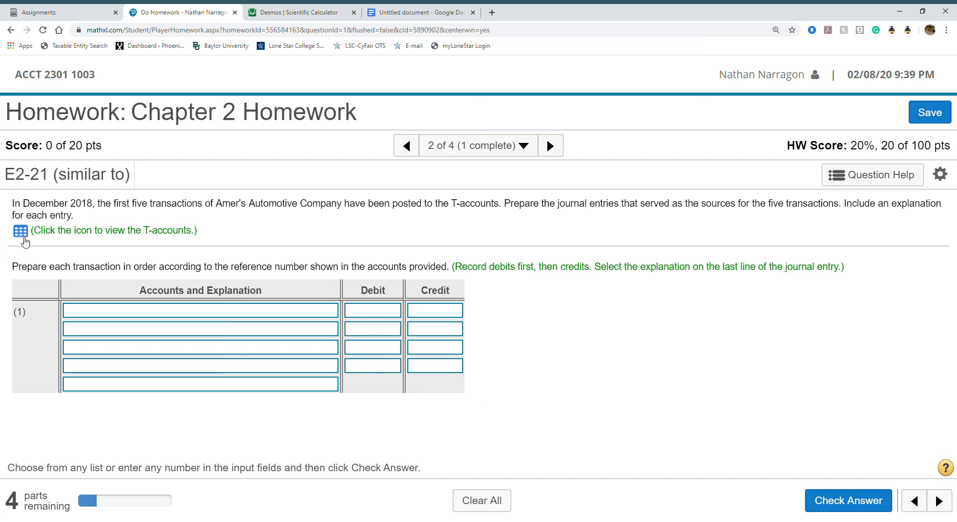
# Step: Open the Amer's Automotive T-accounts Data Table and drag it beside the journal
pyautogui.click(20, 231)
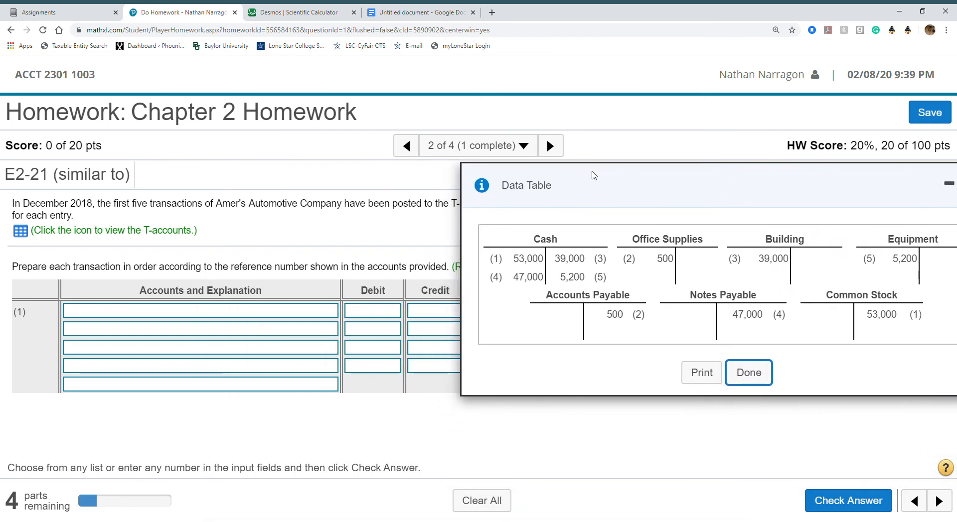
pyautogui.moveTo(592, 175); pyautogui.dragTo(637, 193)
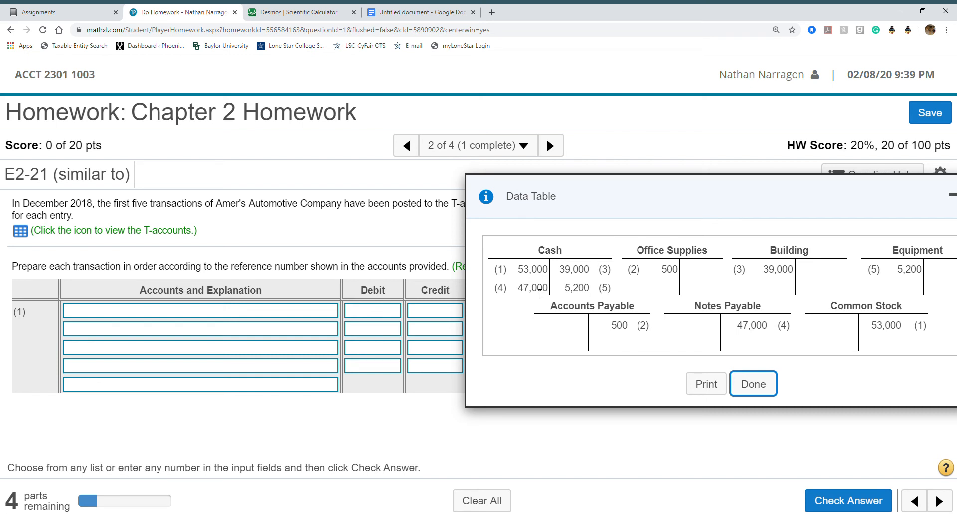
pyautogui.moveTo(522, 285)
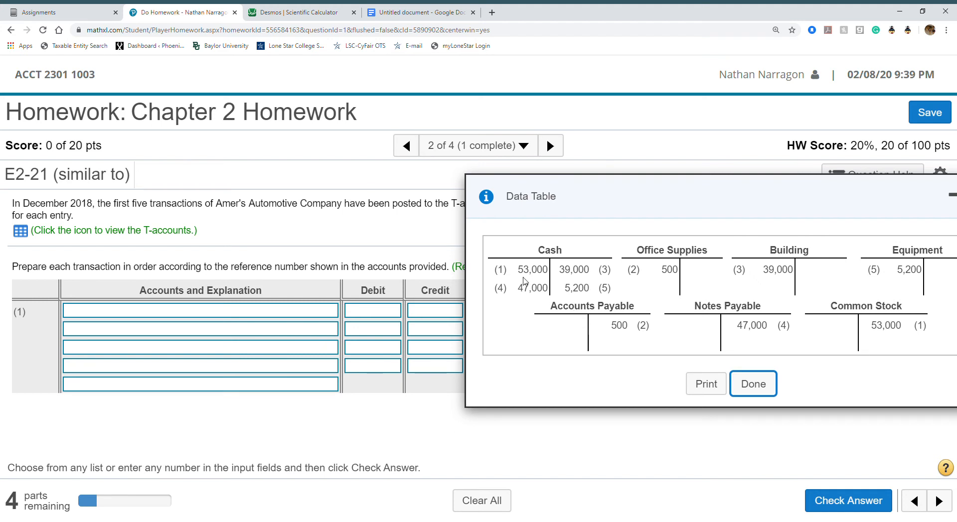
pyautogui.moveTo(527, 281)
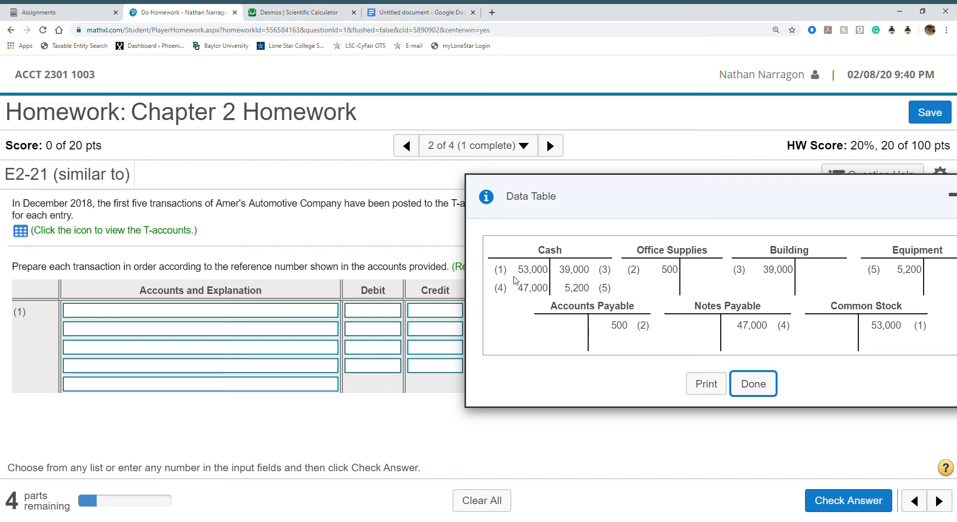
pyautogui.moveTo(253, 336)
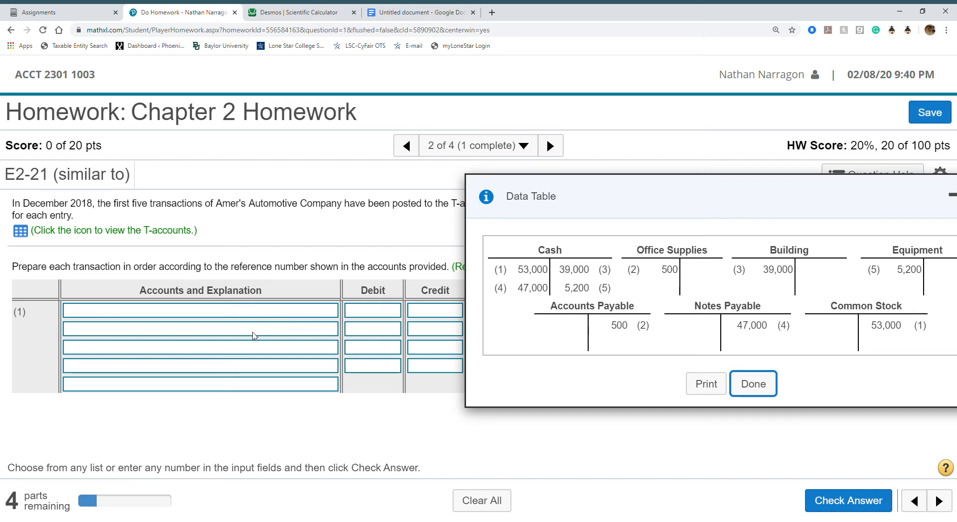
# Step: Enter Cash debit and Common Stock credit of 53,000 with the stock-issuance explanation, then submit
pyautogui.click(199, 310)
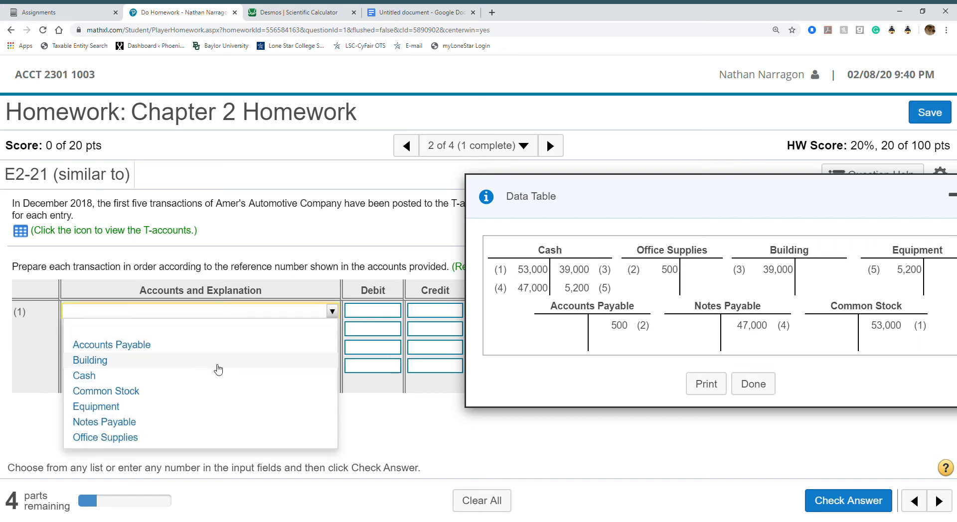
pyautogui.click(84, 376)
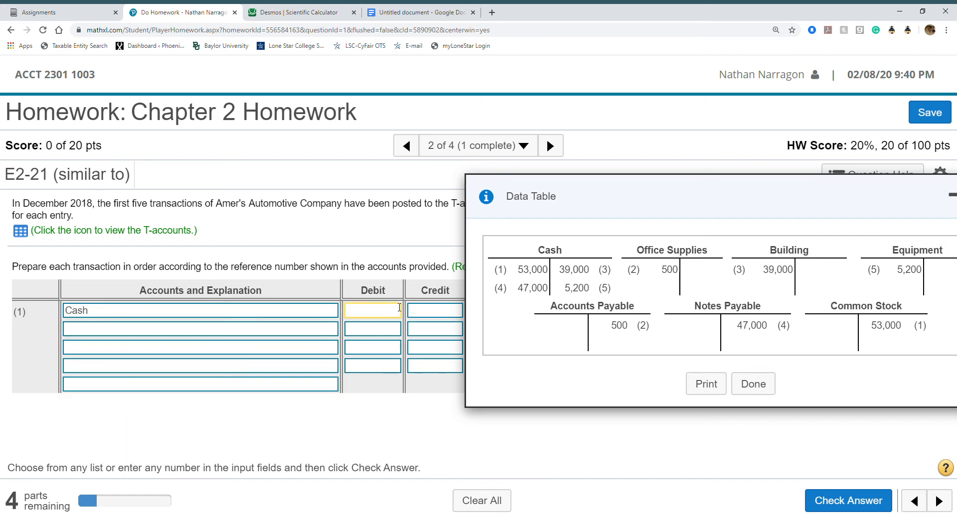
pyautogui.write('53000')
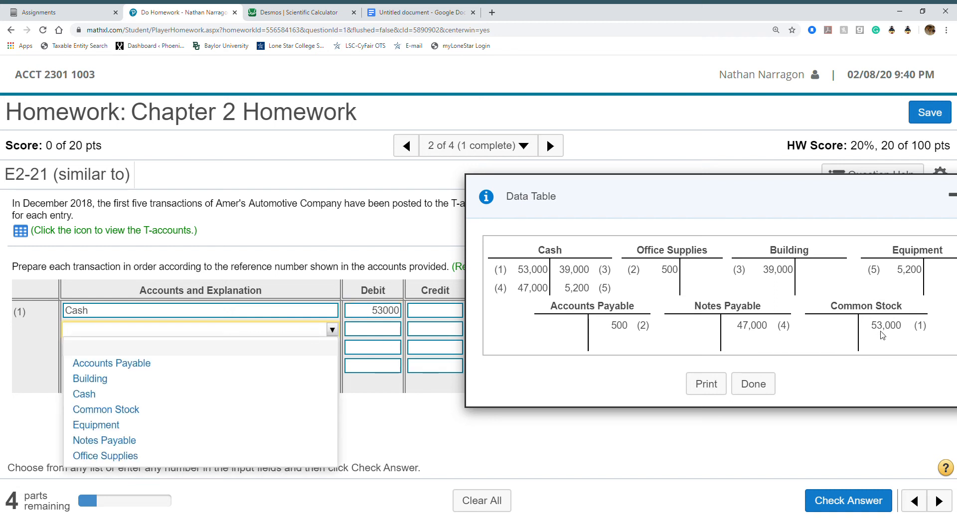
pyautogui.moveTo(244, 425)
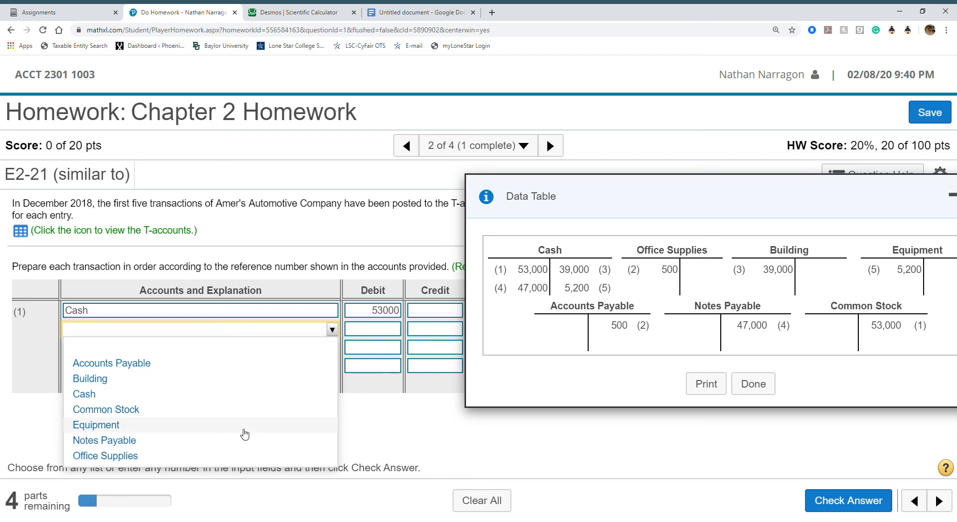
pyautogui.click(105, 409)
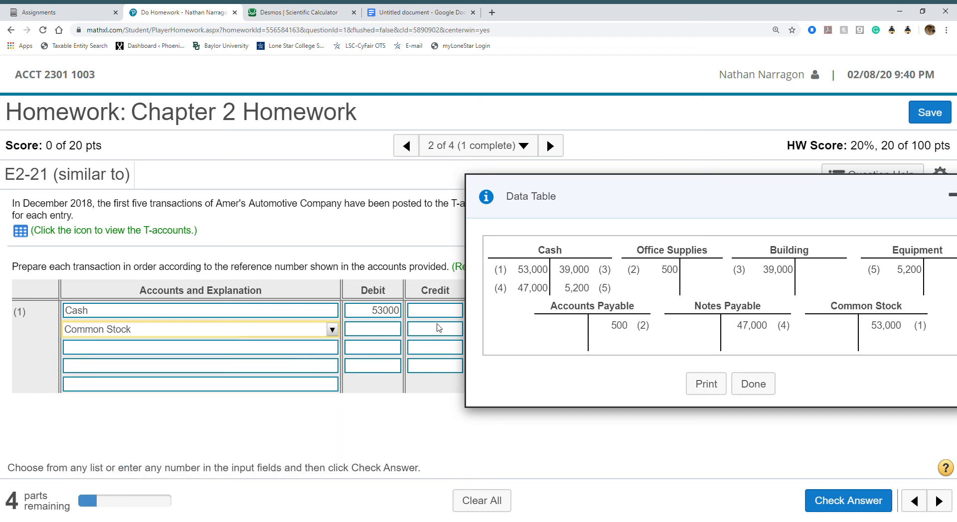
pyautogui.write('53000')
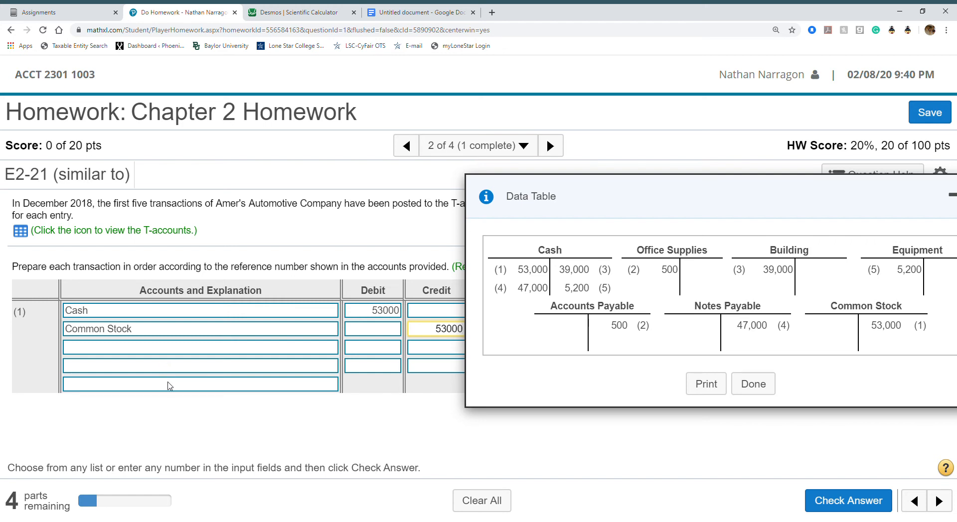
pyautogui.click(199, 384)
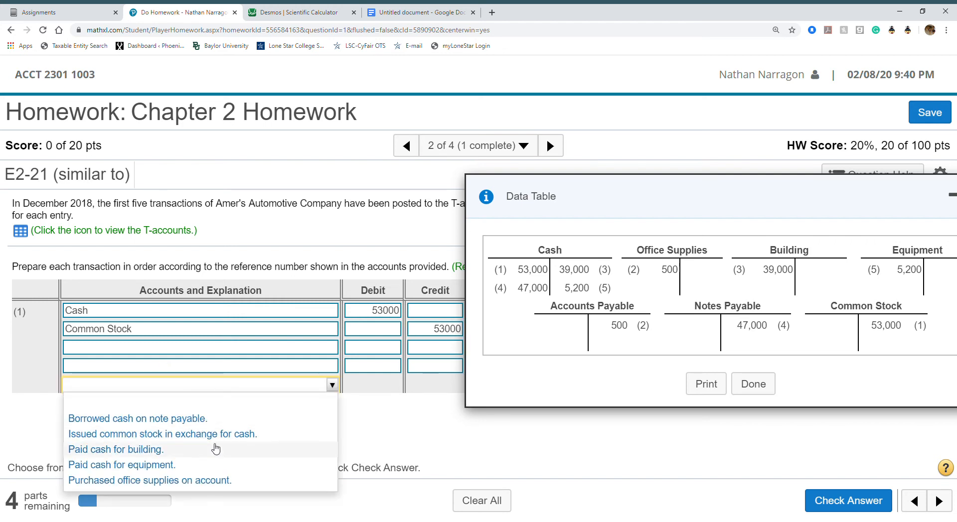
pyautogui.click(163, 433)
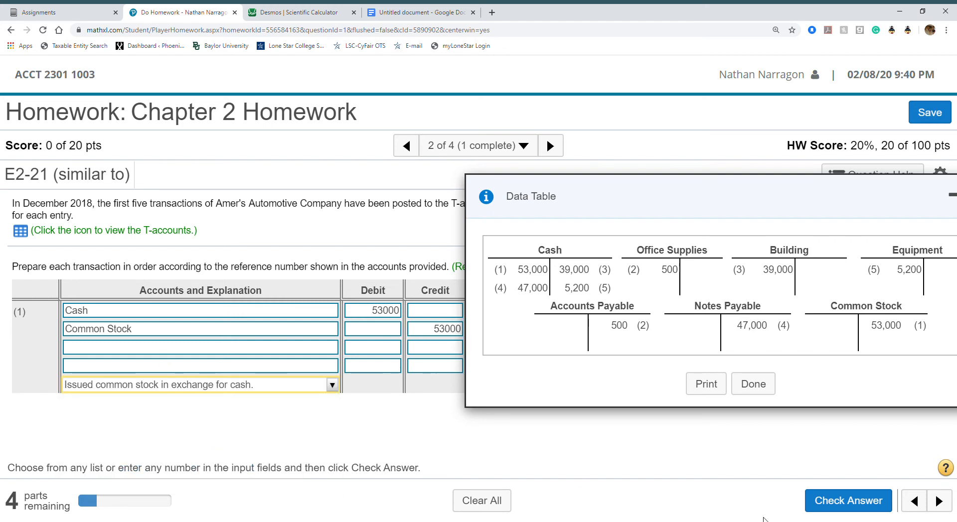
pyautogui.click(847, 500)
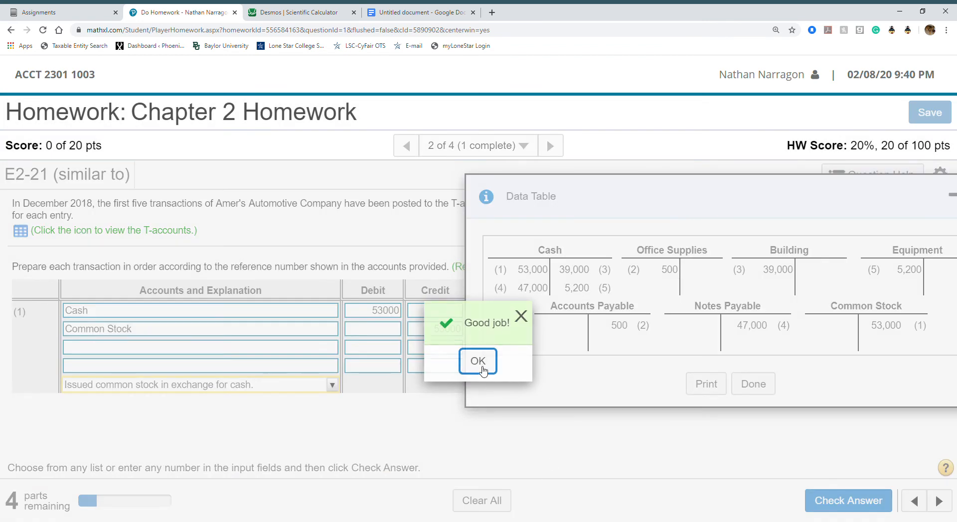
pyautogui.click(478, 361)
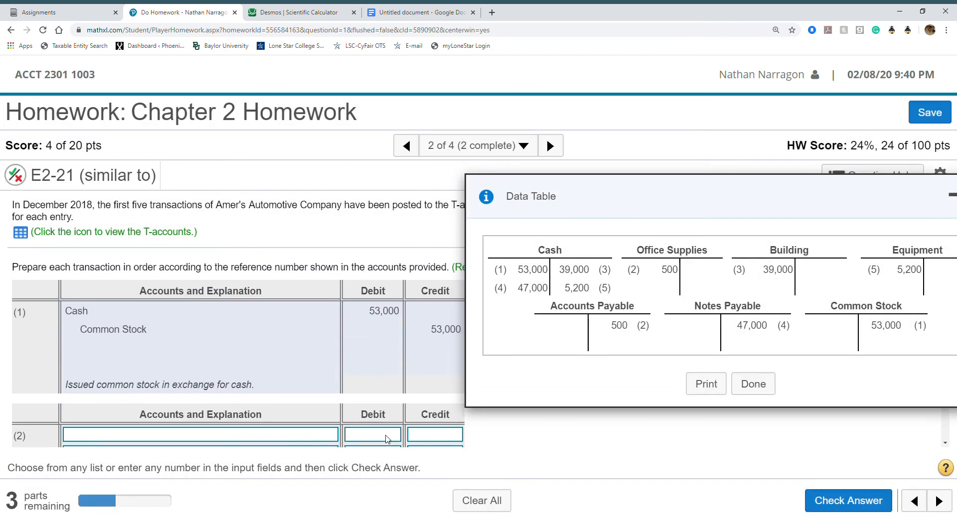
# Step: Advance to question 3, P2-30A, confirming to leave E2-21 unfinished
pyautogui.scroll(-3)
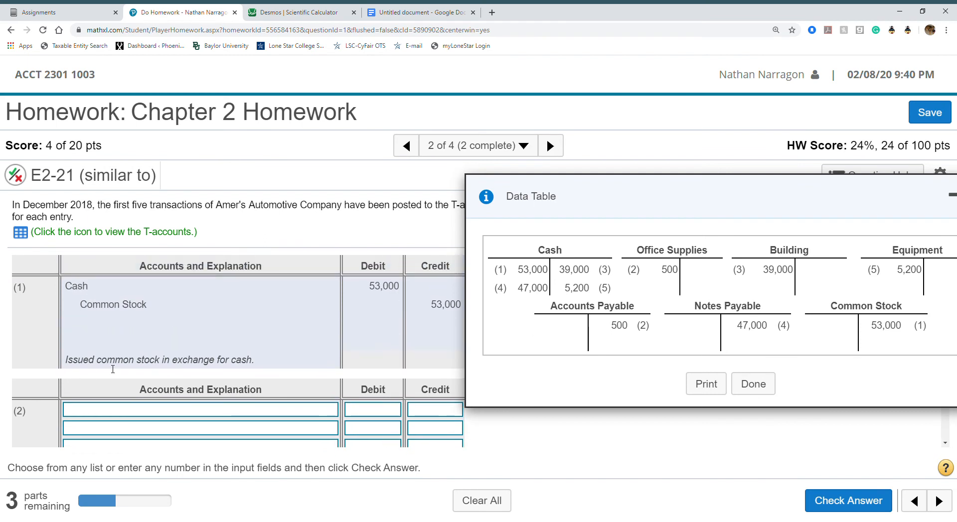
pyautogui.moveTo(257, 383)
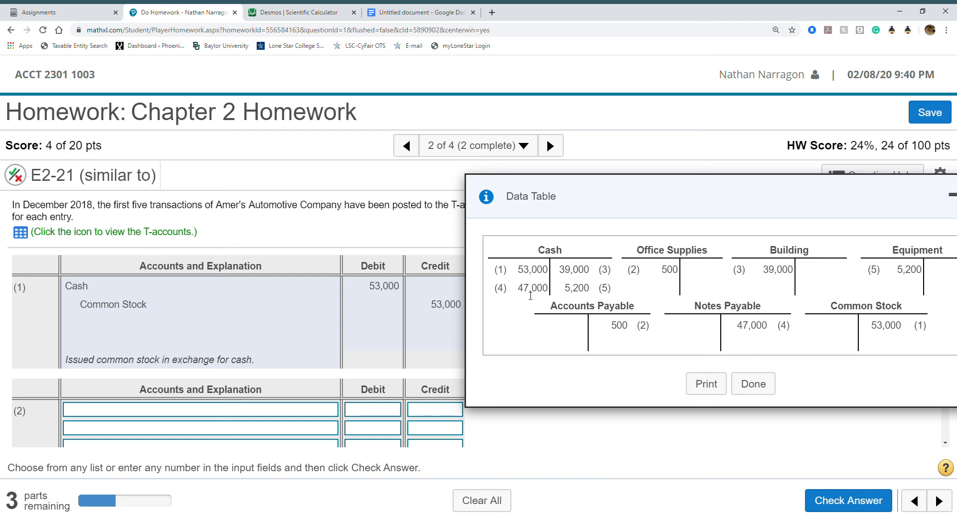
pyautogui.moveTo(511, 278)
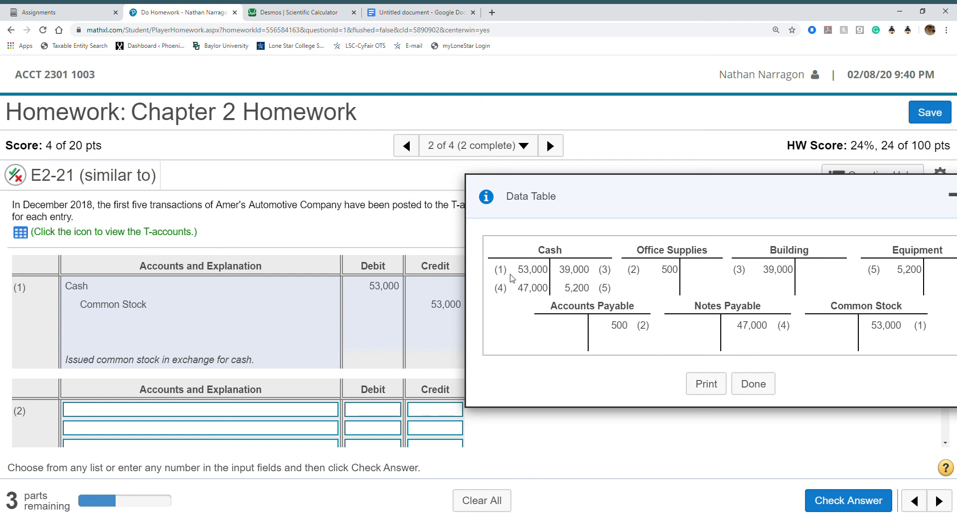
pyautogui.moveTo(618, 264)
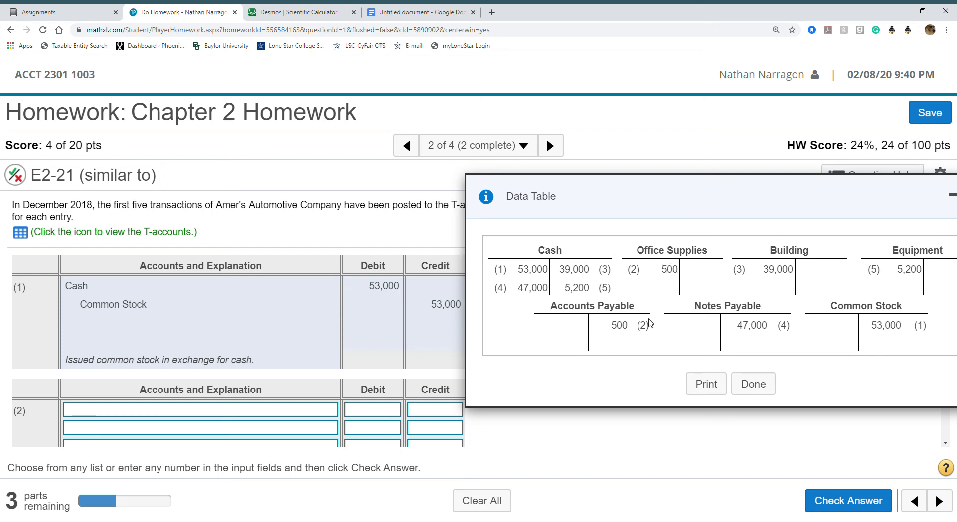
pyautogui.moveTo(840, 280)
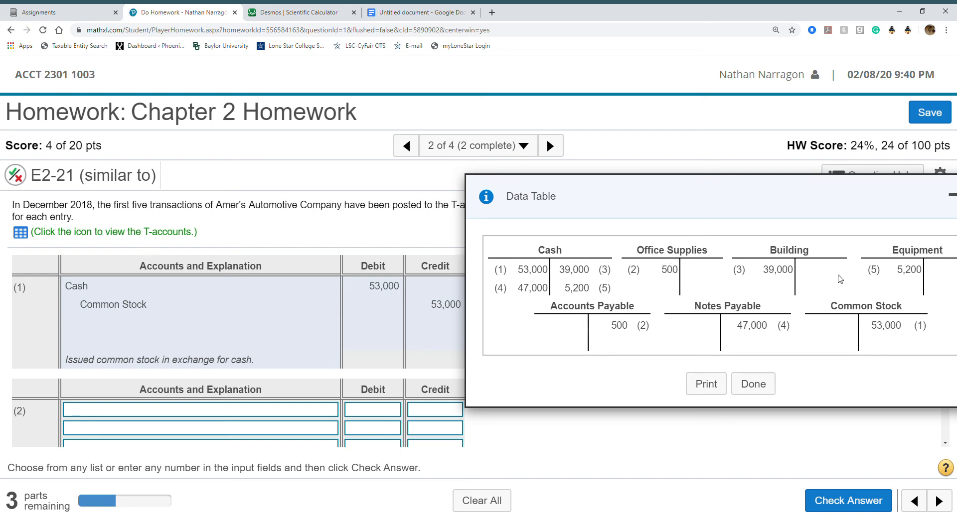
pyautogui.moveTo(468, 375)
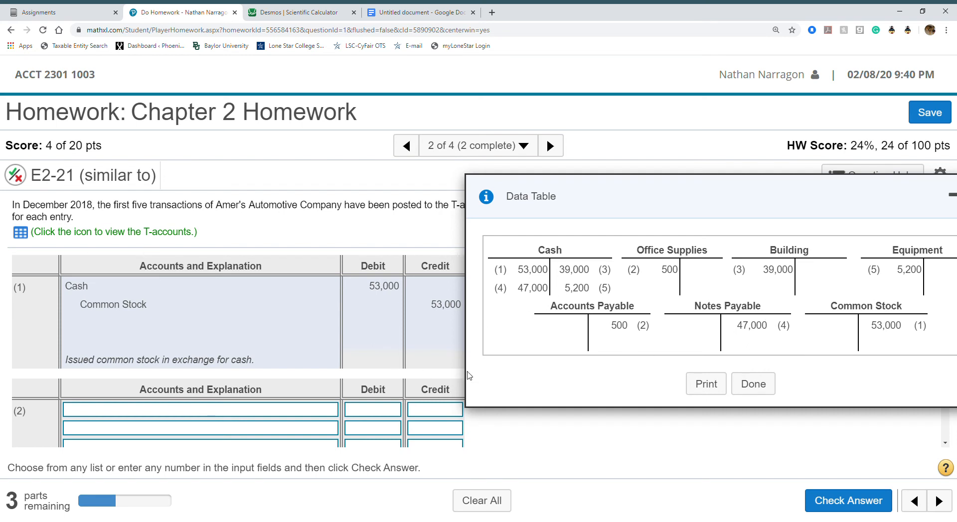
pyautogui.moveTo(544, 169)
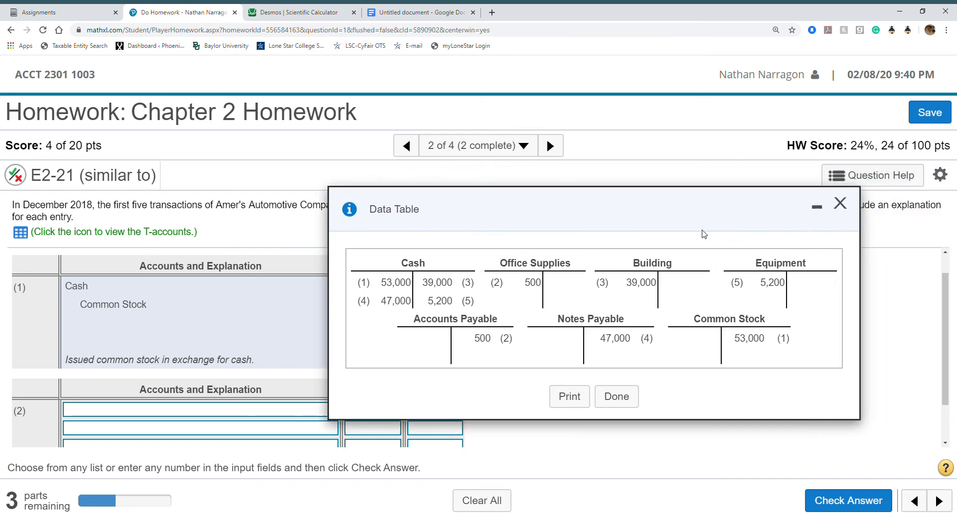
pyautogui.click(840, 203)
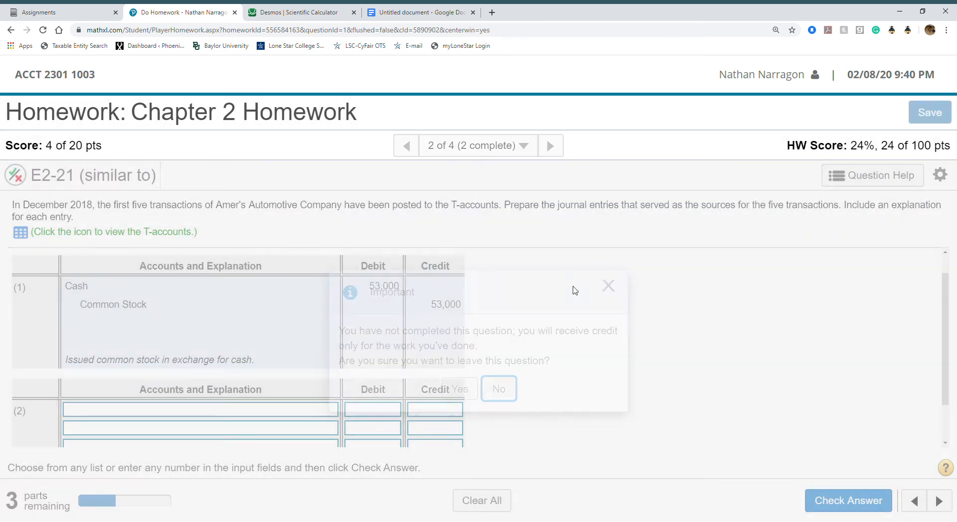
pyautogui.click(459, 388)
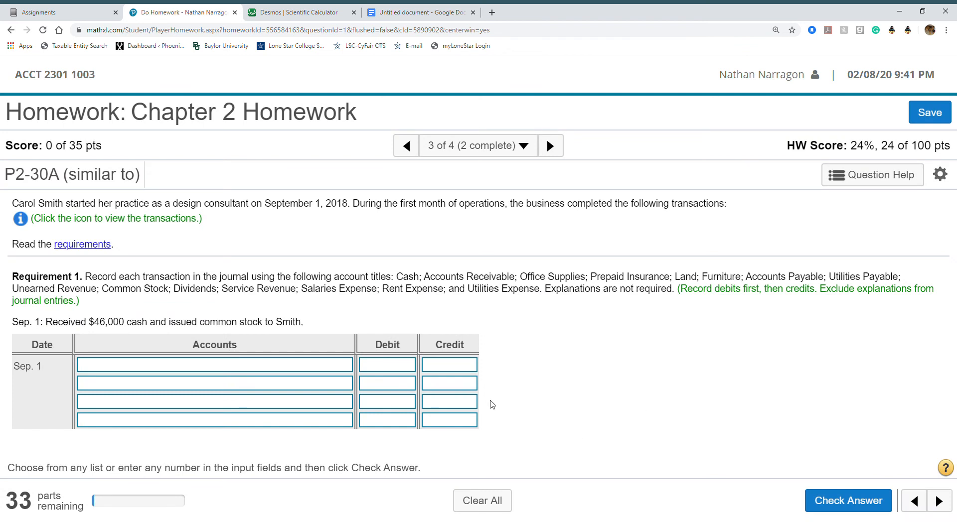
pyautogui.moveTo(305, 334)
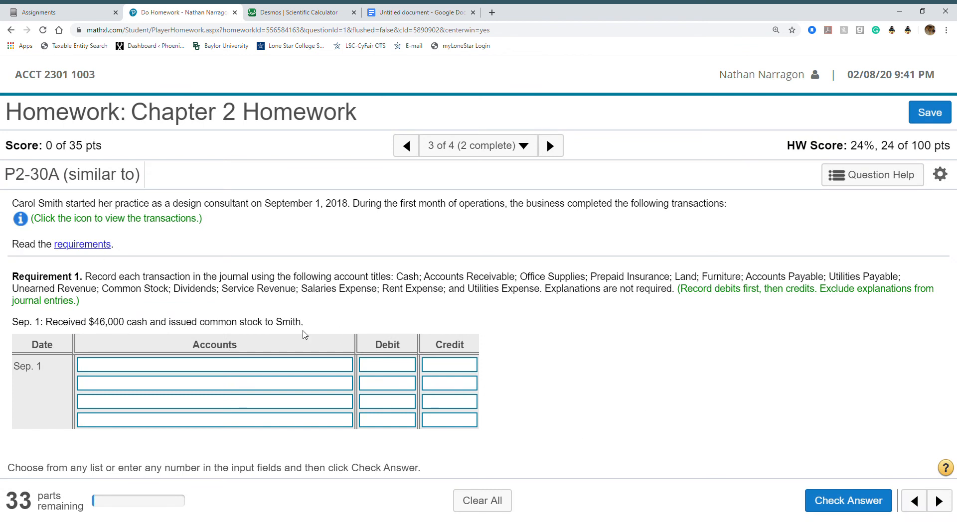
pyautogui.moveTo(717, 392)
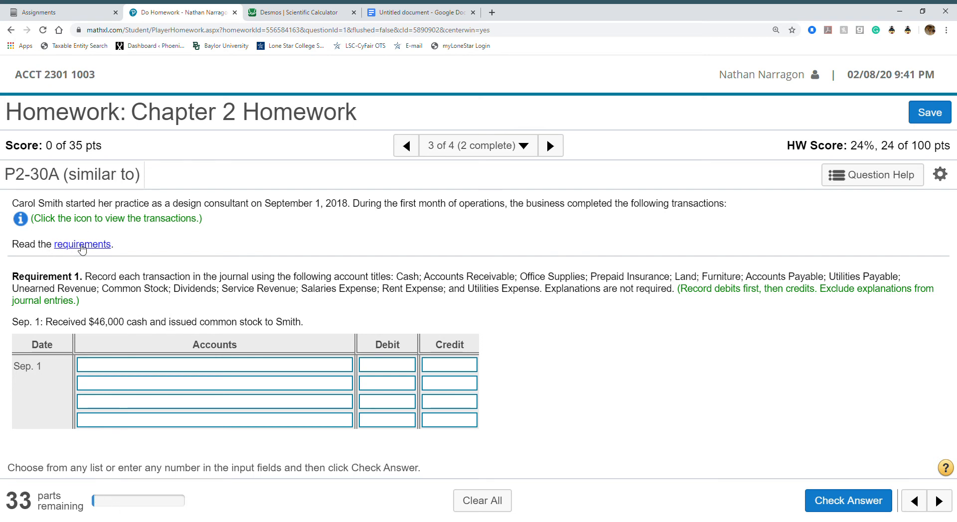
pyautogui.click(81, 244)
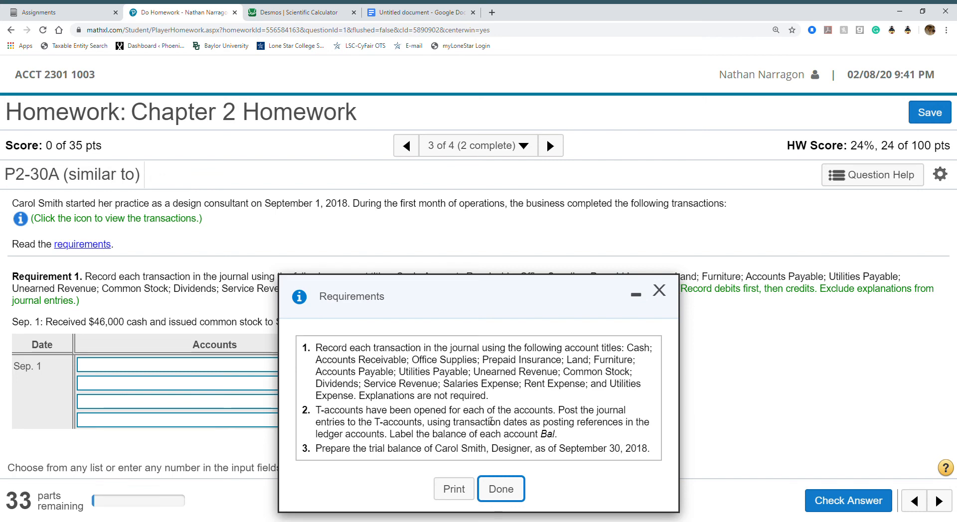
pyautogui.moveTo(432, 286)
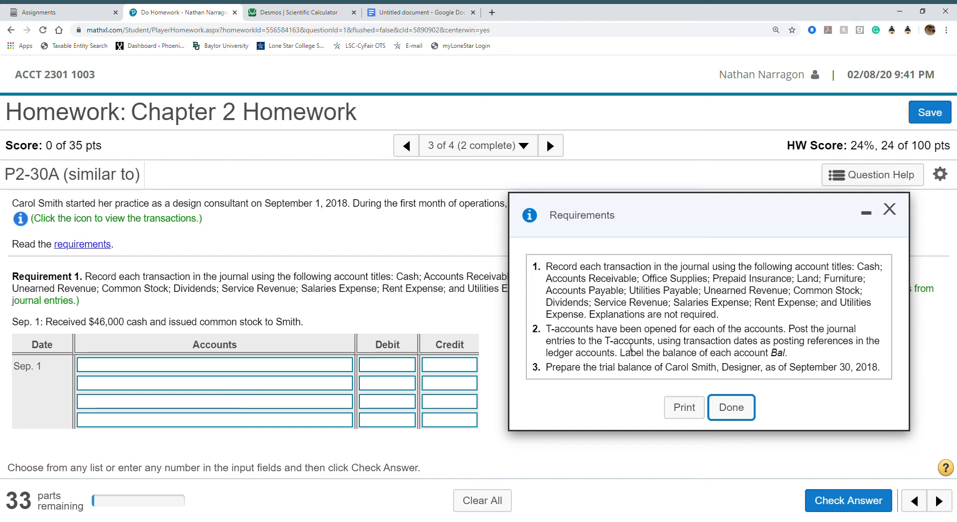
pyautogui.moveTo(126, 312)
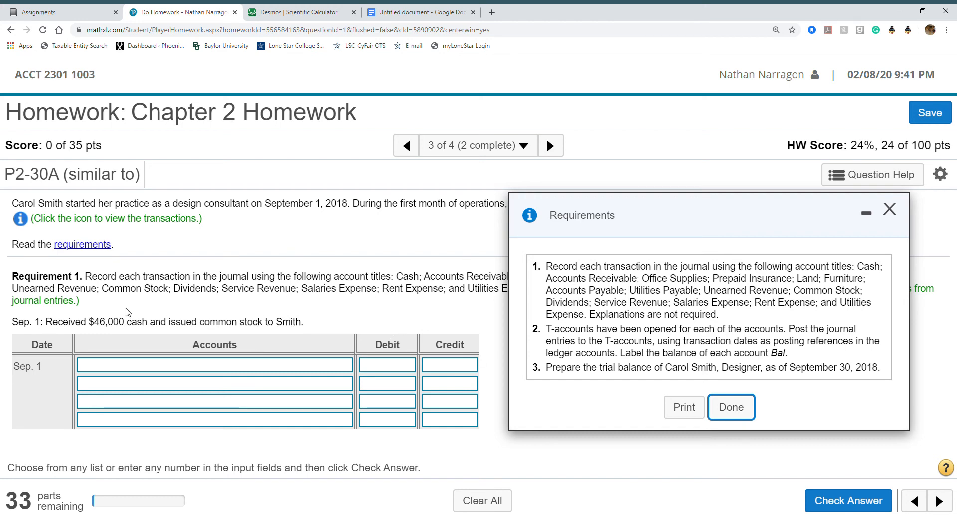
pyautogui.moveTo(101, 430)
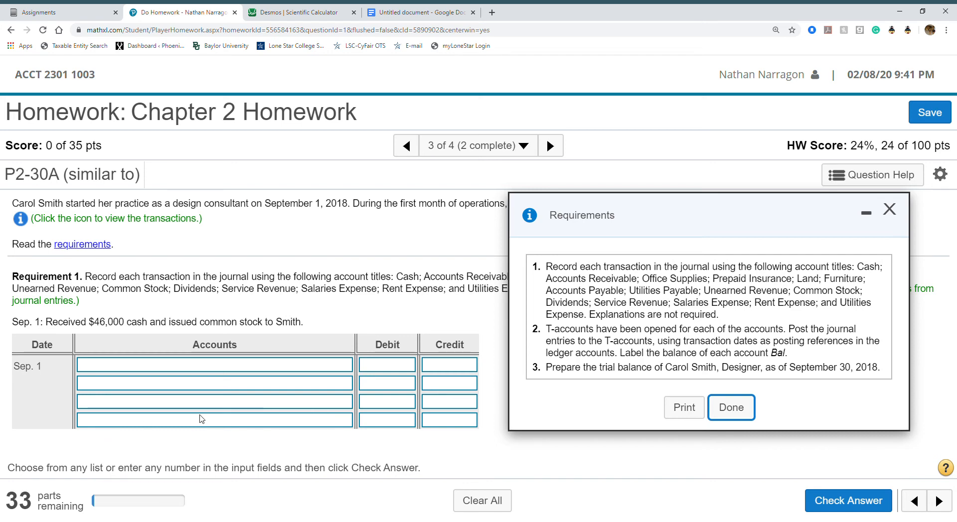
pyautogui.moveTo(299, 263)
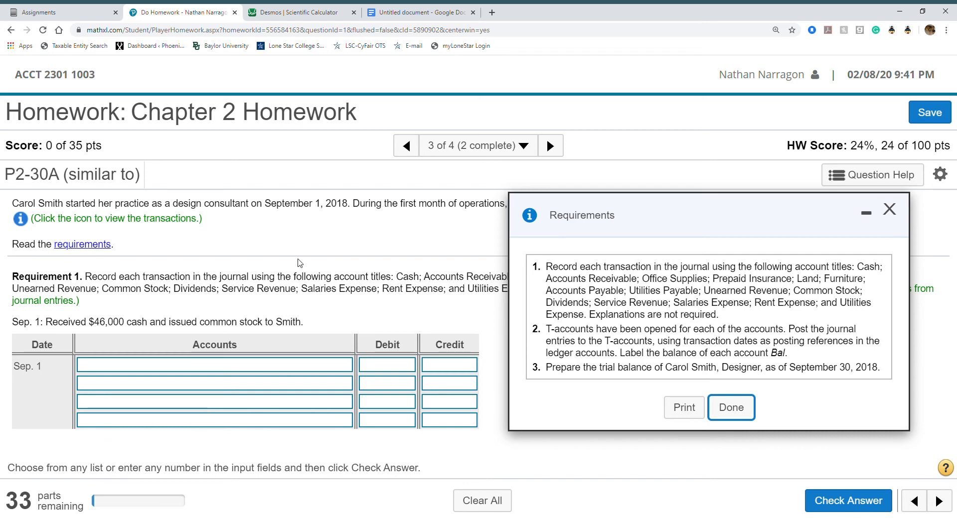
pyautogui.moveTo(304, 380)
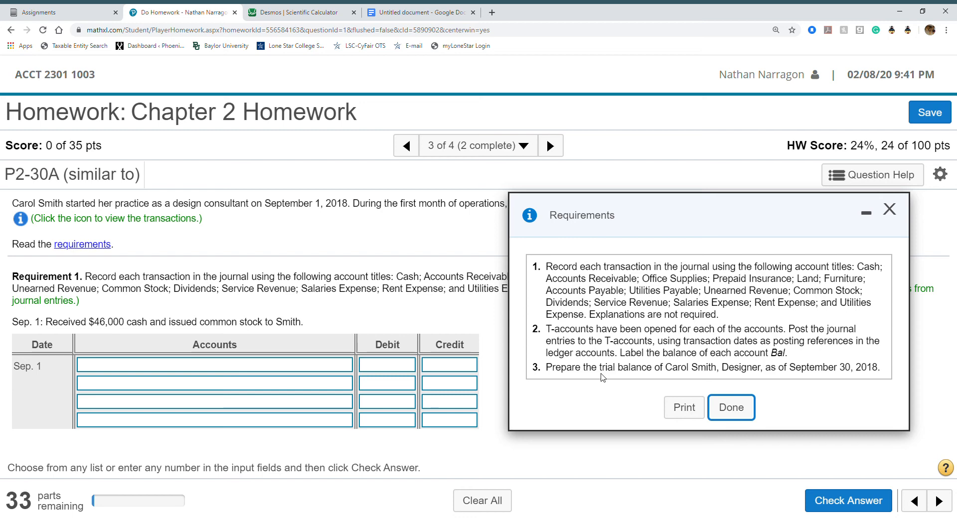
pyautogui.moveTo(907, 212)
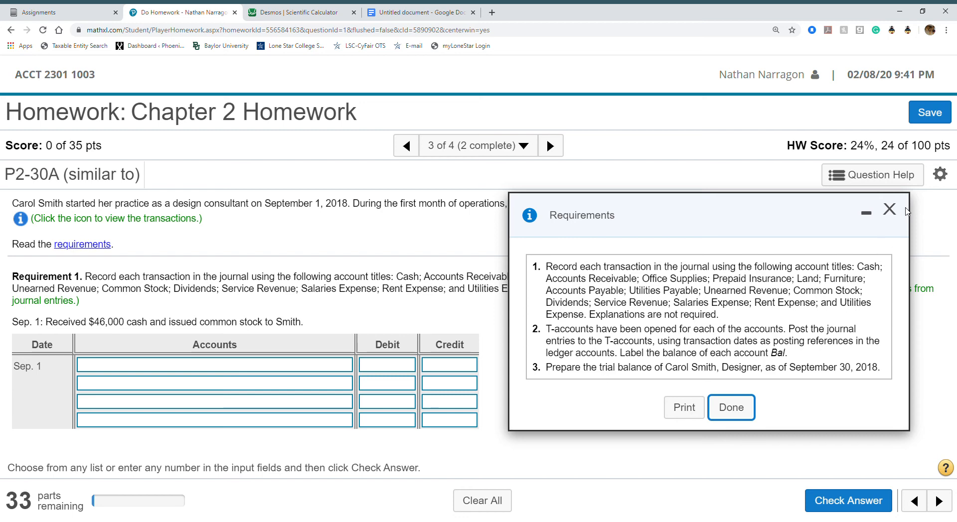
pyautogui.click(731, 407)
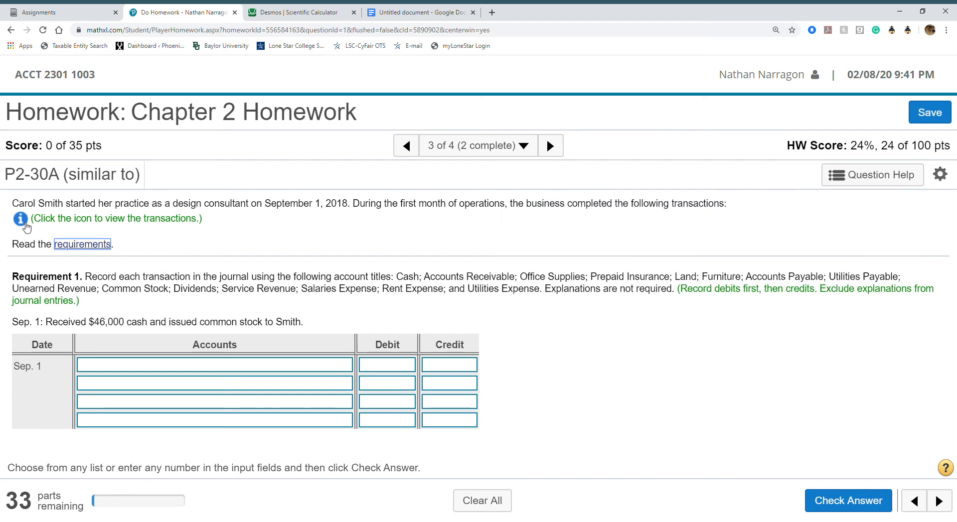
pyautogui.click(19, 220)
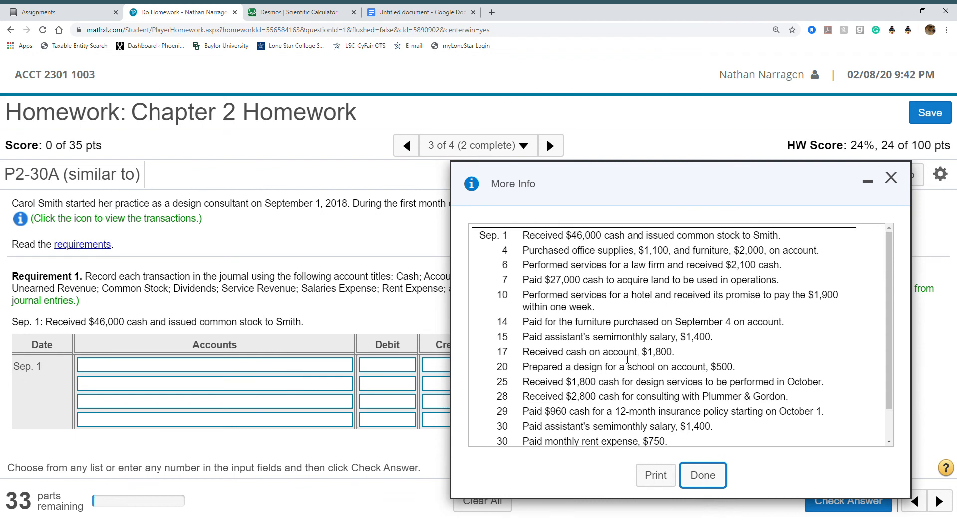
pyautogui.scroll(-3)
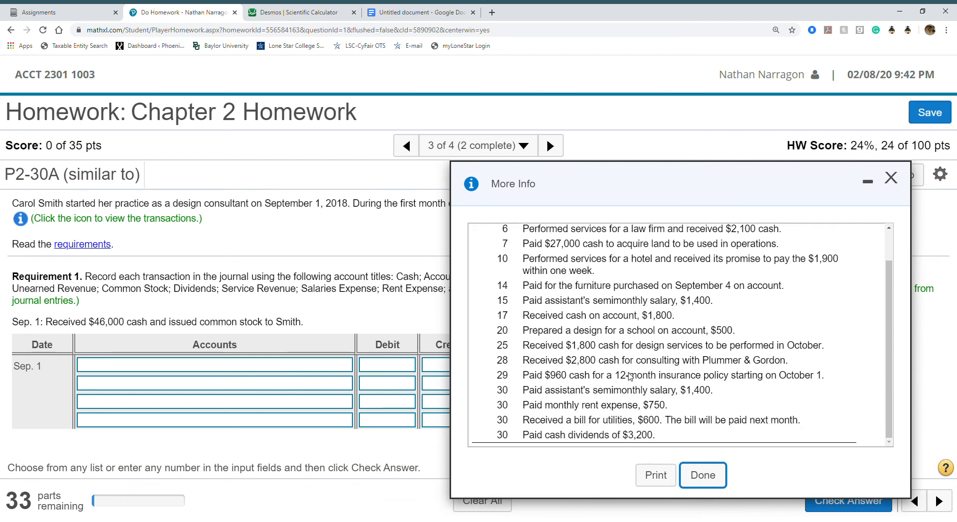
pyautogui.moveTo(844, 237)
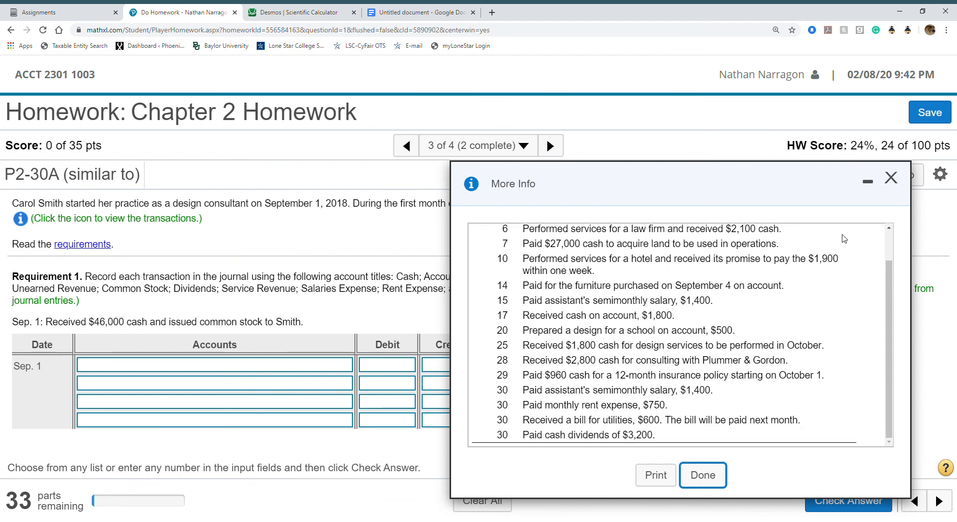
pyautogui.click(701, 475)
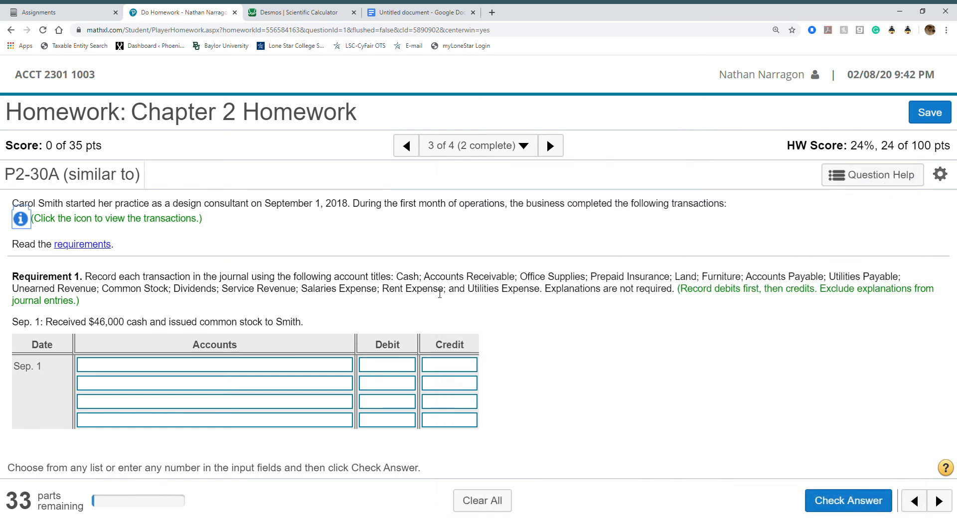
pyautogui.moveTo(455, 315)
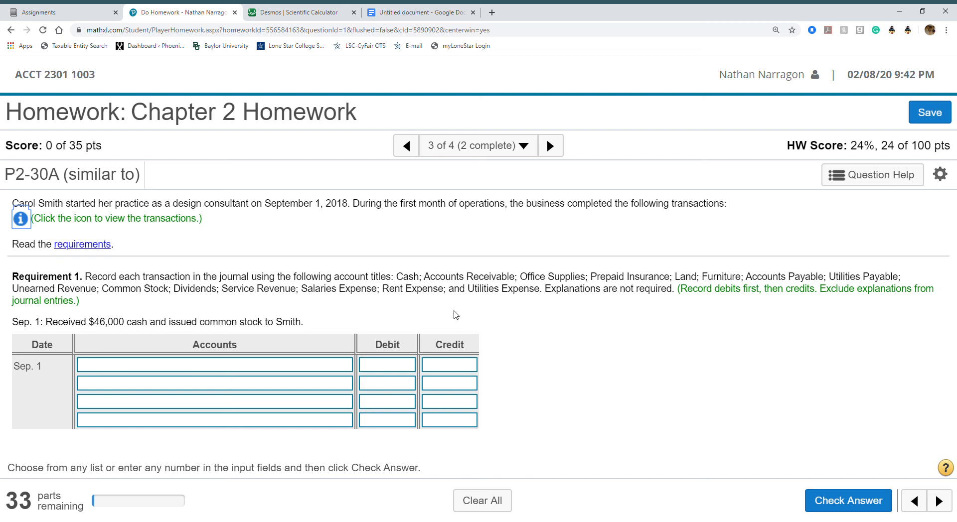
pyautogui.moveTo(771, 435)
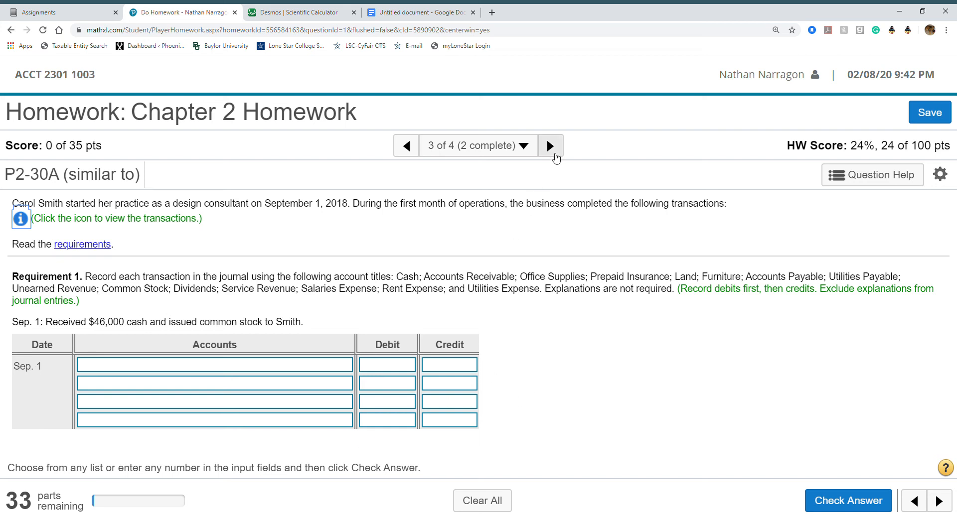
pyautogui.moveTo(811, 209)
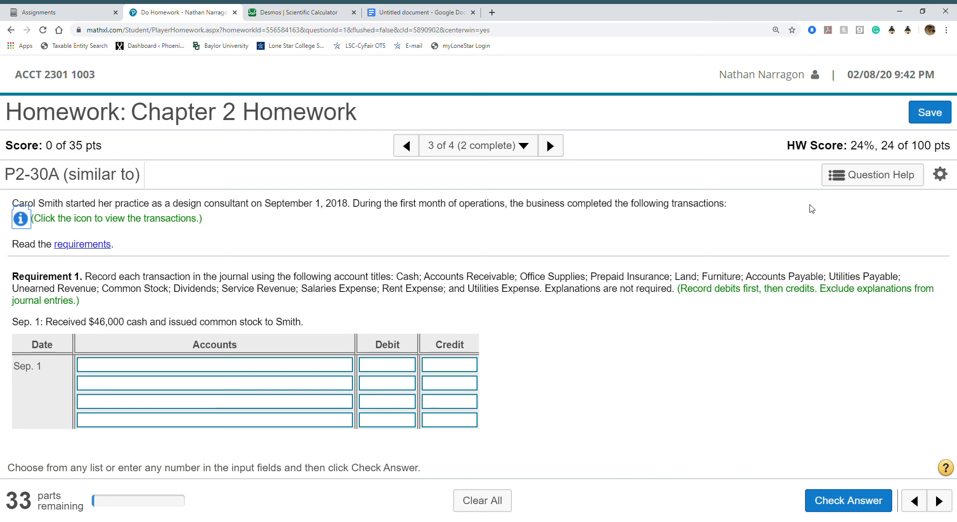
# Step: Open eText Pages from Question Help and allow the blocked pop-up
pyautogui.click(877, 174)
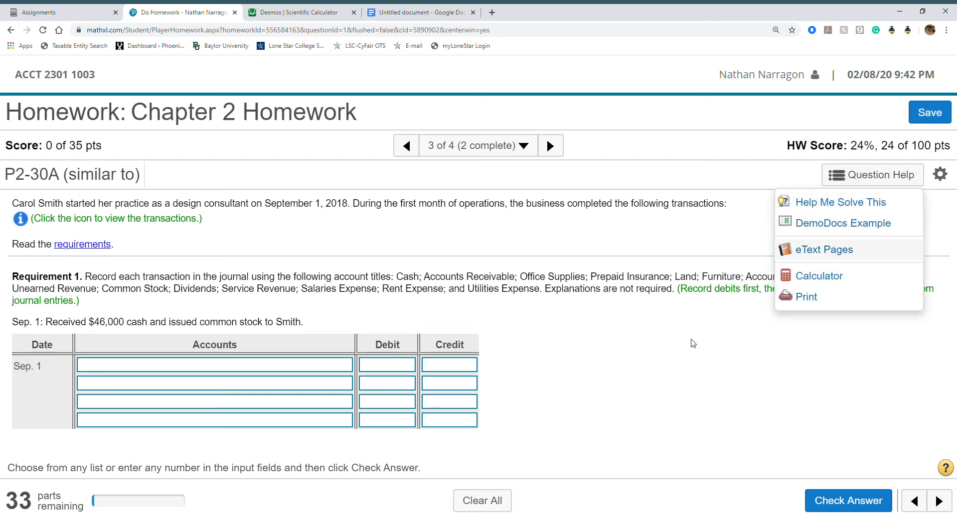
pyautogui.click(611, 299)
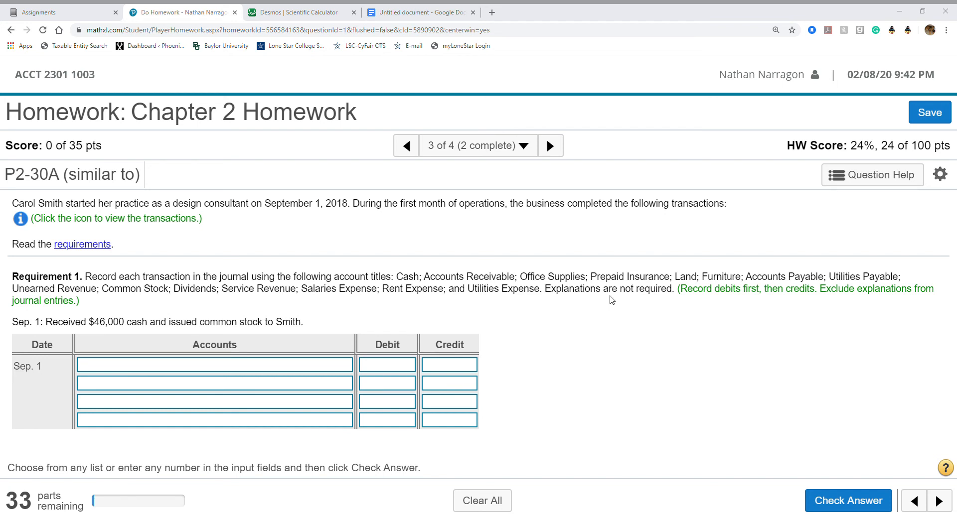
pyautogui.moveTo(533, 68)
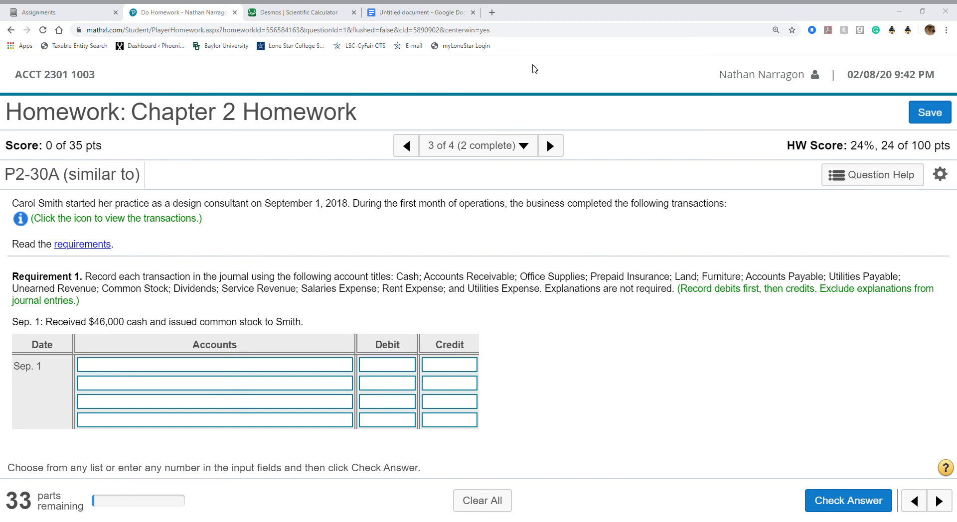
pyautogui.moveTo(556, 39)
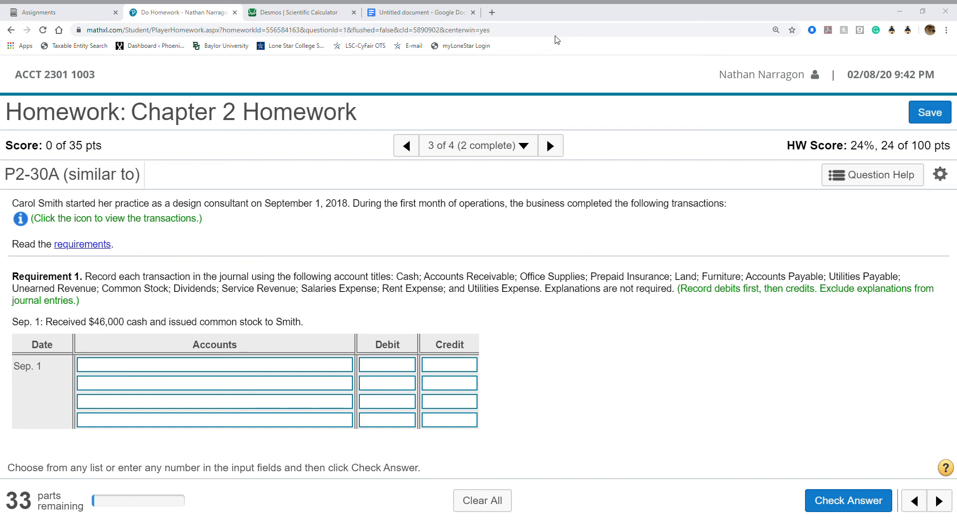
pyautogui.moveTo(617, 78)
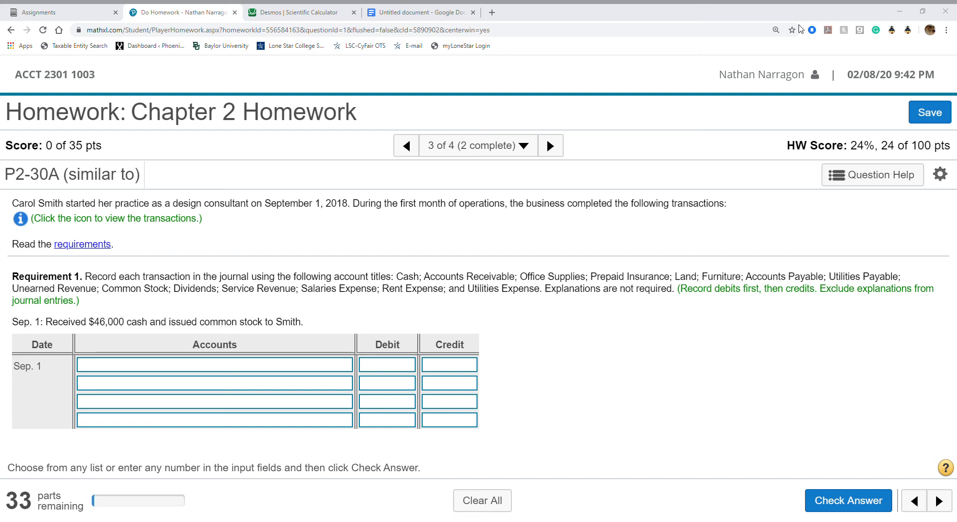
pyautogui.click(610, 12)
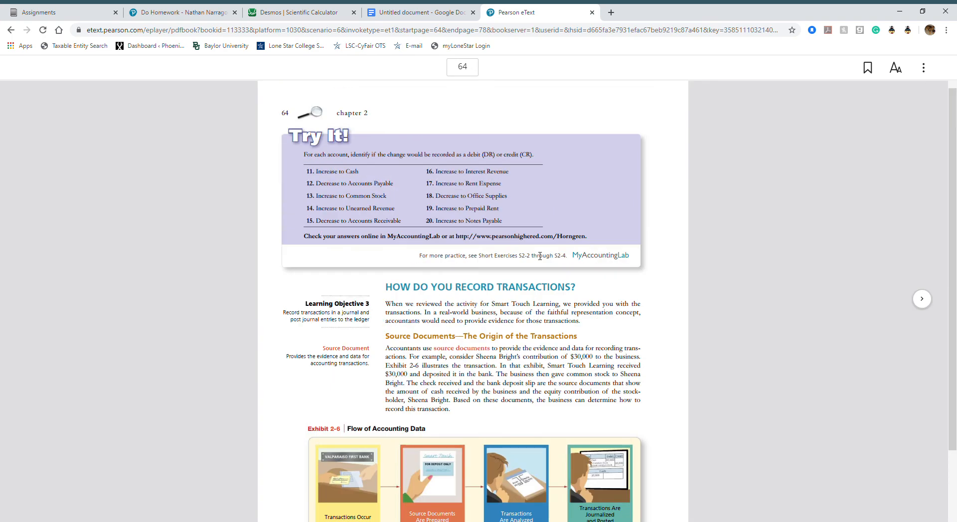
pyautogui.moveTo(922, 299)
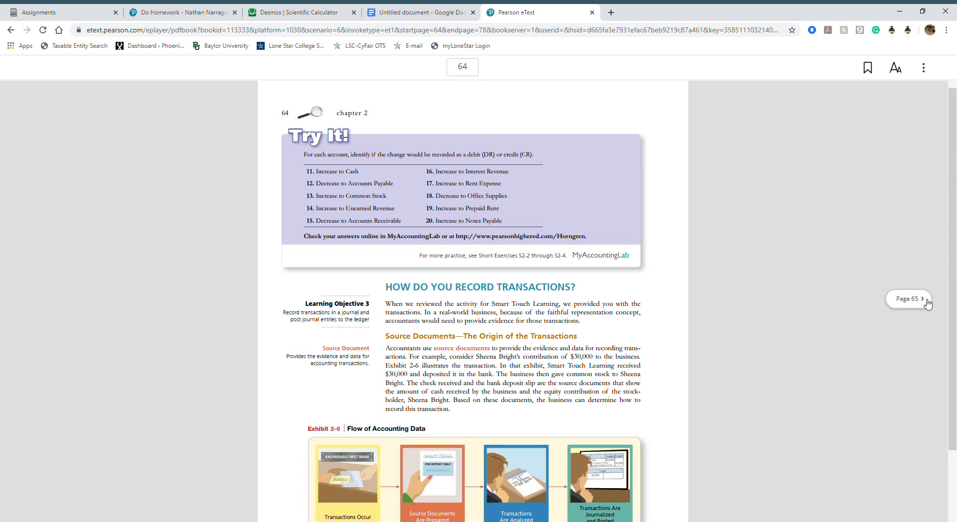
pyautogui.moveTo(922, 305)
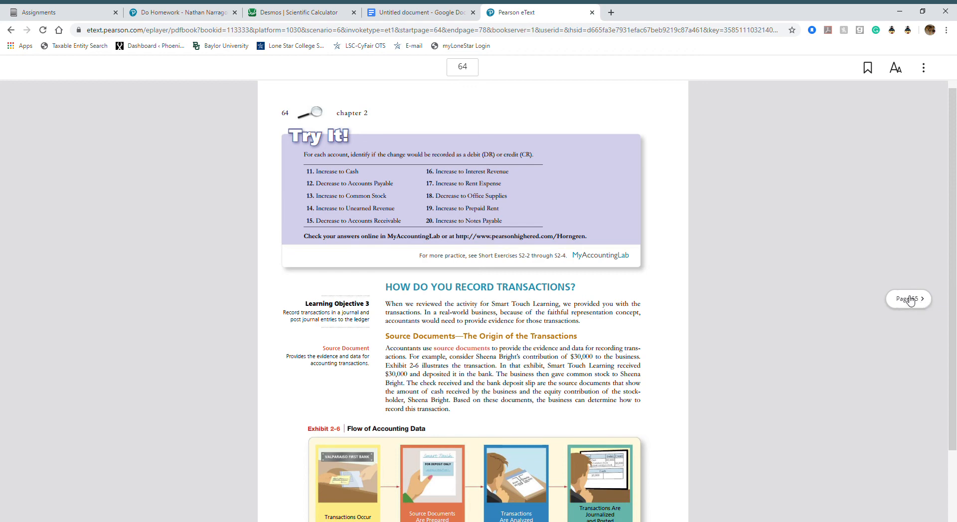
# Step: Page the chapter 2 eText forward from page 64 to page 77
pyautogui.click(921, 299)
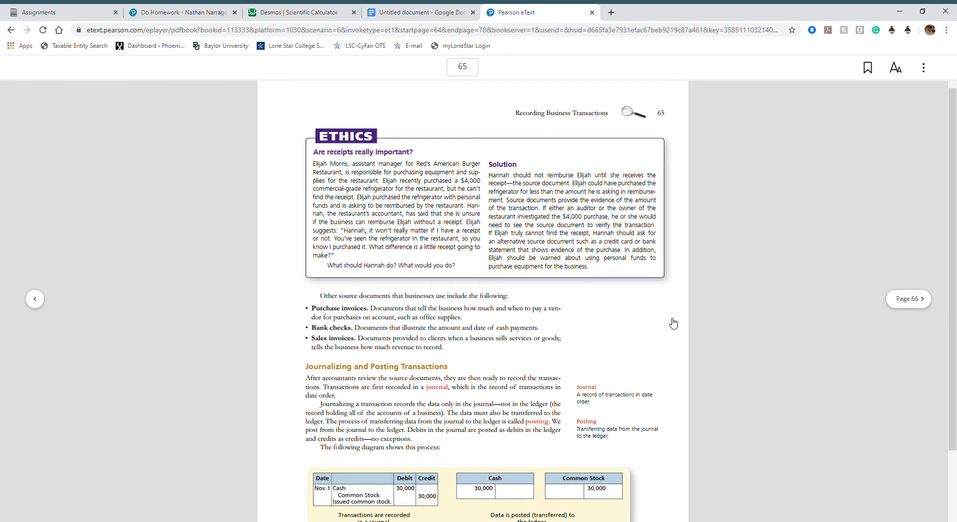
pyautogui.click(908, 299)
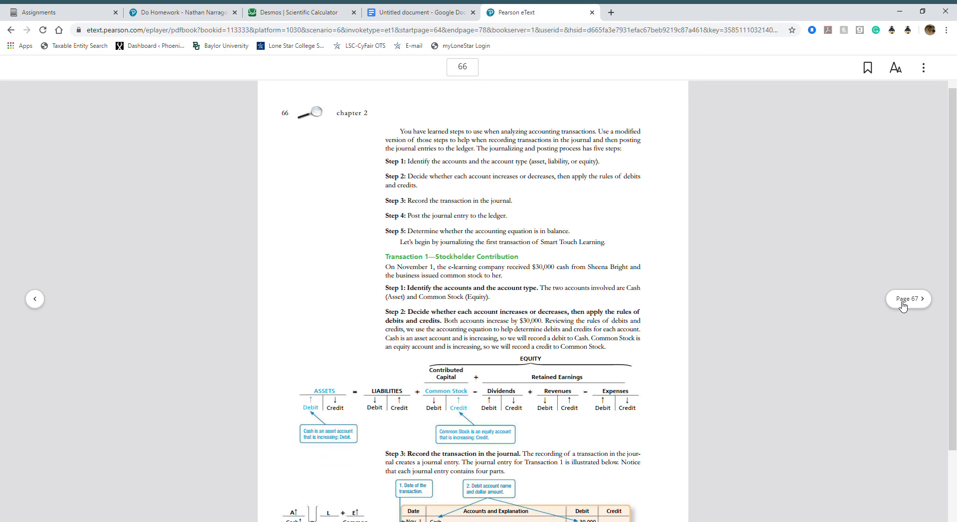
pyautogui.click(907, 299)
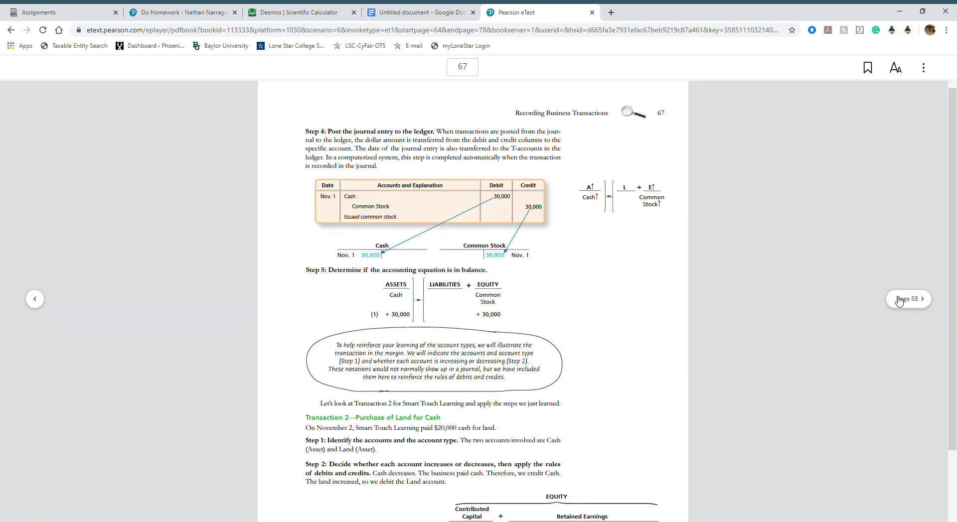
pyautogui.click(908, 299)
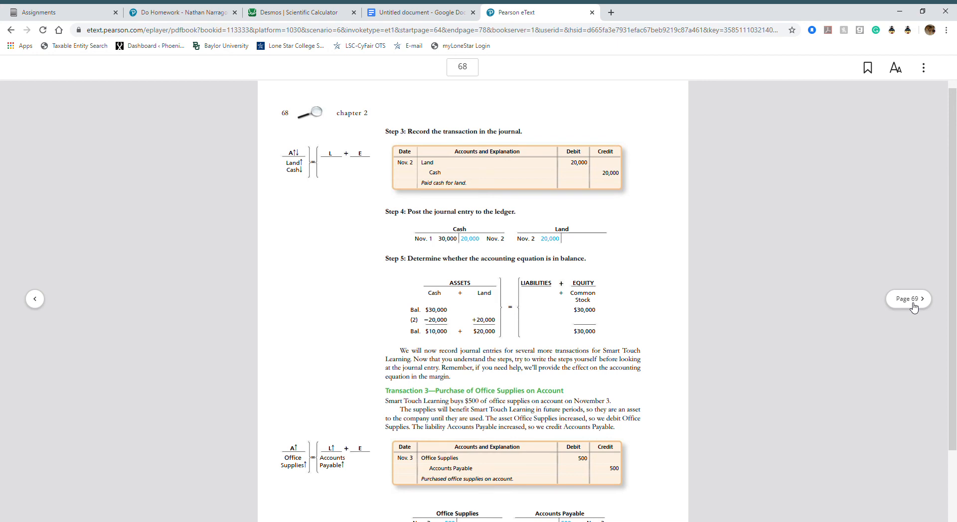
pyautogui.click(908, 299)
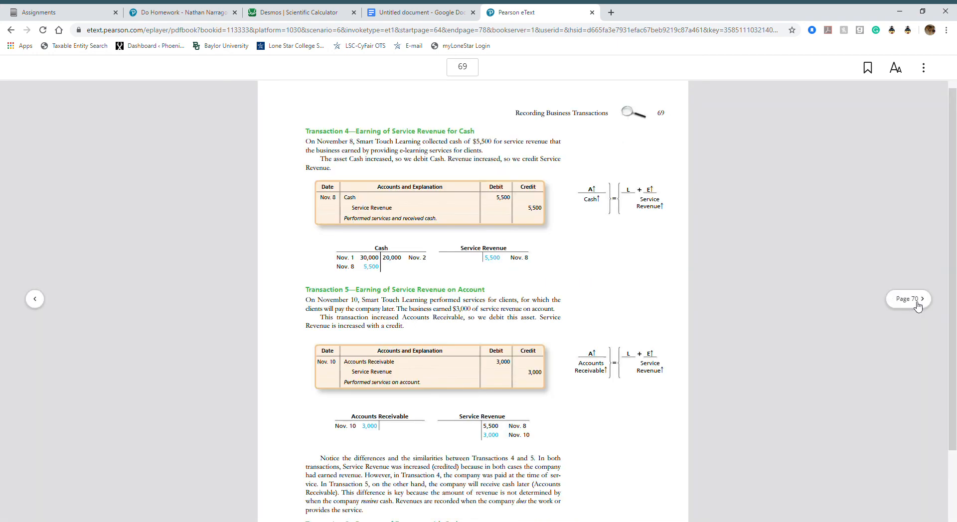
pyautogui.moveTo(913, 307)
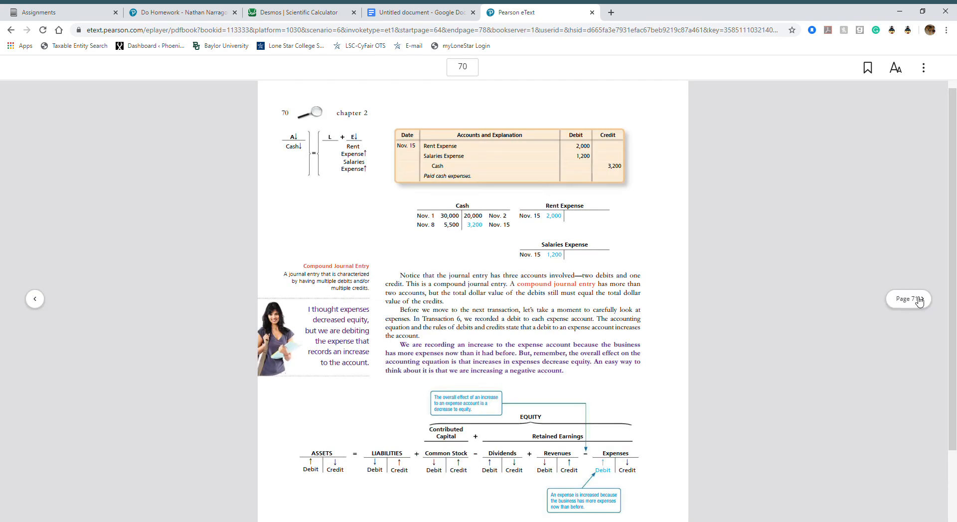
pyautogui.click(908, 299)
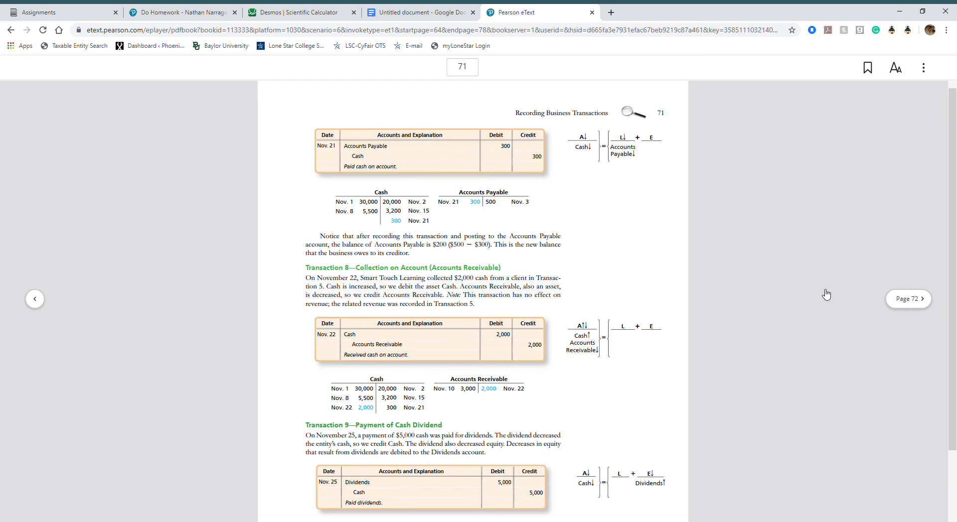
pyautogui.click(922, 299)
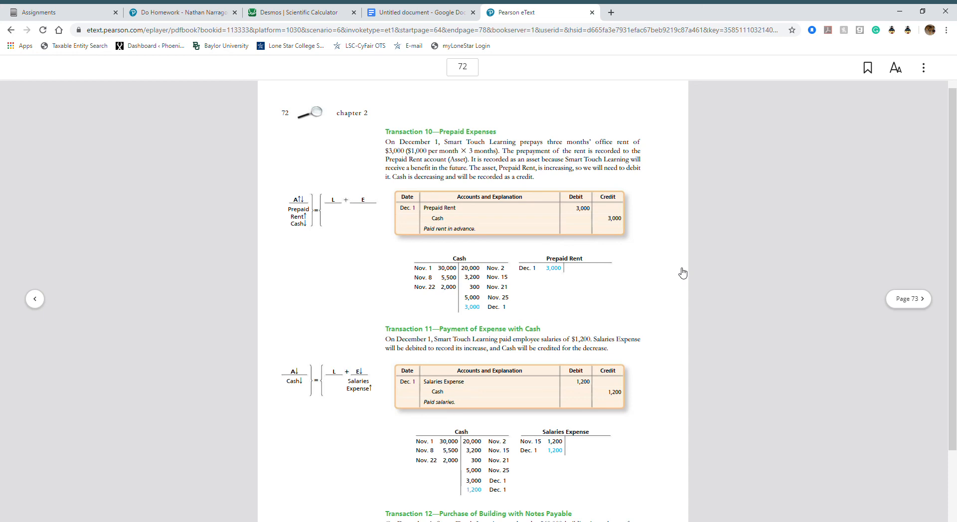
pyautogui.click(921, 298)
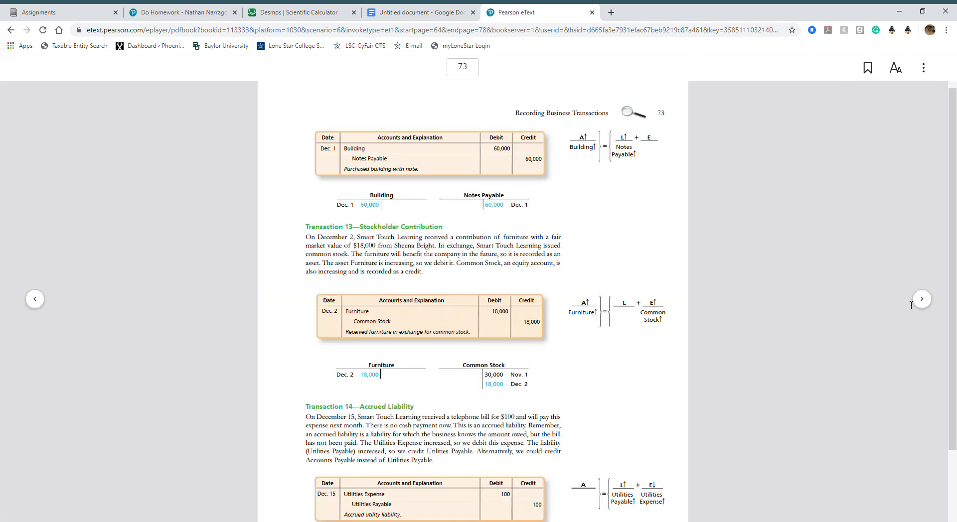
pyautogui.moveTo(921, 299)
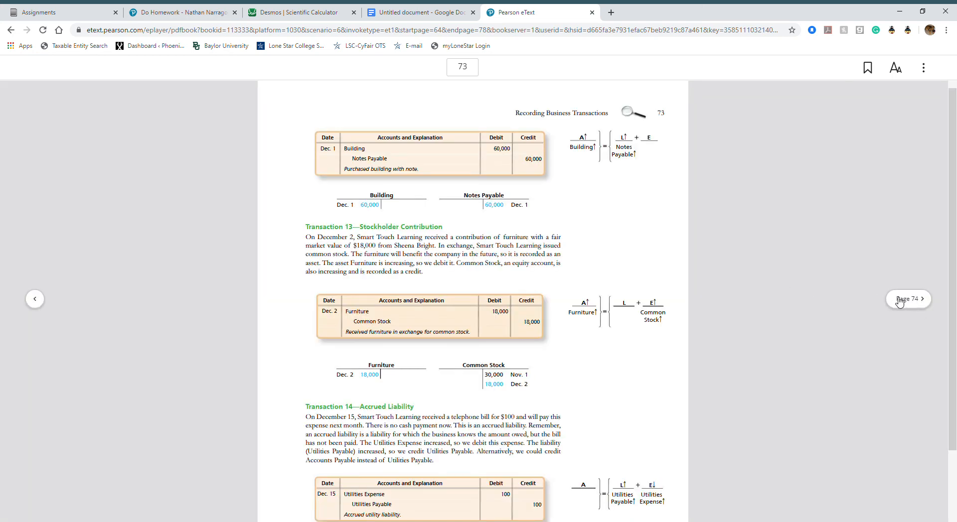
pyautogui.click(908, 299)
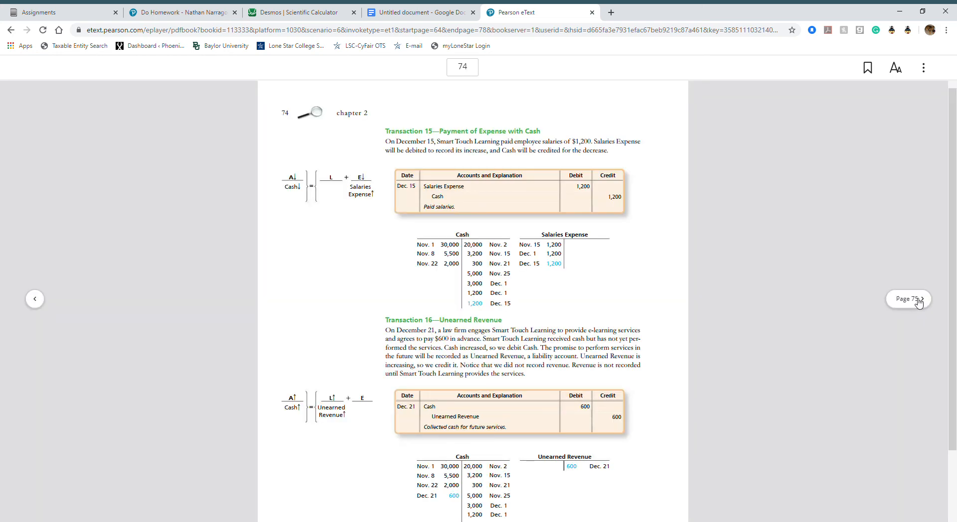
pyautogui.click(908, 299)
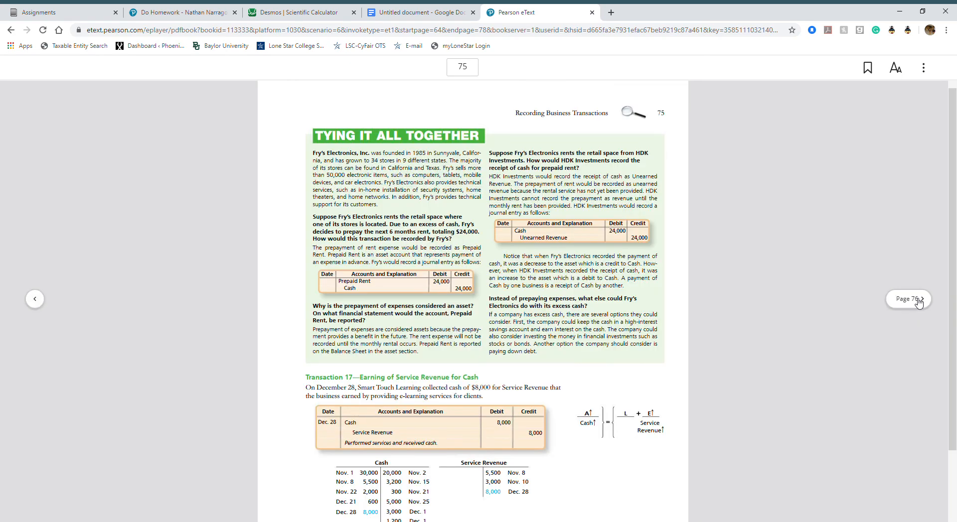
pyautogui.click(921, 299)
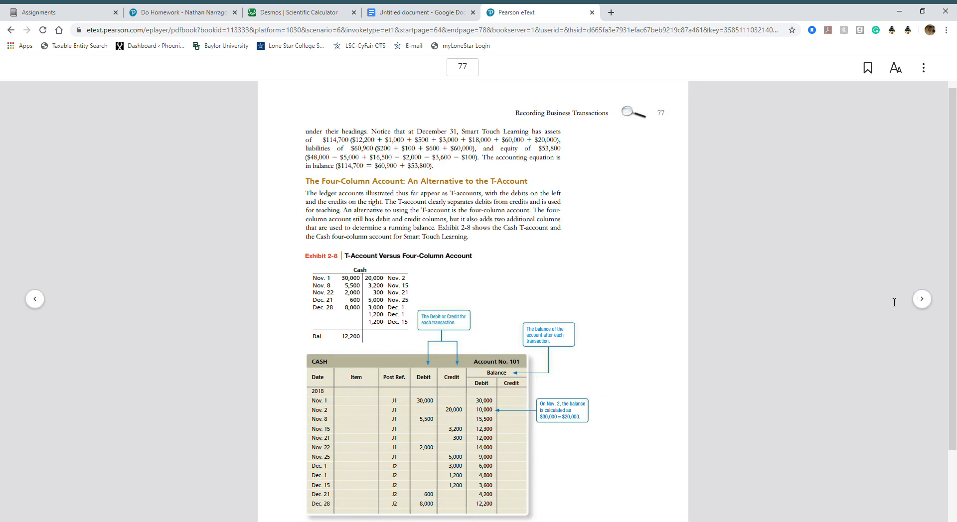
pyautogui.moveTo(921, 299)
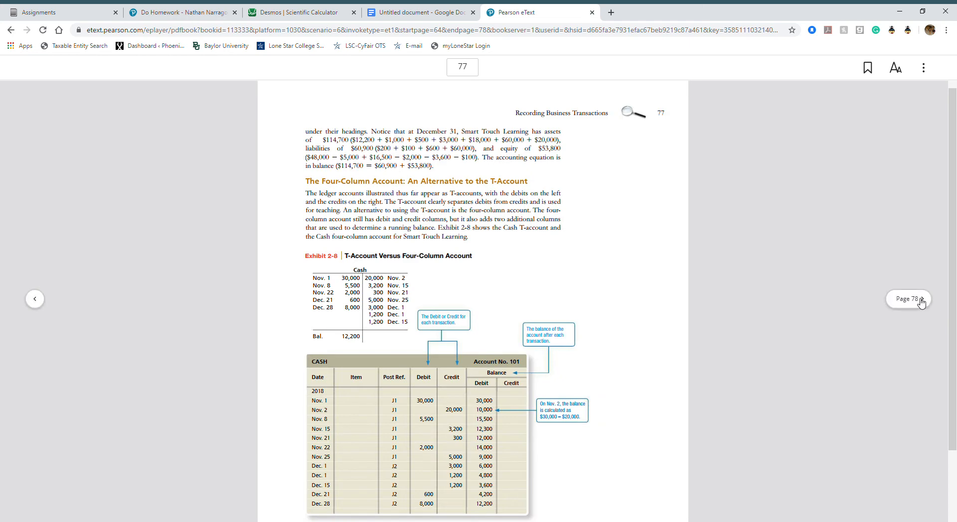
# Step: Page to 78, scroll the four-column account pages, go back, then switch to the balances doc
pyautogui.click(908, 299)
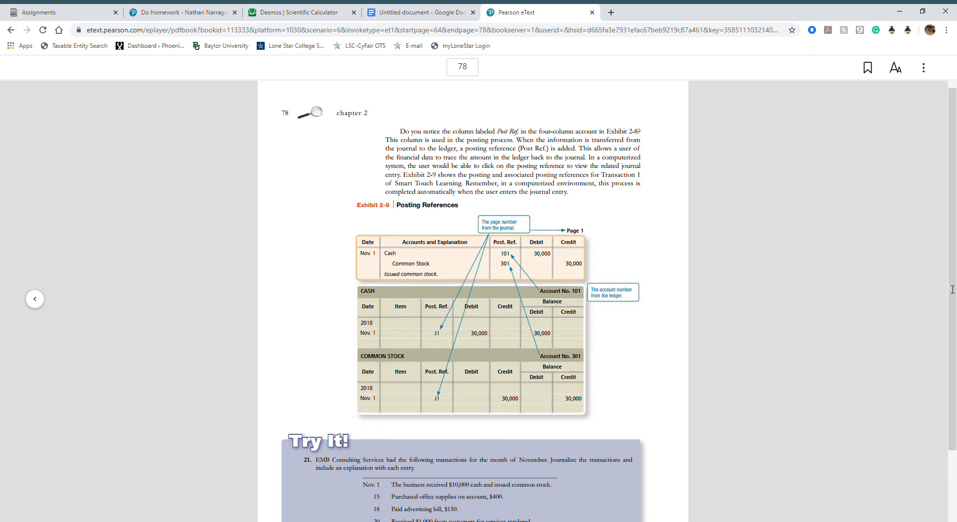
pyautogui.moveTo(748, 298)
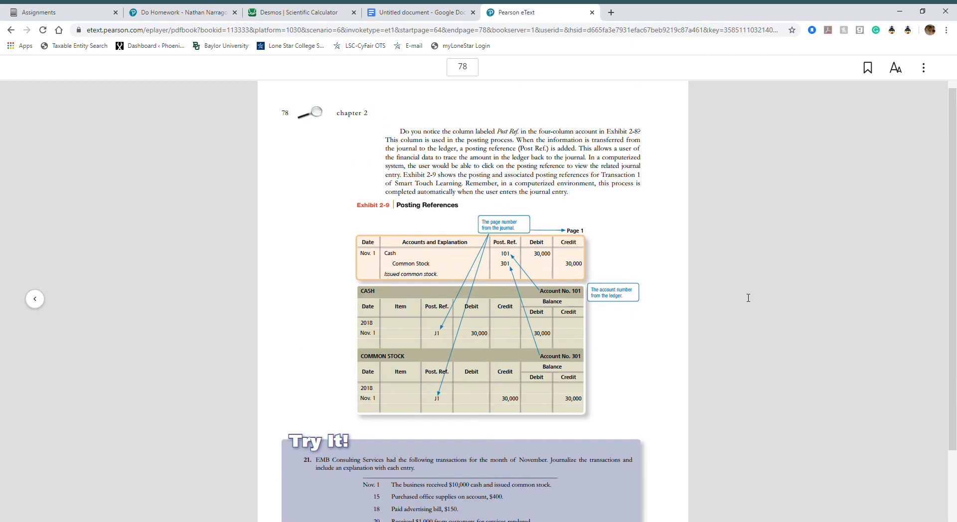
pyautogui.moveTo(5, 305)
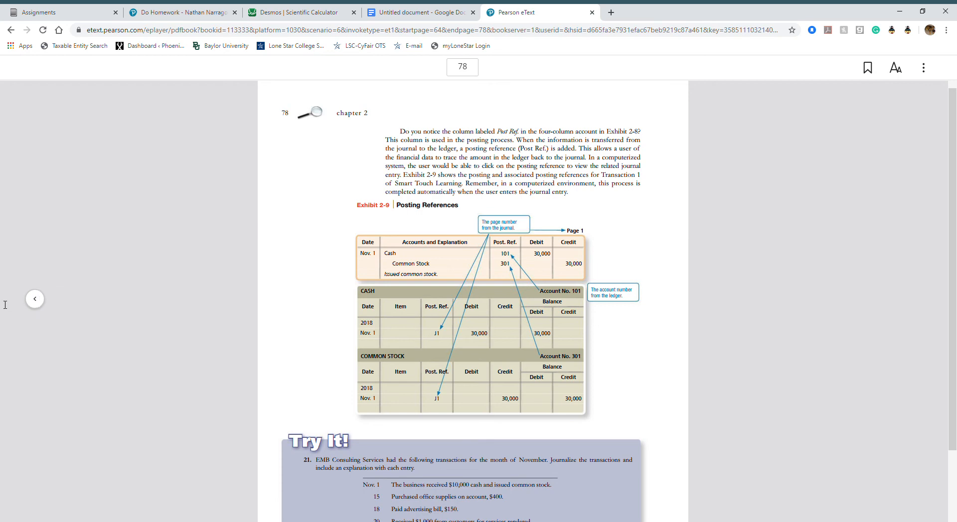
pyautogui.scroll(-3)
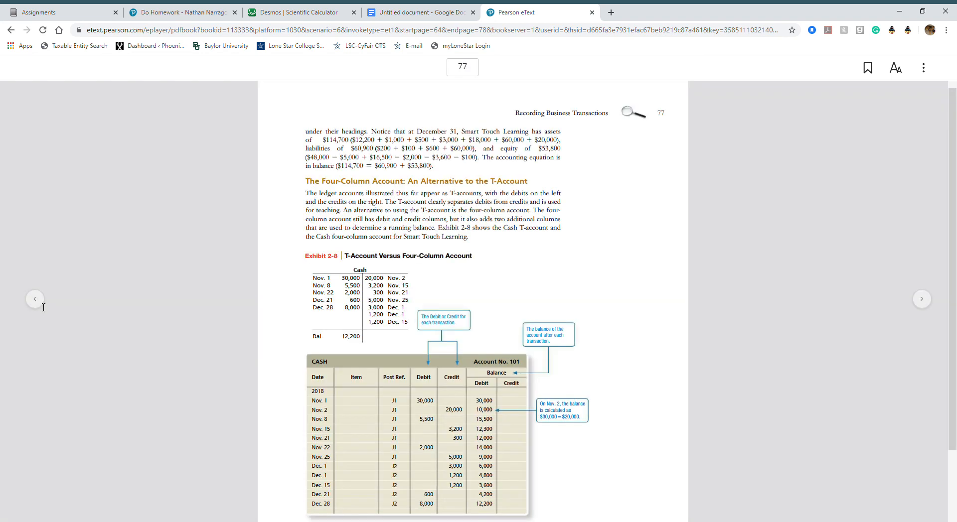
pyautogui.scroll(-3)
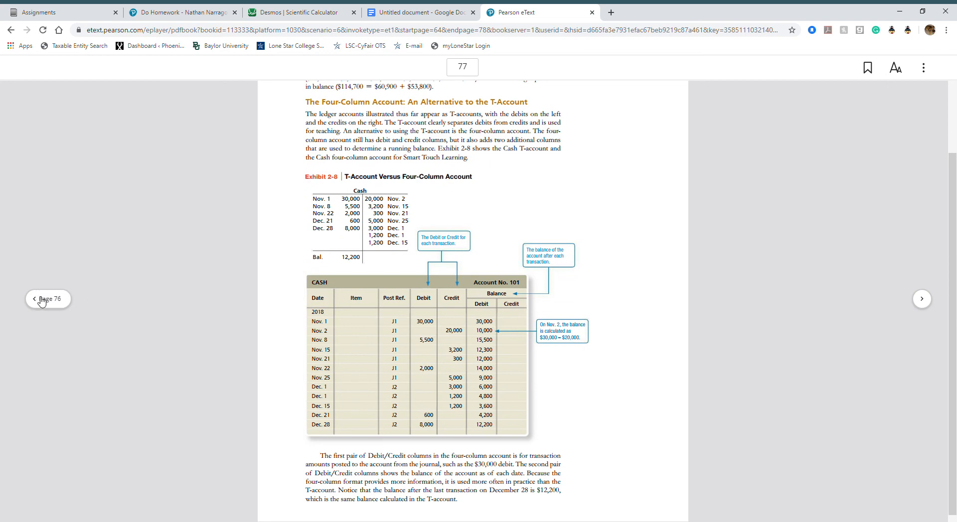
pyautogui.click(48, 299)
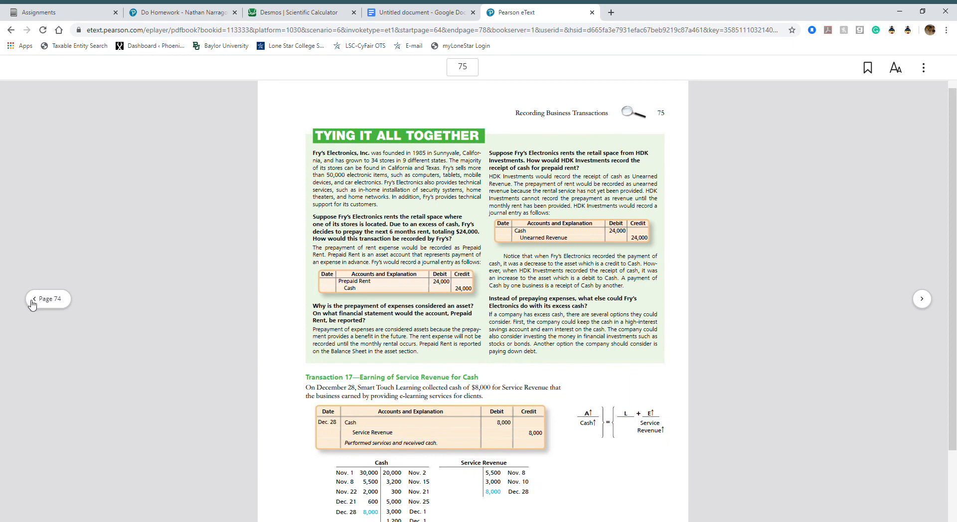
pyautogui.moveTo(157, 317)
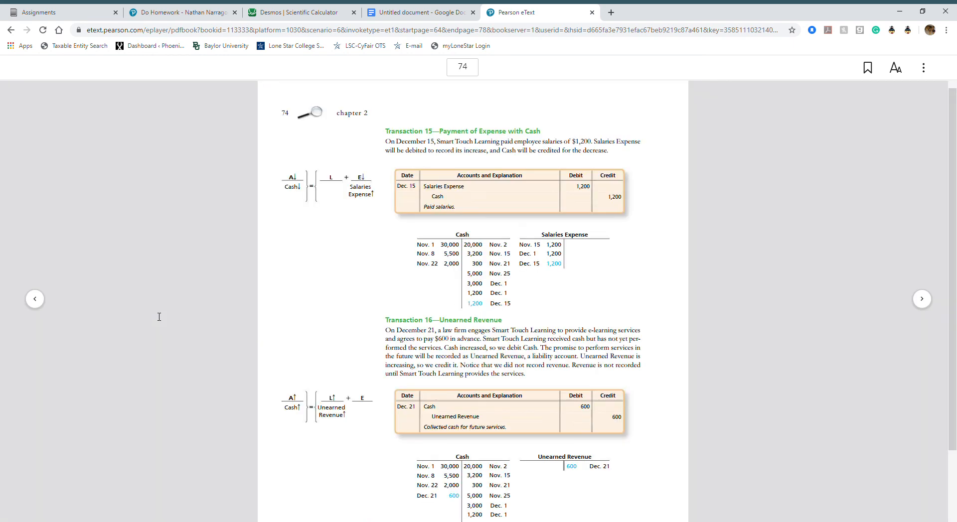
pyautogui.moveTo(267, 128)
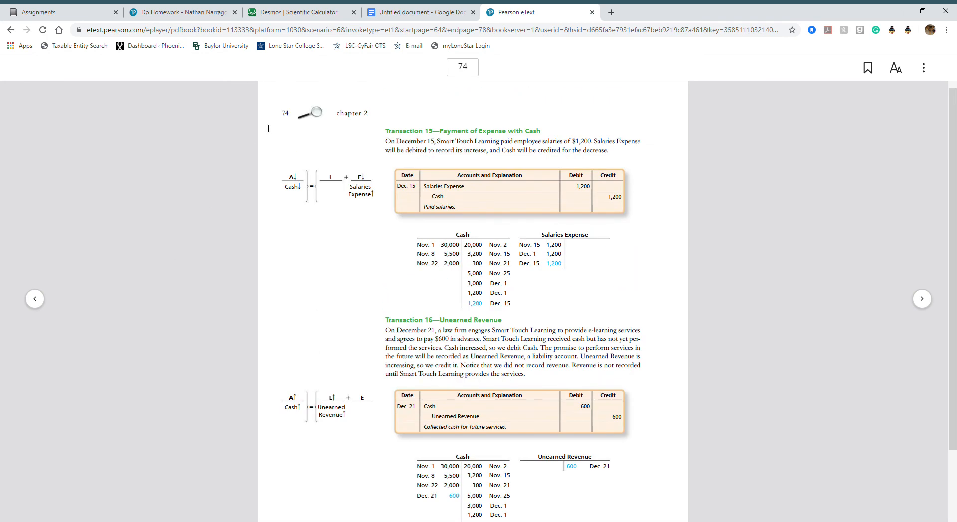
pyautogui.click(419, 12)
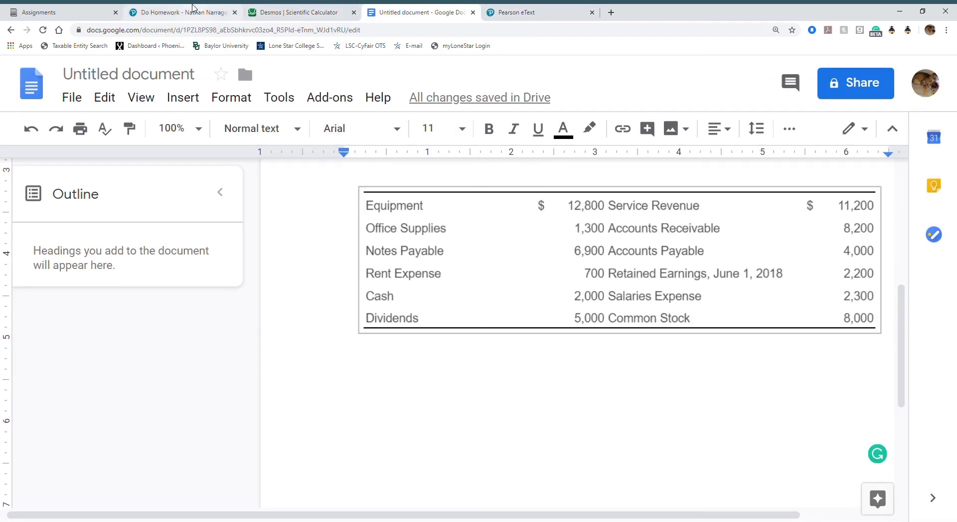
# Step: Switch from the Google Doc back to the Do Homework tab for P2-30A
pyautogui.click(180, 12)
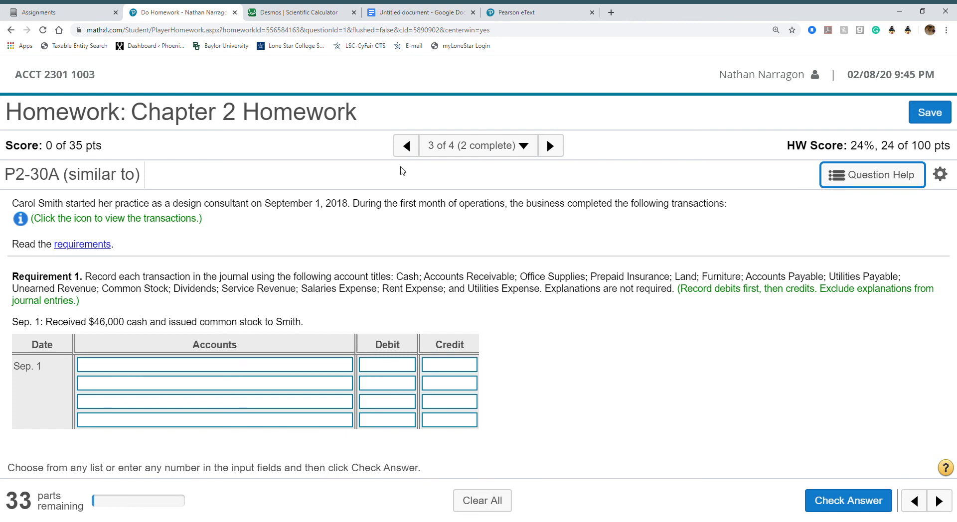
# Step: Return to E2-21, view and close its T-accounts, then head to the next question
pyautogui.click(406, 145)
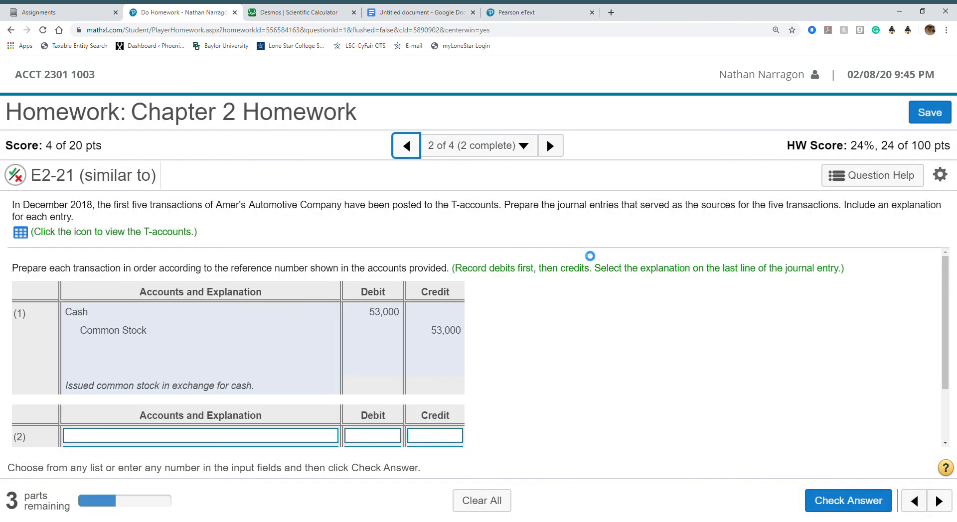
pyautogui.click(21, 232)
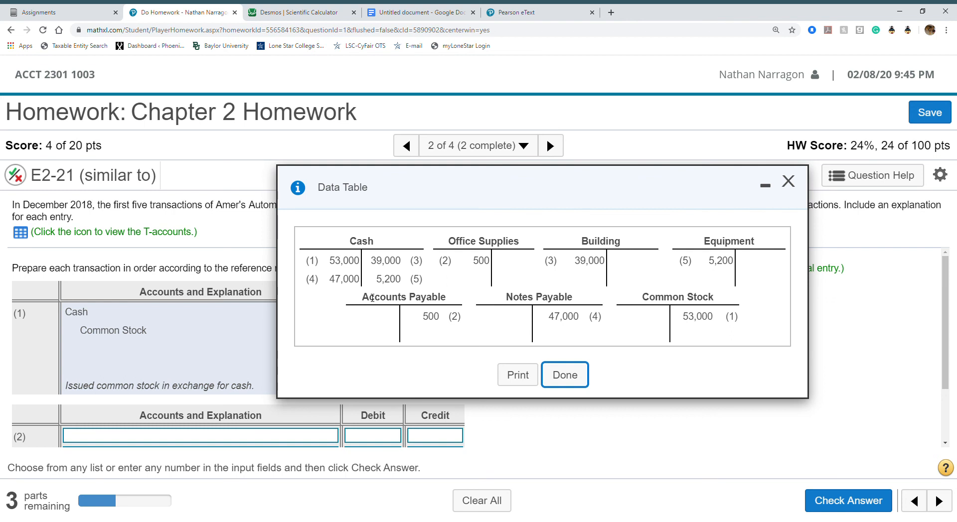
pyautogui.moveTo(340, 299)
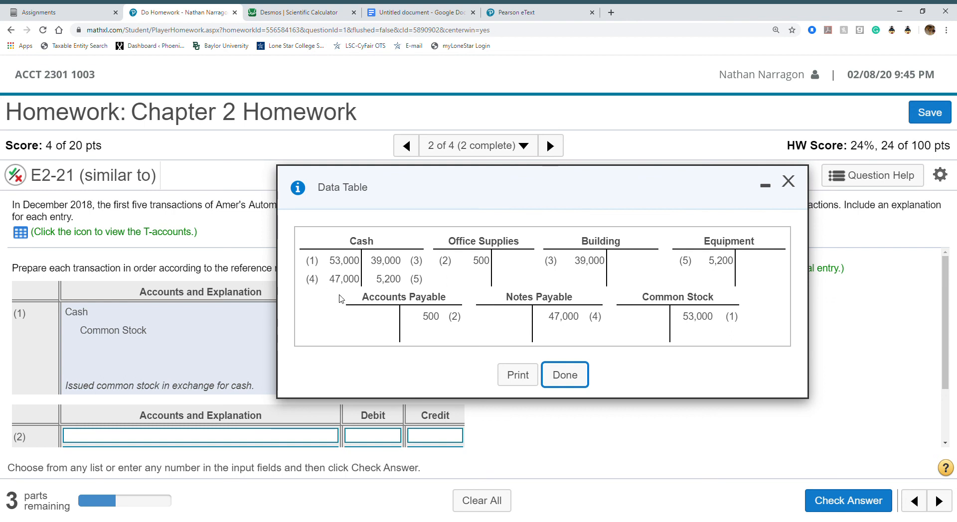
pyautogui.moveTo(325, 300)
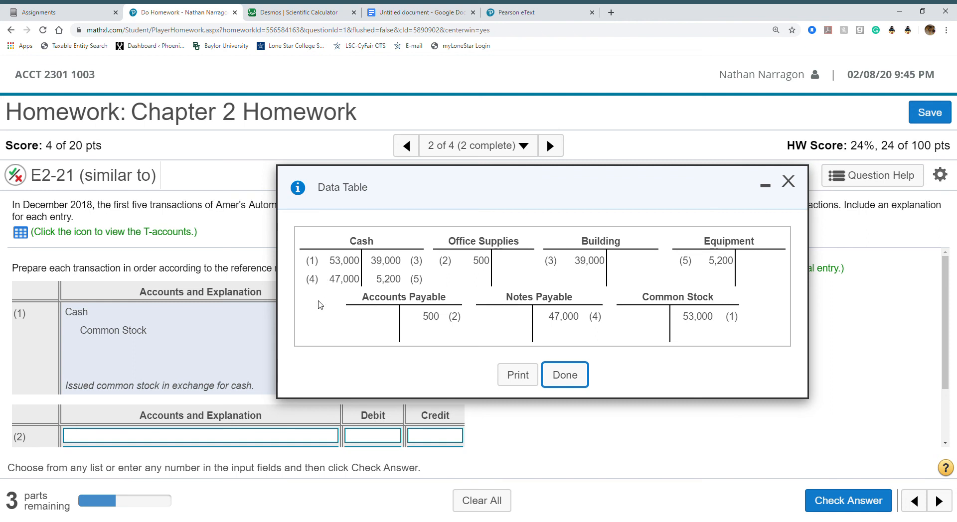
pyautogui.moveTo(353, 302)
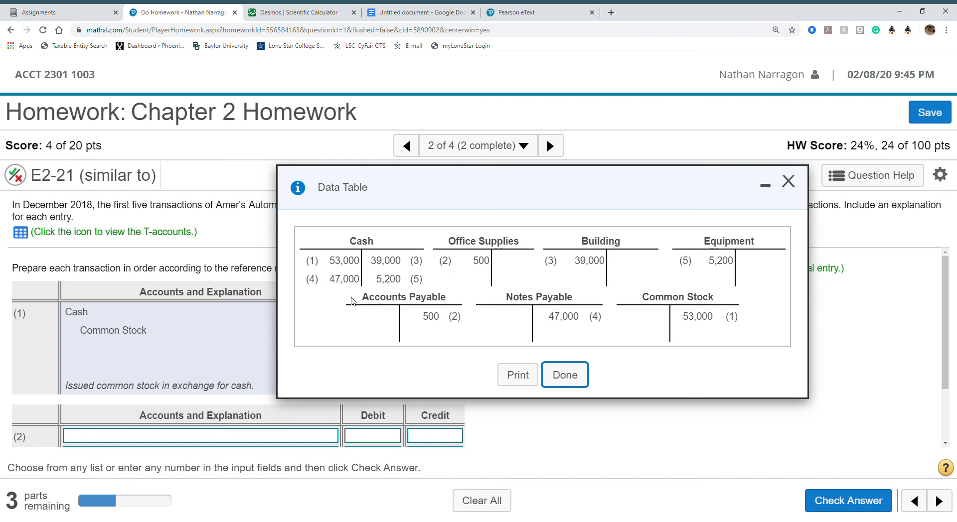
pyautogui.moveTo(415, 308)
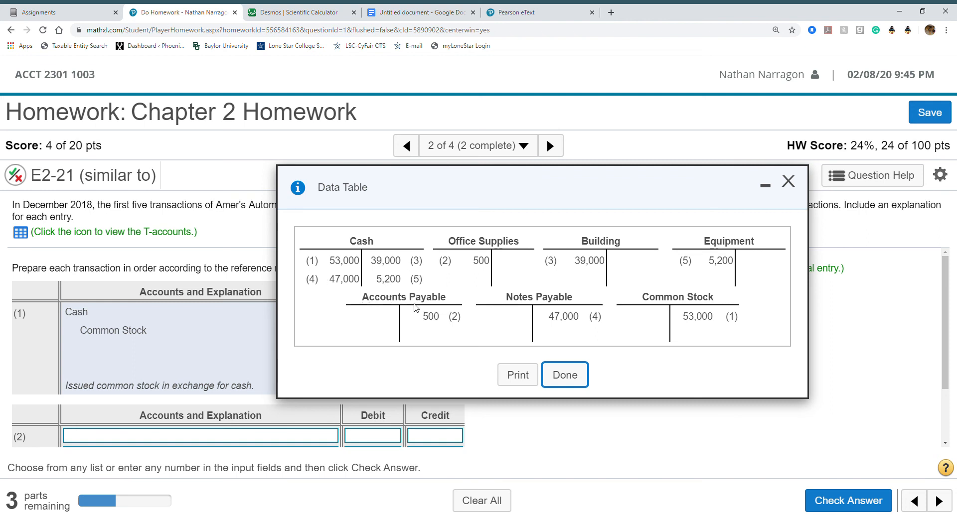
pyautogui.moveTo(376, 308)
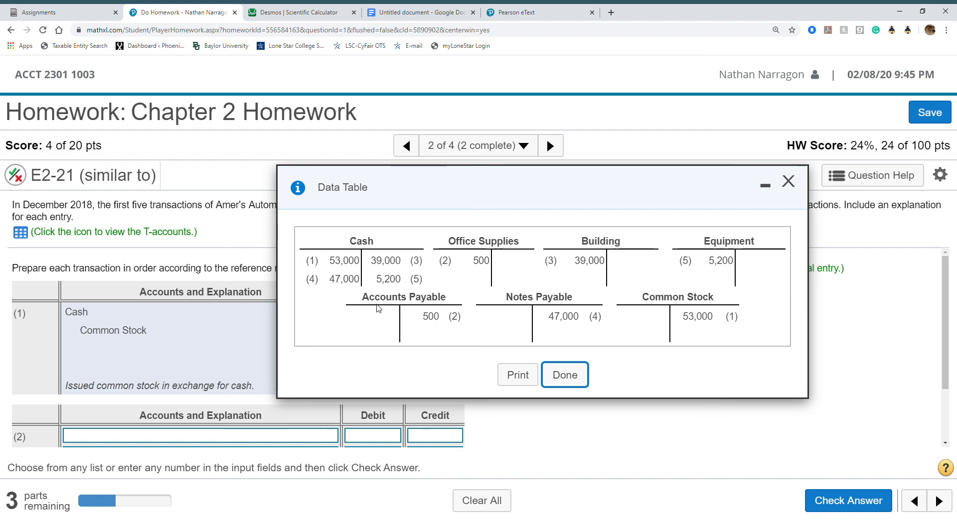
pyautogui.moveTo(658, 307)
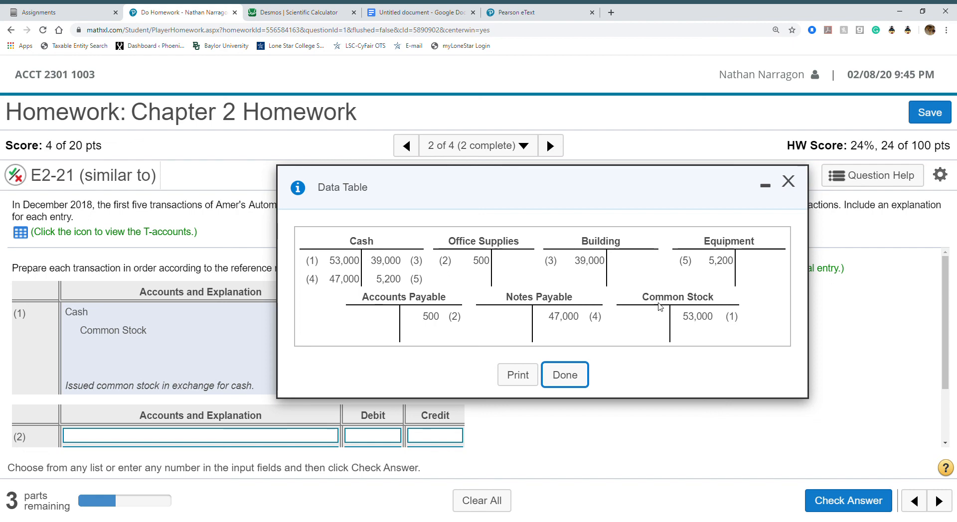
pyautogui.click(564, 375)
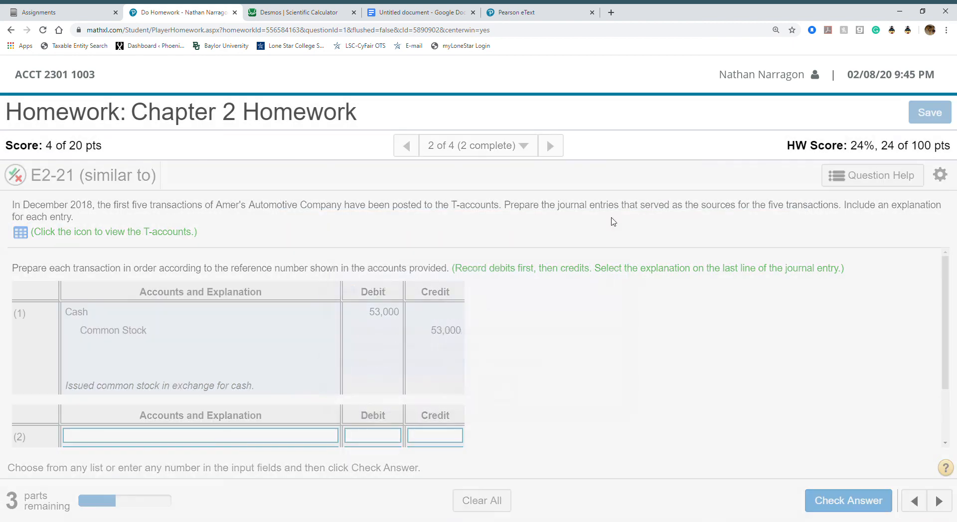
pyautogui.click(550, 145)
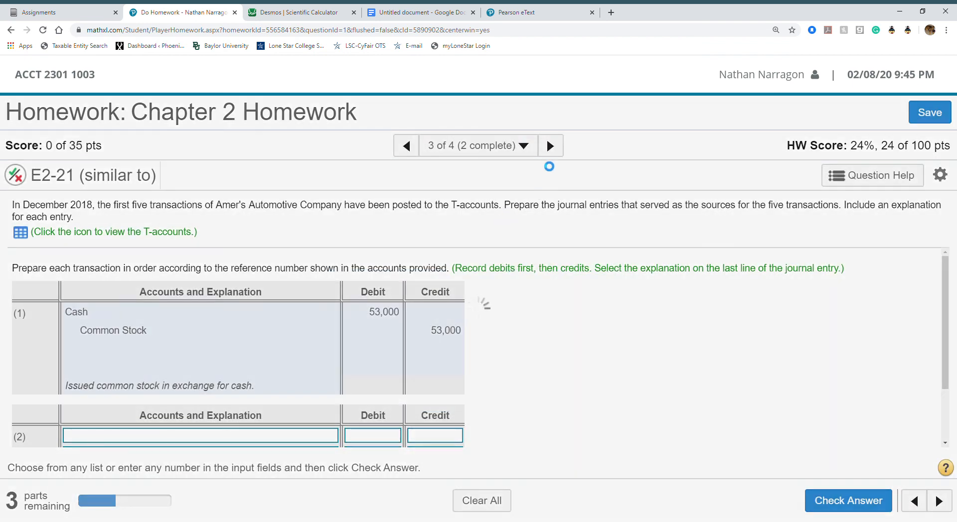
# Step: Advance to P2-34A, read its four requirements, and close the list
pyautogui.click(550, 145)
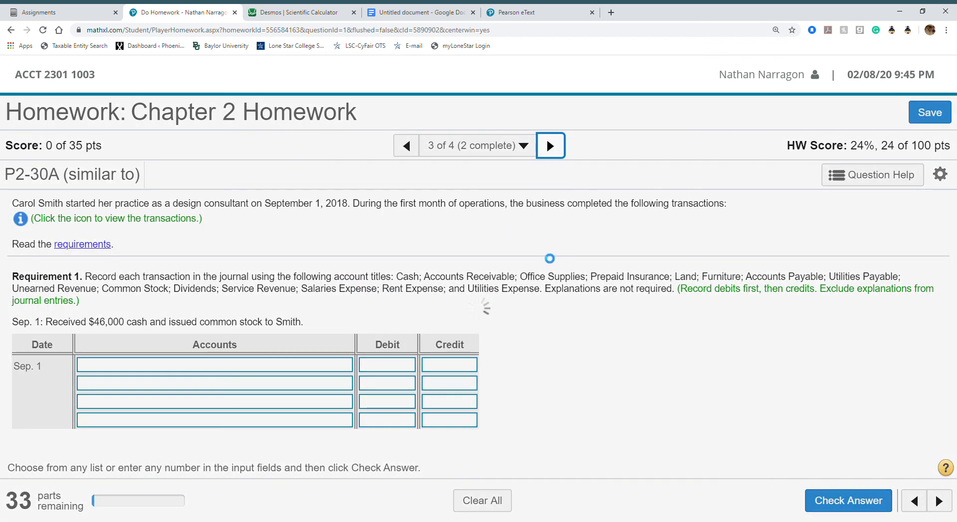
pyautogui.click(550, 145)
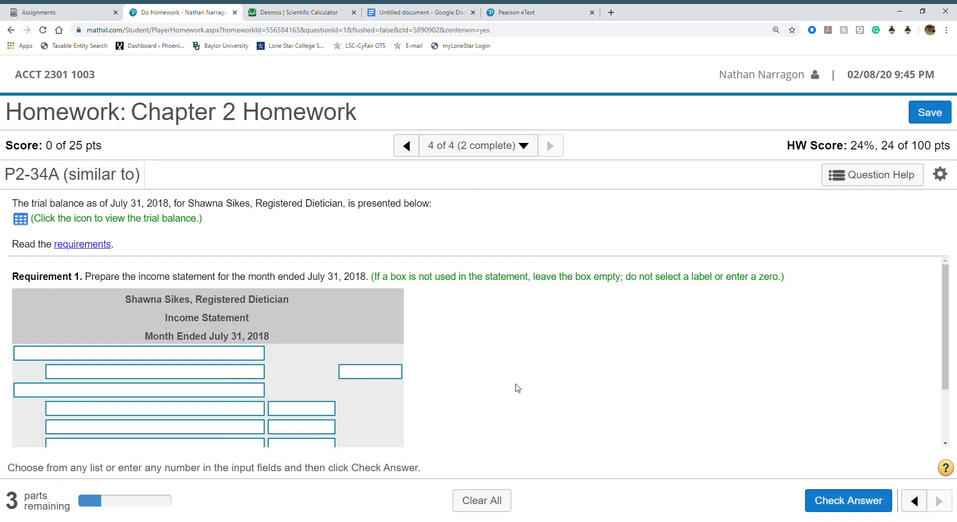
pyautogui.scroll(-3)
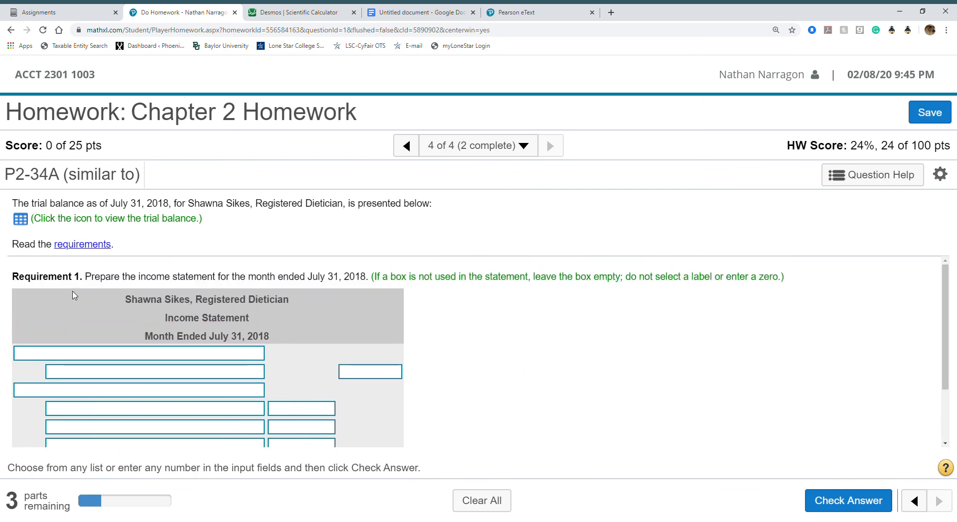
pyautogui.click(82, 244)
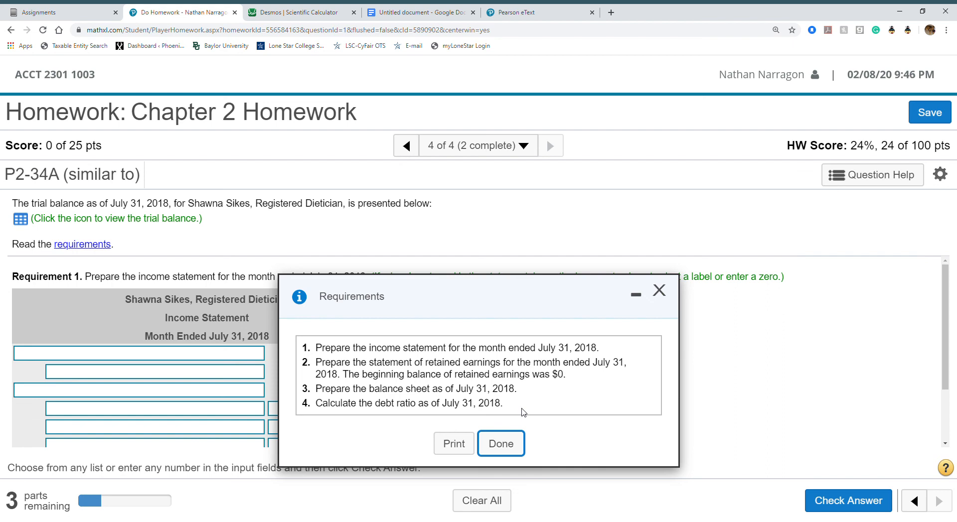
pyautogui.click(500, 444)
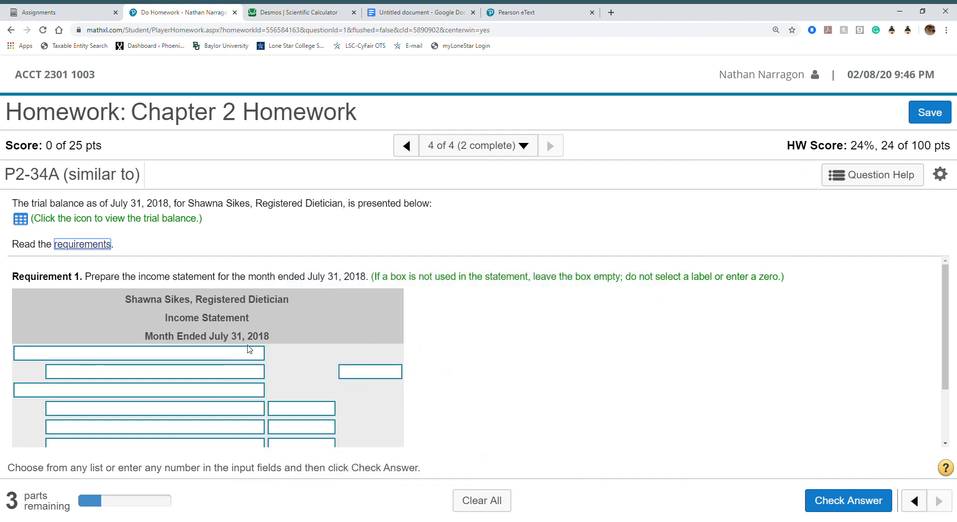
pyautogui.scroll(-3)
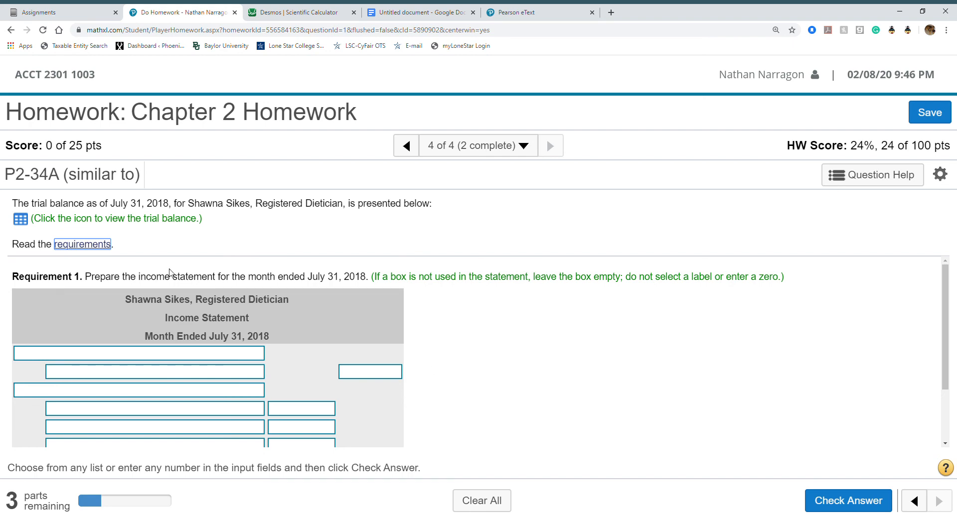
# Step: Scroll through the Shawna Sikes July 31, 2018 trial balance, then return to question 3
pyautogui.click(20, 218)
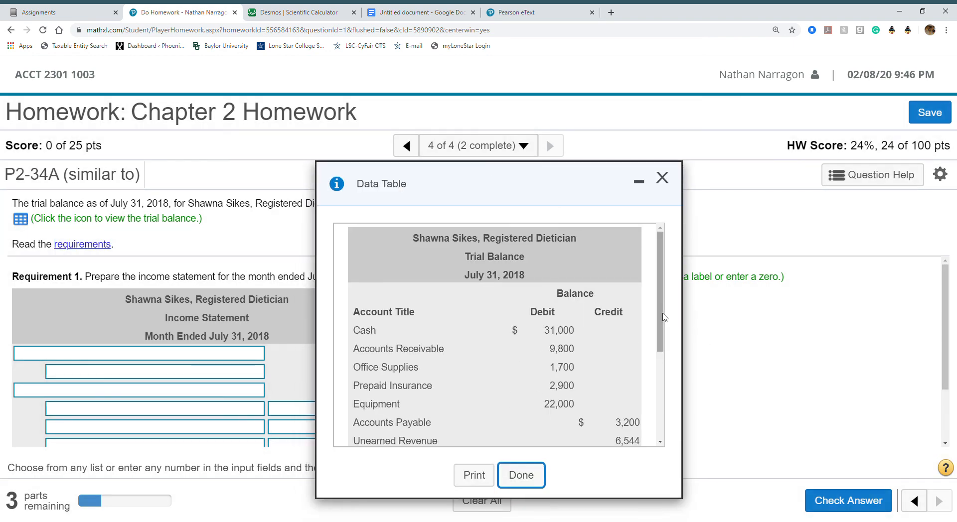
pyautogui.scroll(-3)
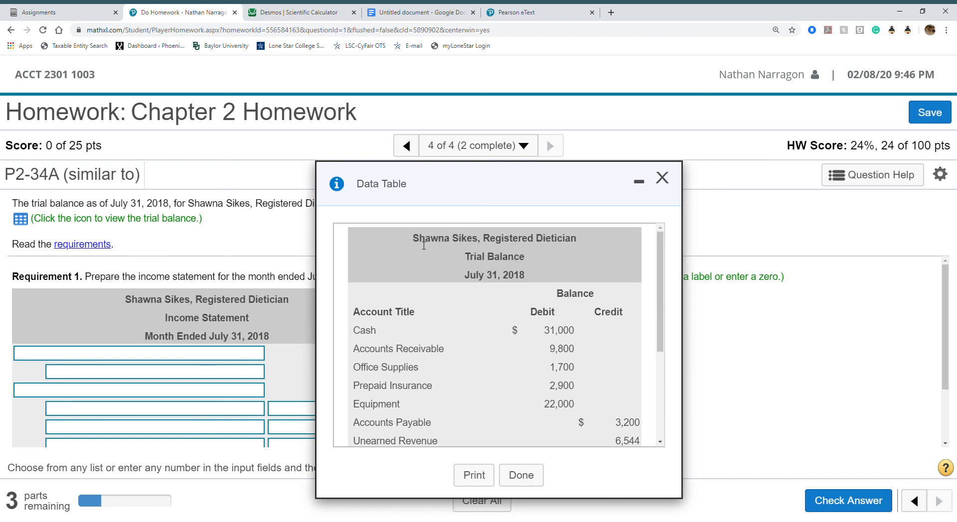
pyautogui.moveTo(530, 267)
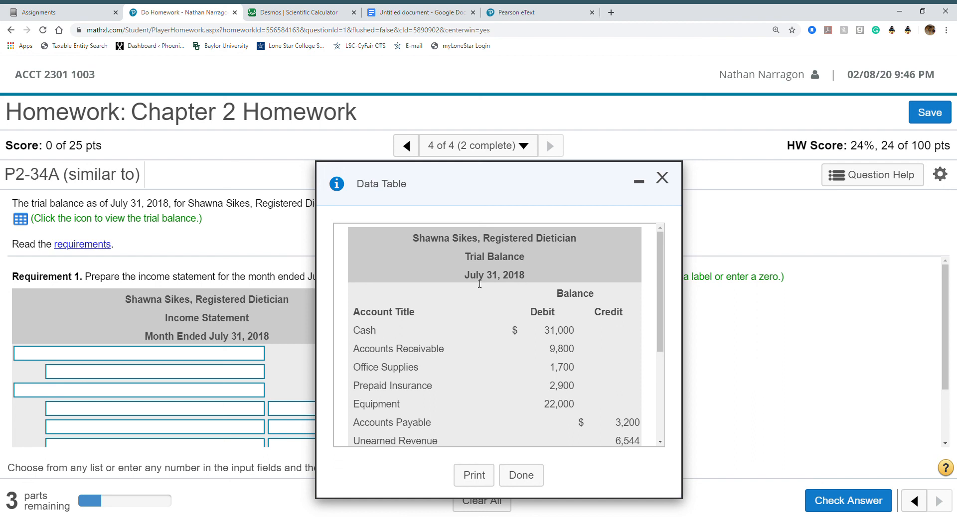
pyautogui.moveTo(414, 377)
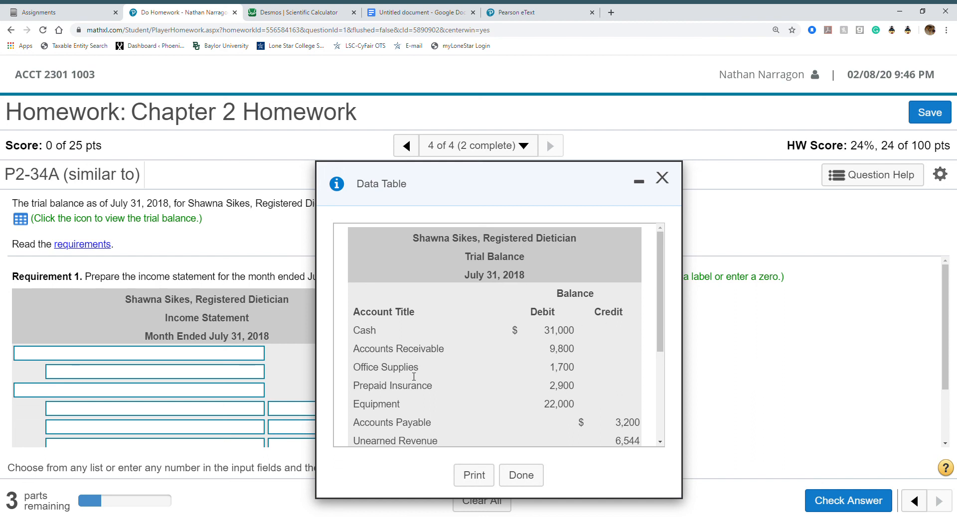
pyautogui.scroll(-3)
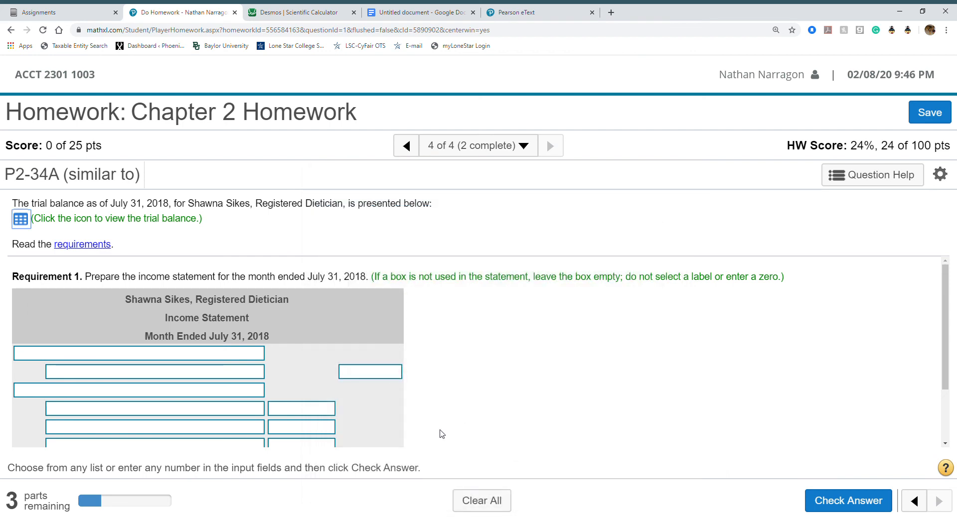
pyautogui.click(406, 145)
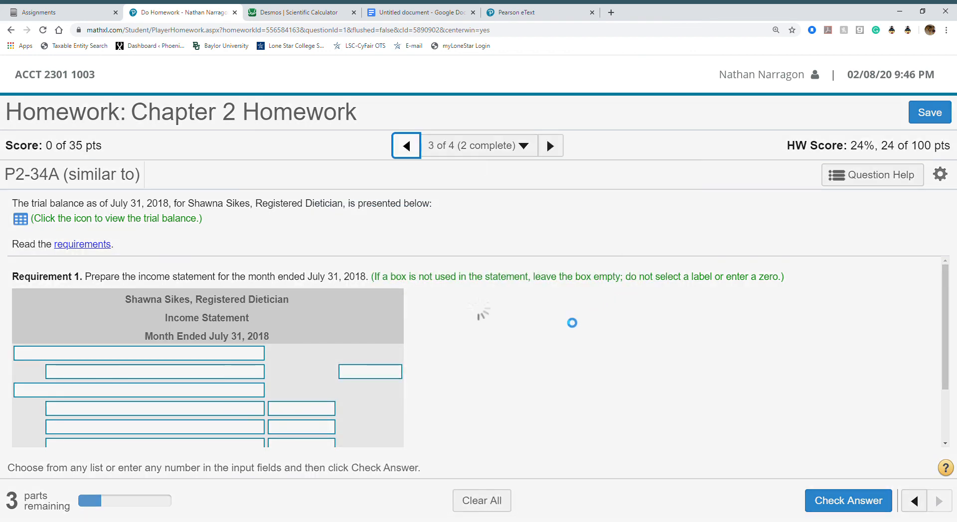
# Step: Return to question 4, P2-34A, and scroll down the blank income statement toward Net Income
pyautogui.click(549, 145)
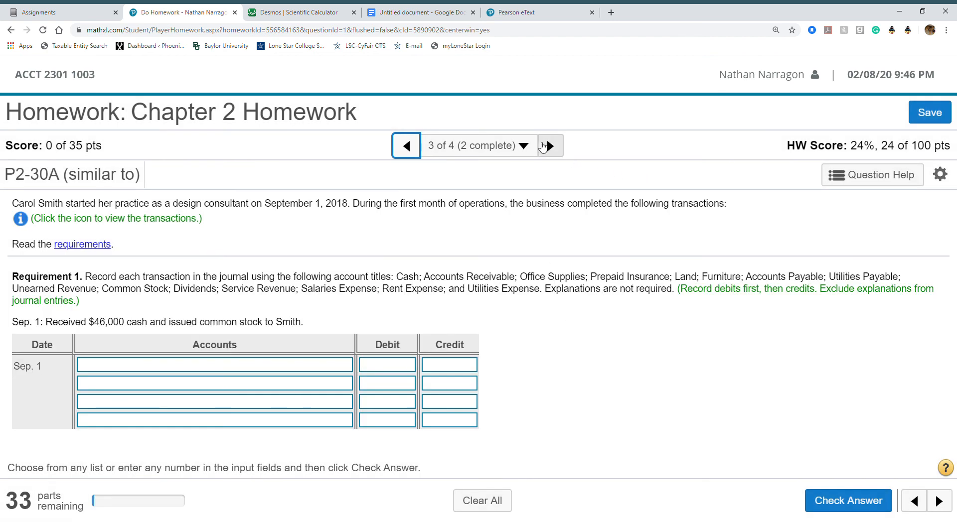
pyautogui.click(550, 145)
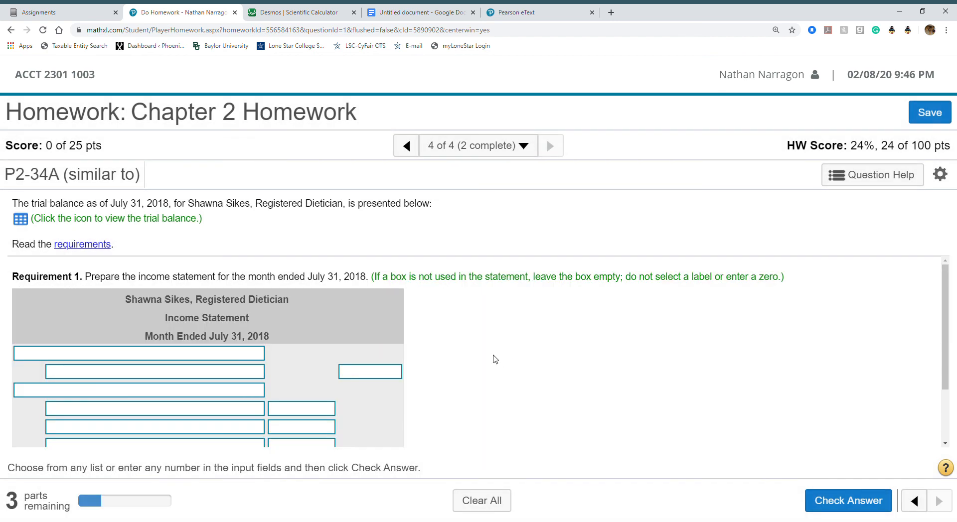
pyautogui.moveTo(448, 366)
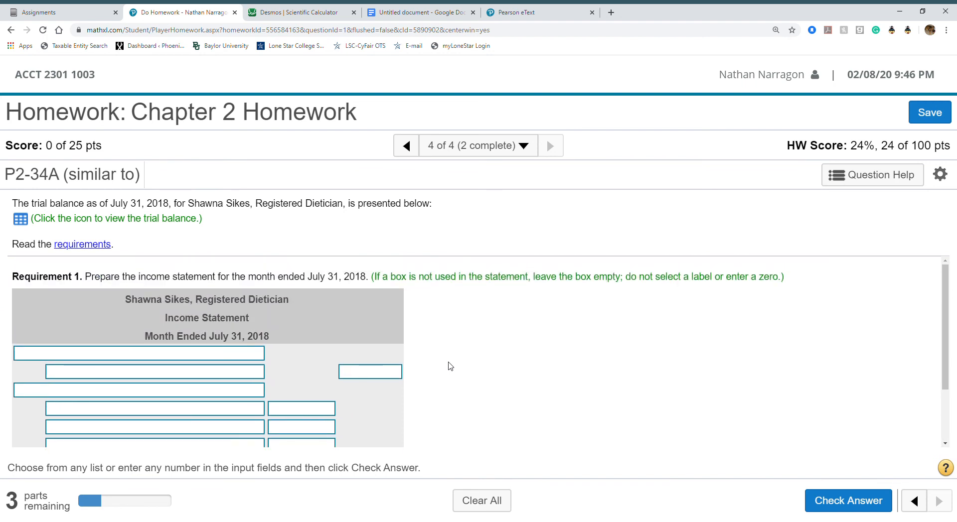
pyautogui.scroll(-3)
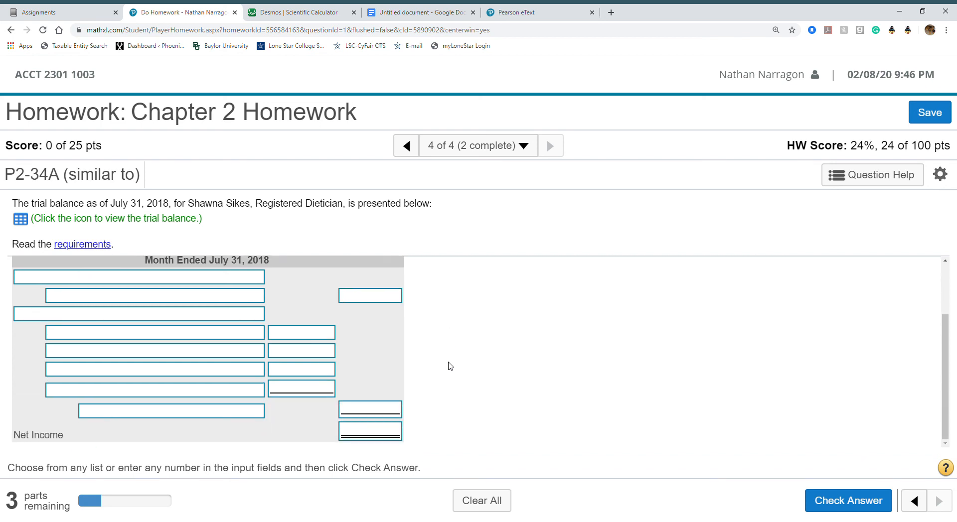
pyautogui.moveTo(477, 296)
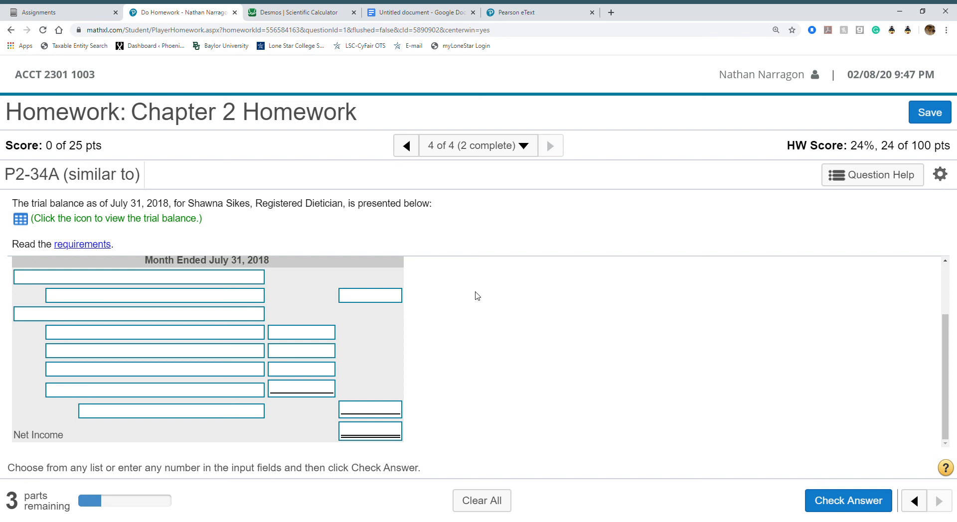
pyautogui.moveTo(850, 182)
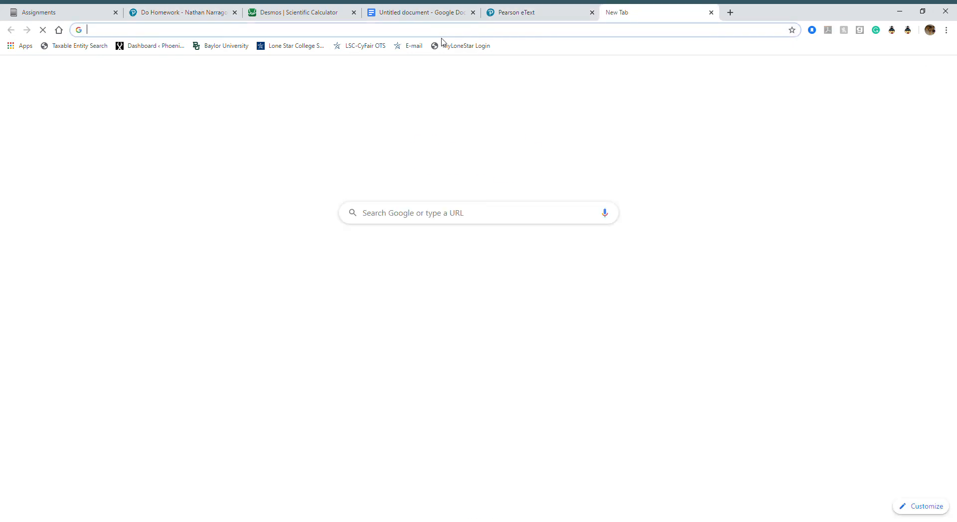
# Step: Search Google for 'debt ratio' from the address bar suggestion
pyautogui.write('desmos calculator')
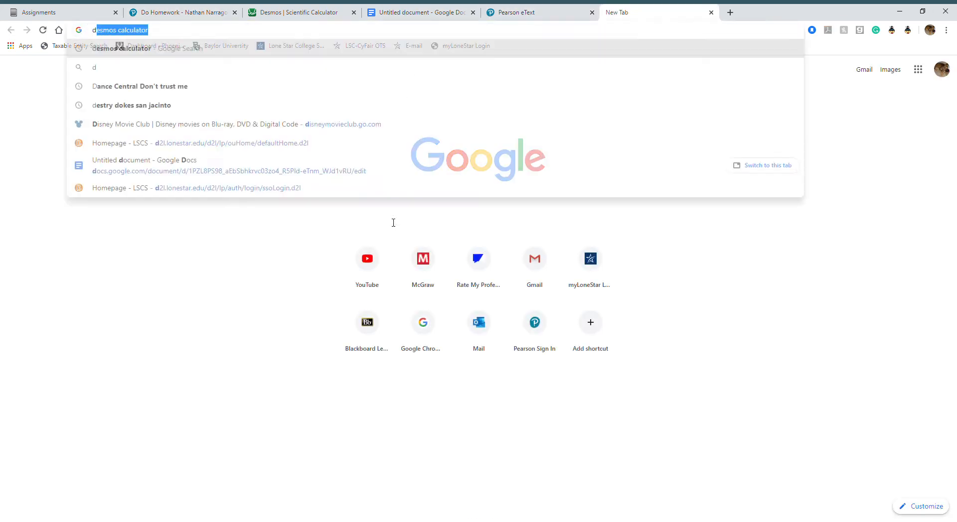
pyautogui.write('debt rait')
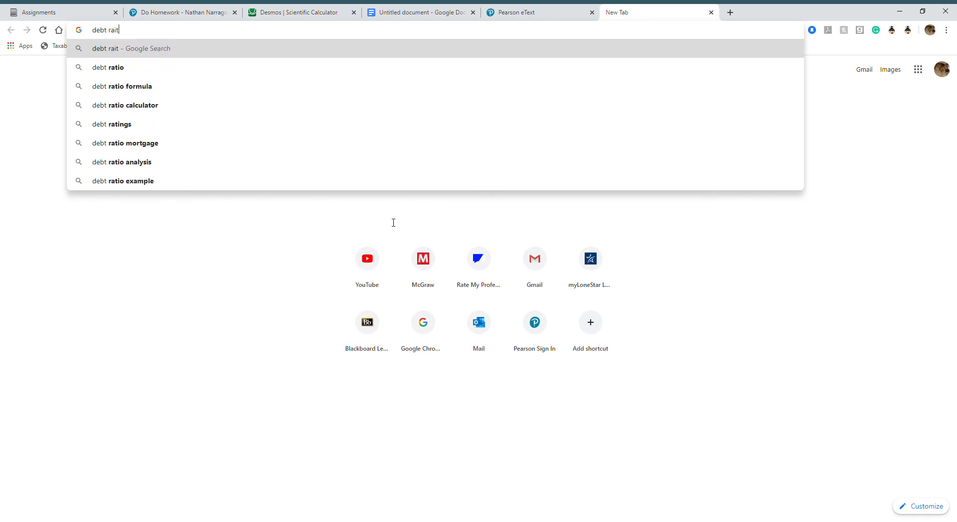
pyautogui.click(108, 68)
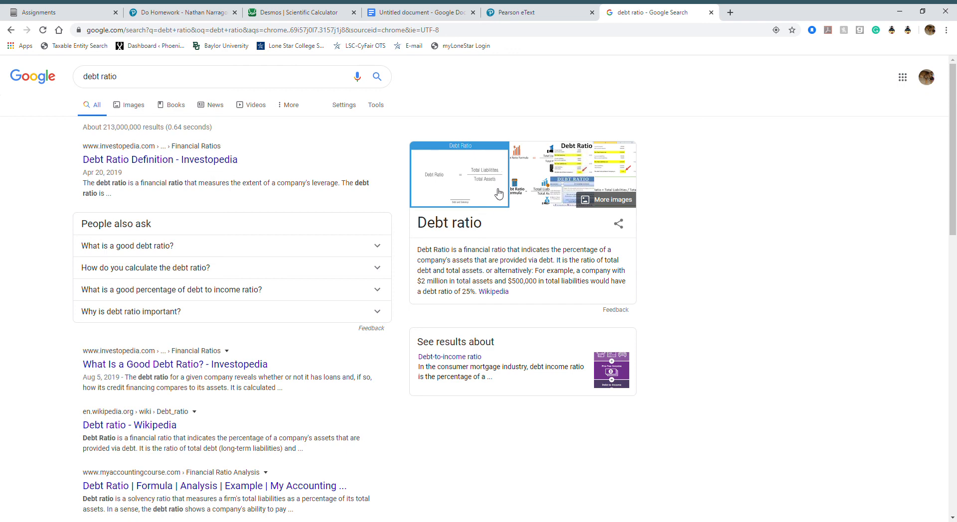
pyautogui.moveTo(488, 8)
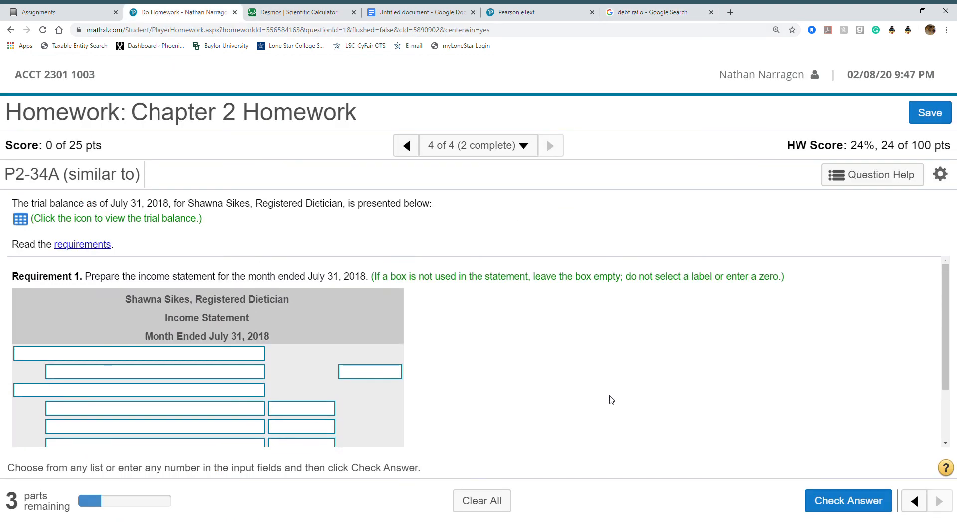
pyautogui.moveTo(378, 197)
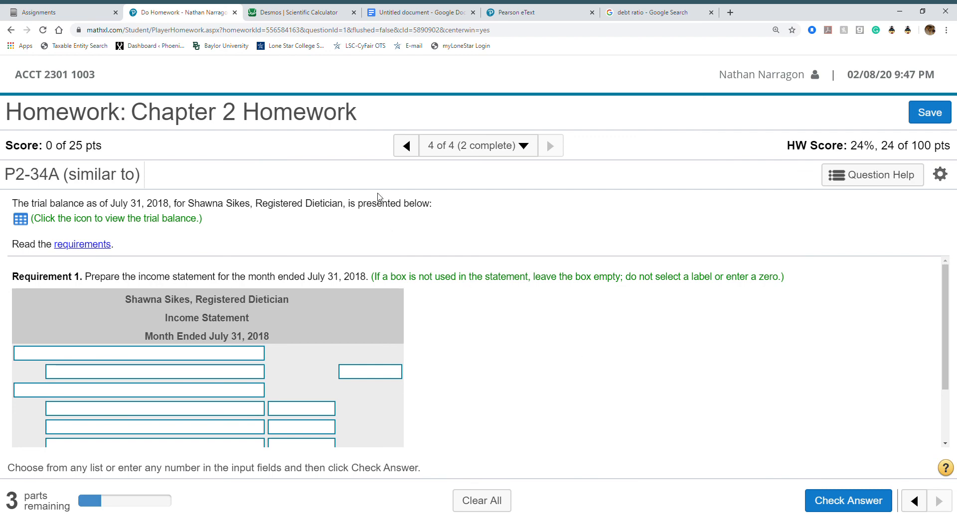
# Step: Move back to question 3 of 4, the P2-30A Carol Smith journal entries
pyautogui.click(405, 145)
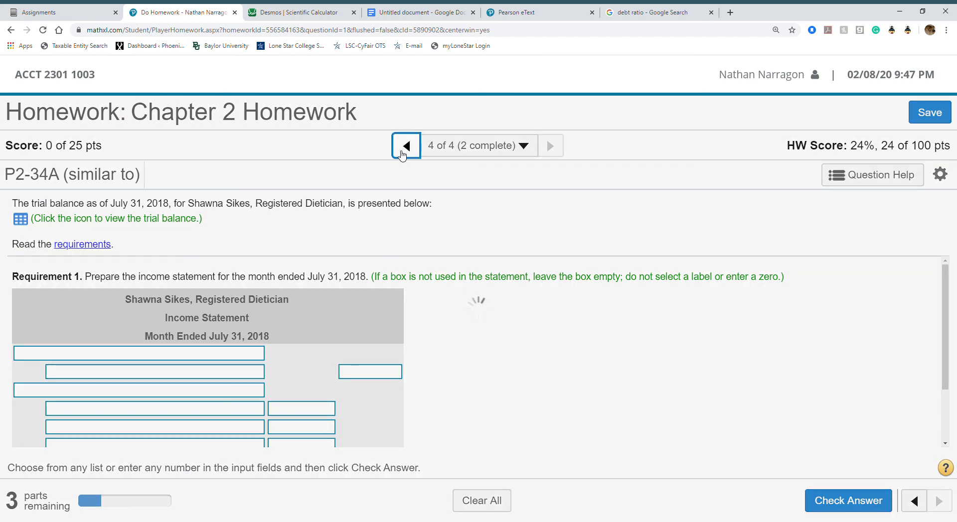
pyautogui.click(405, 145)
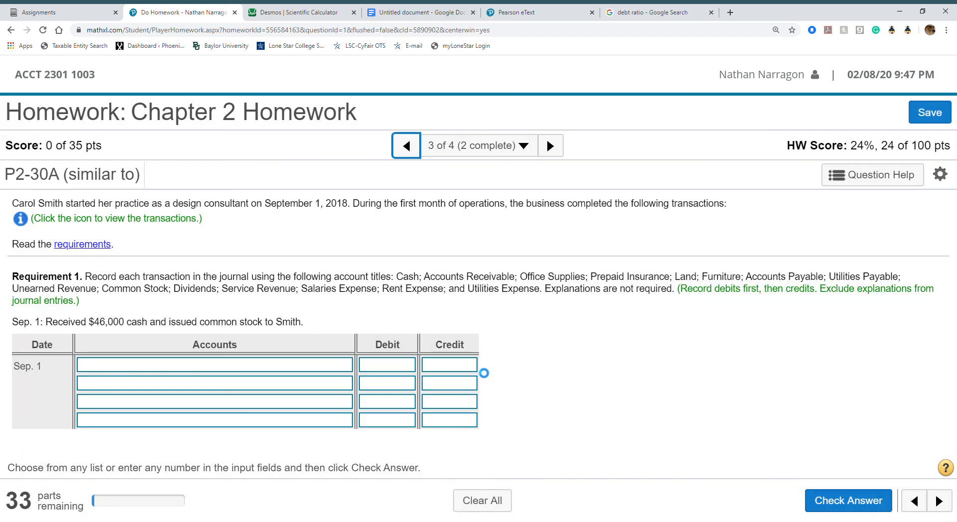